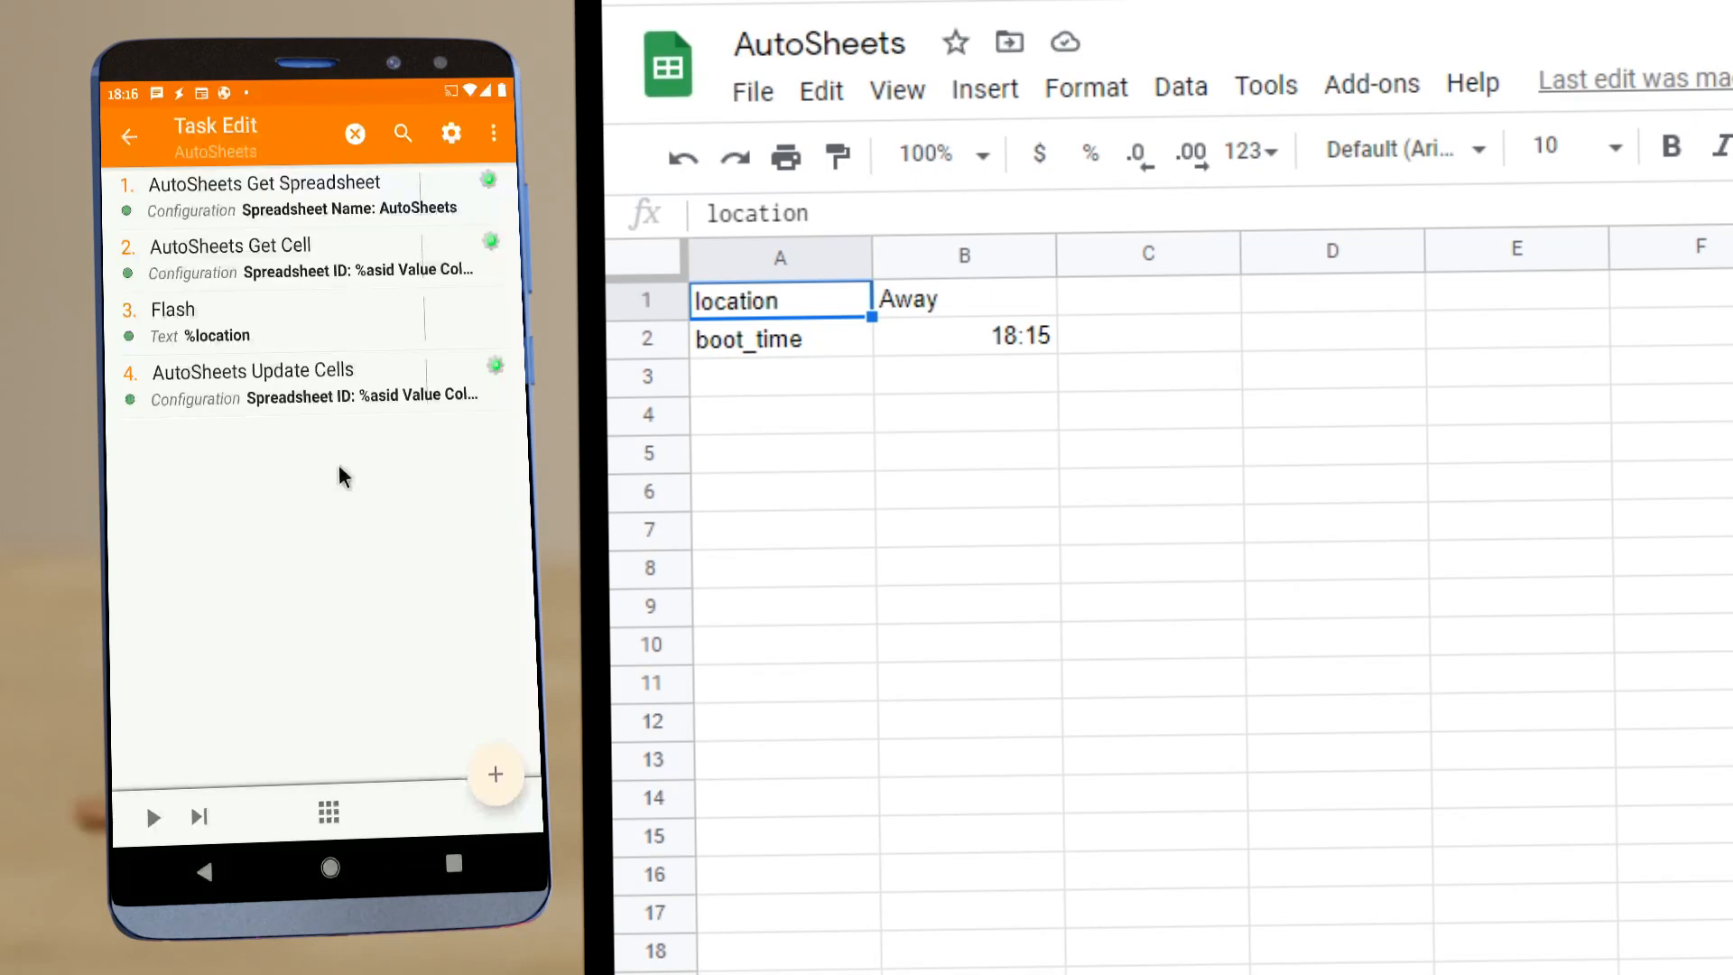
mouse_move(370, 245)
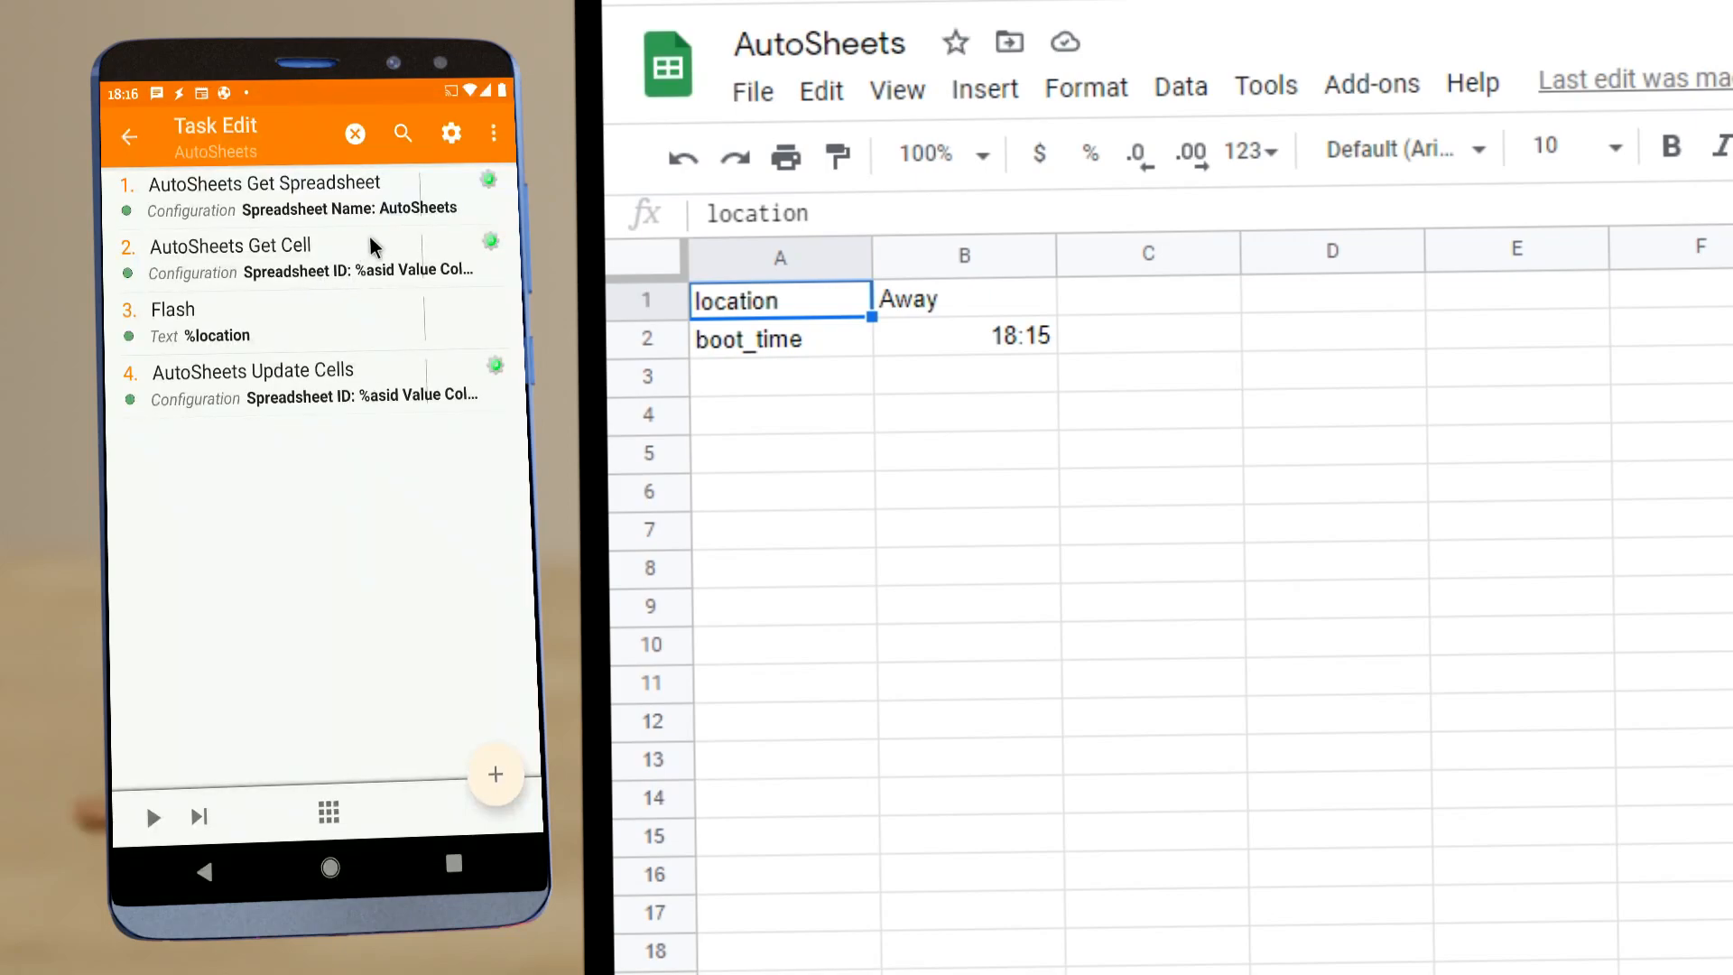
mouse_move(309, 204)
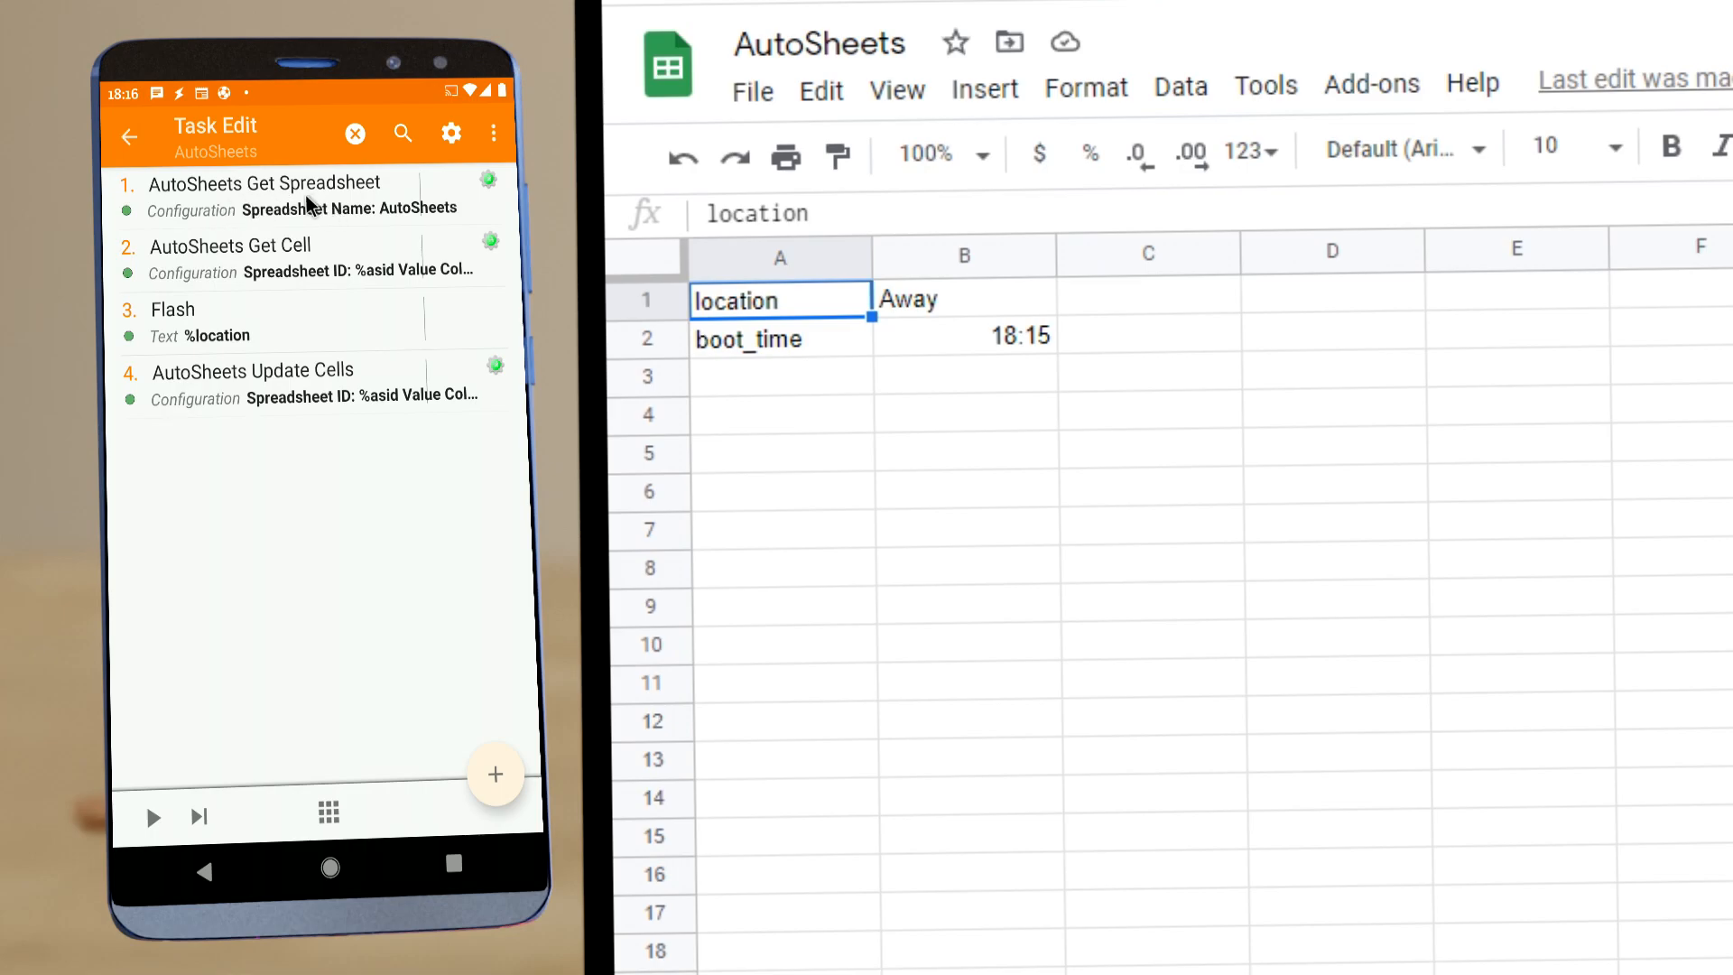
Review the Get Spreadsheet and Get Cell actions: find location in column A, return column B
left_click(258, 182)
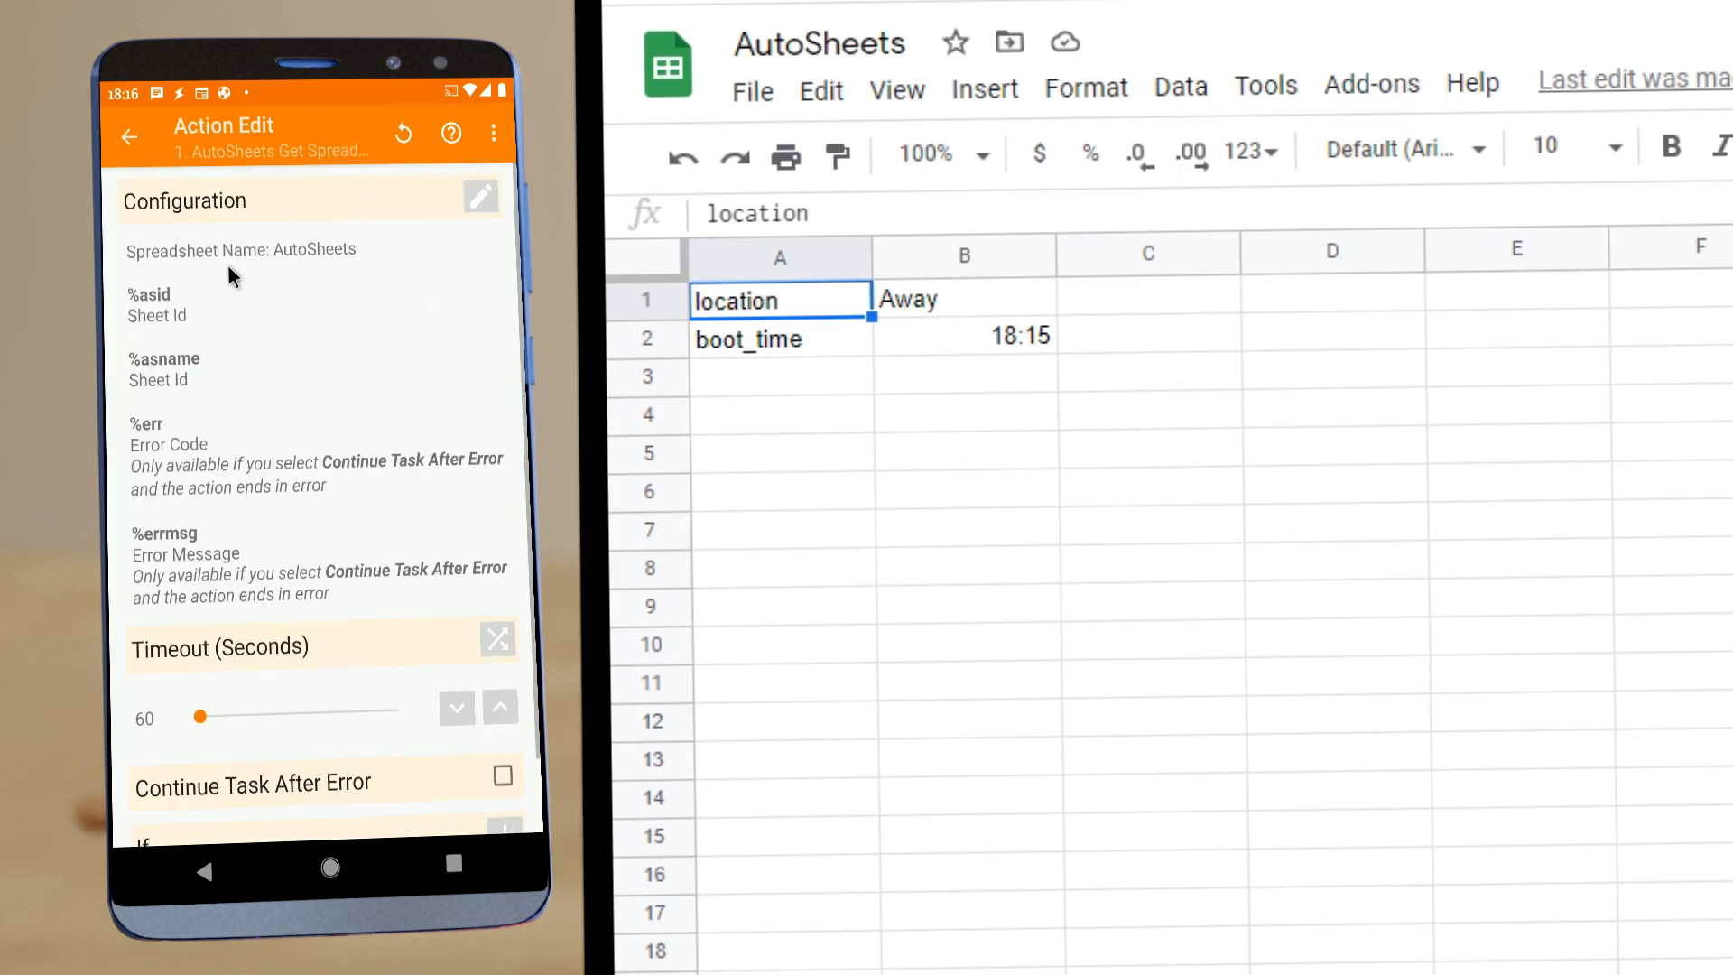
mouse_move(150, 368)
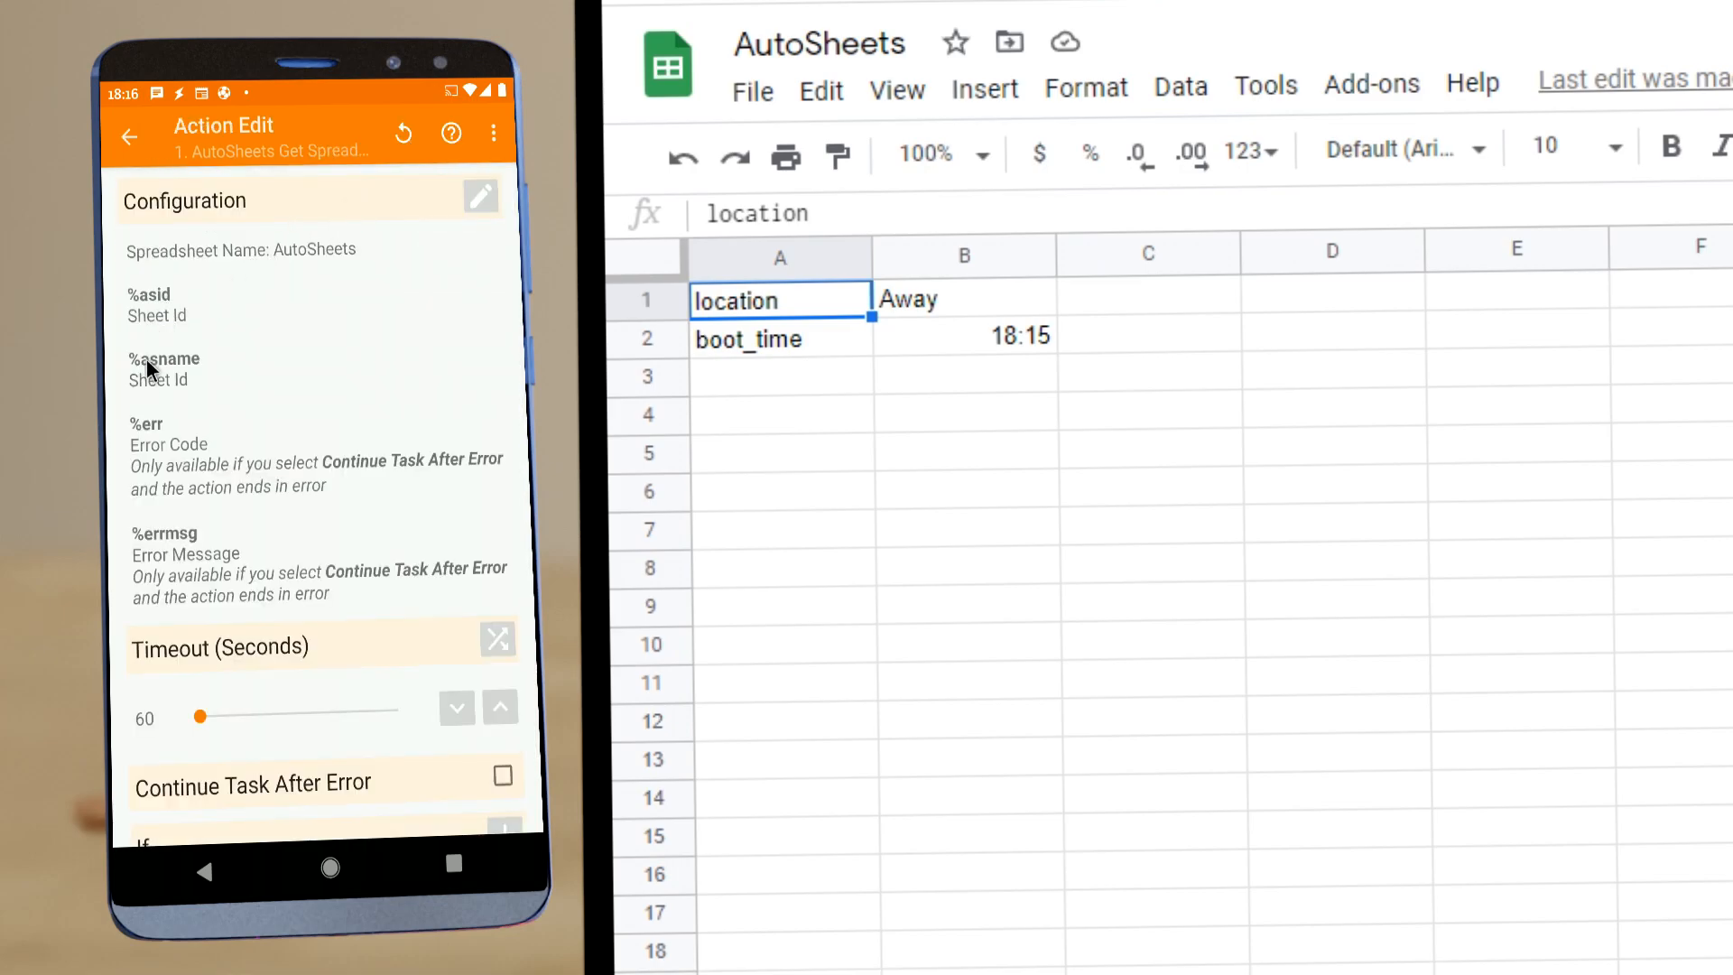
mouse_move(213, 264)
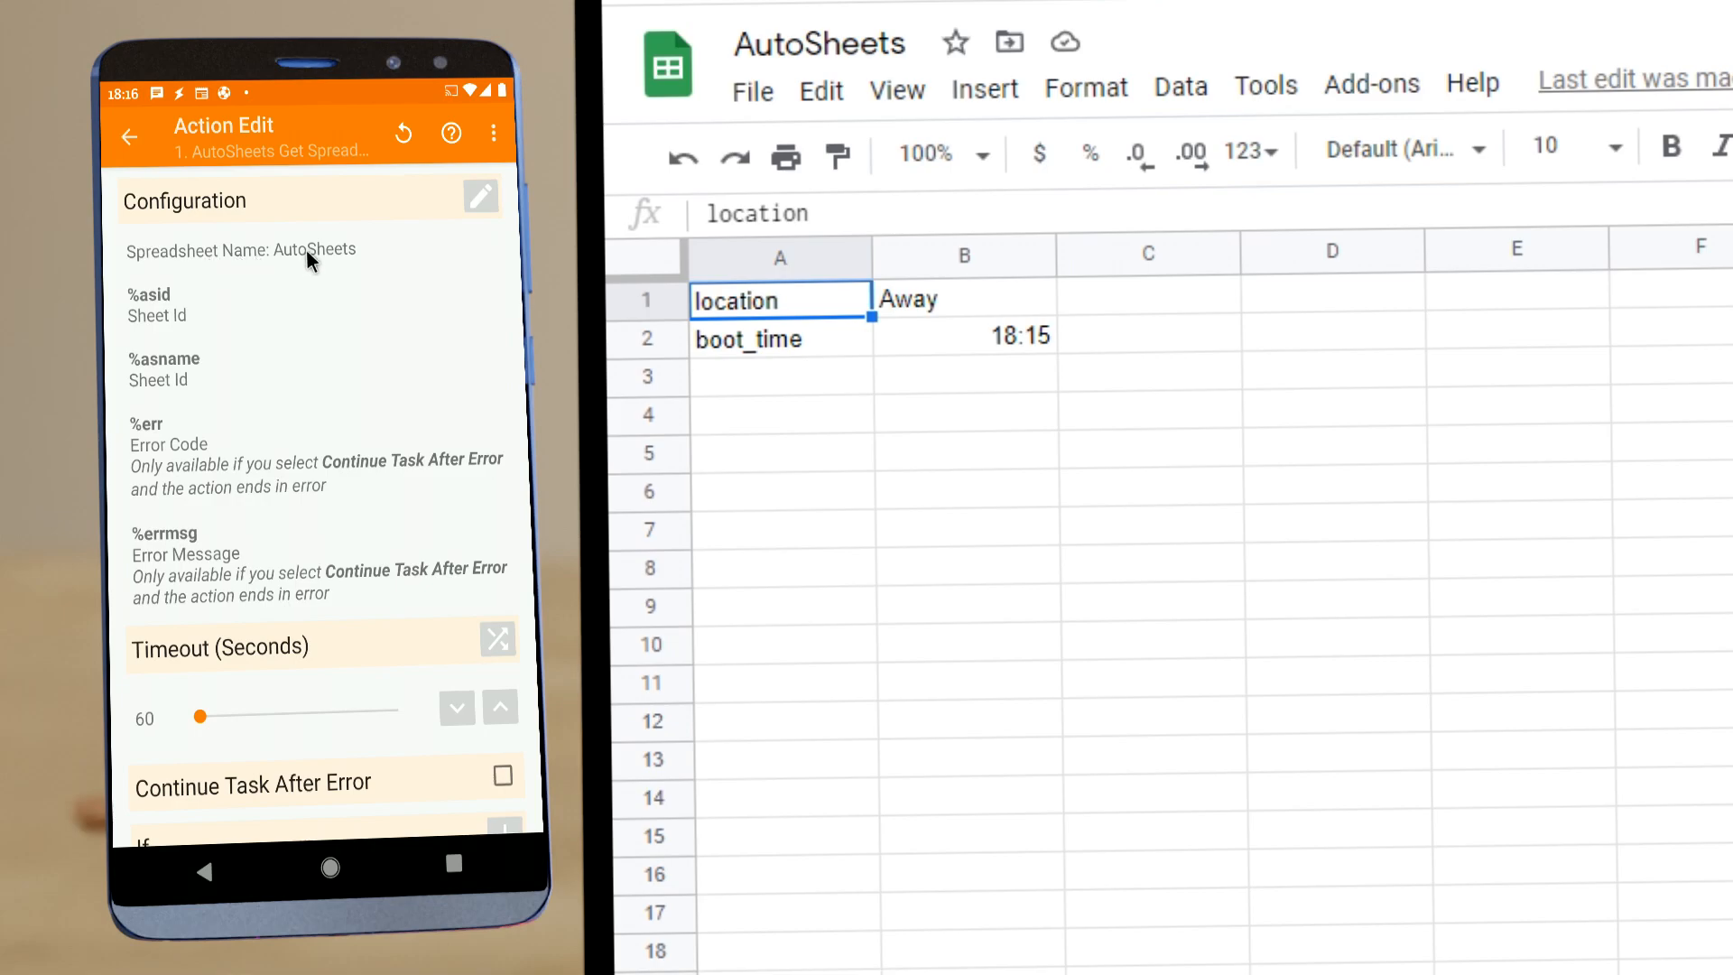
mouse_move(155, 307)
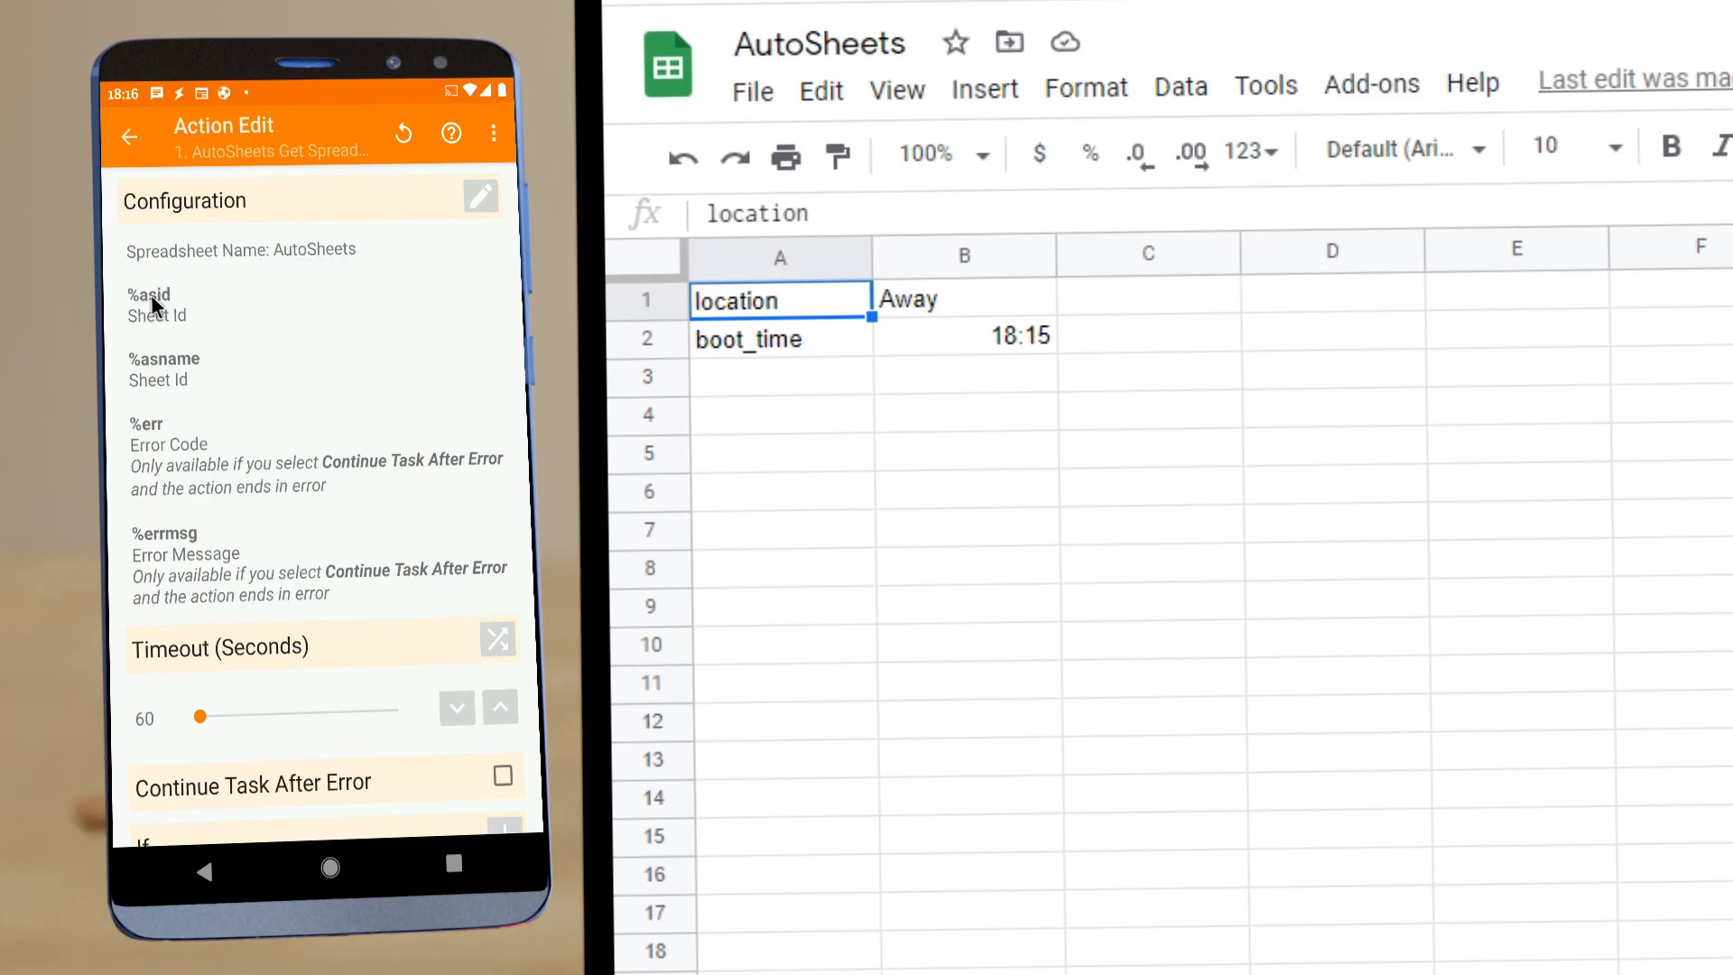
mouse_move(197, 523)
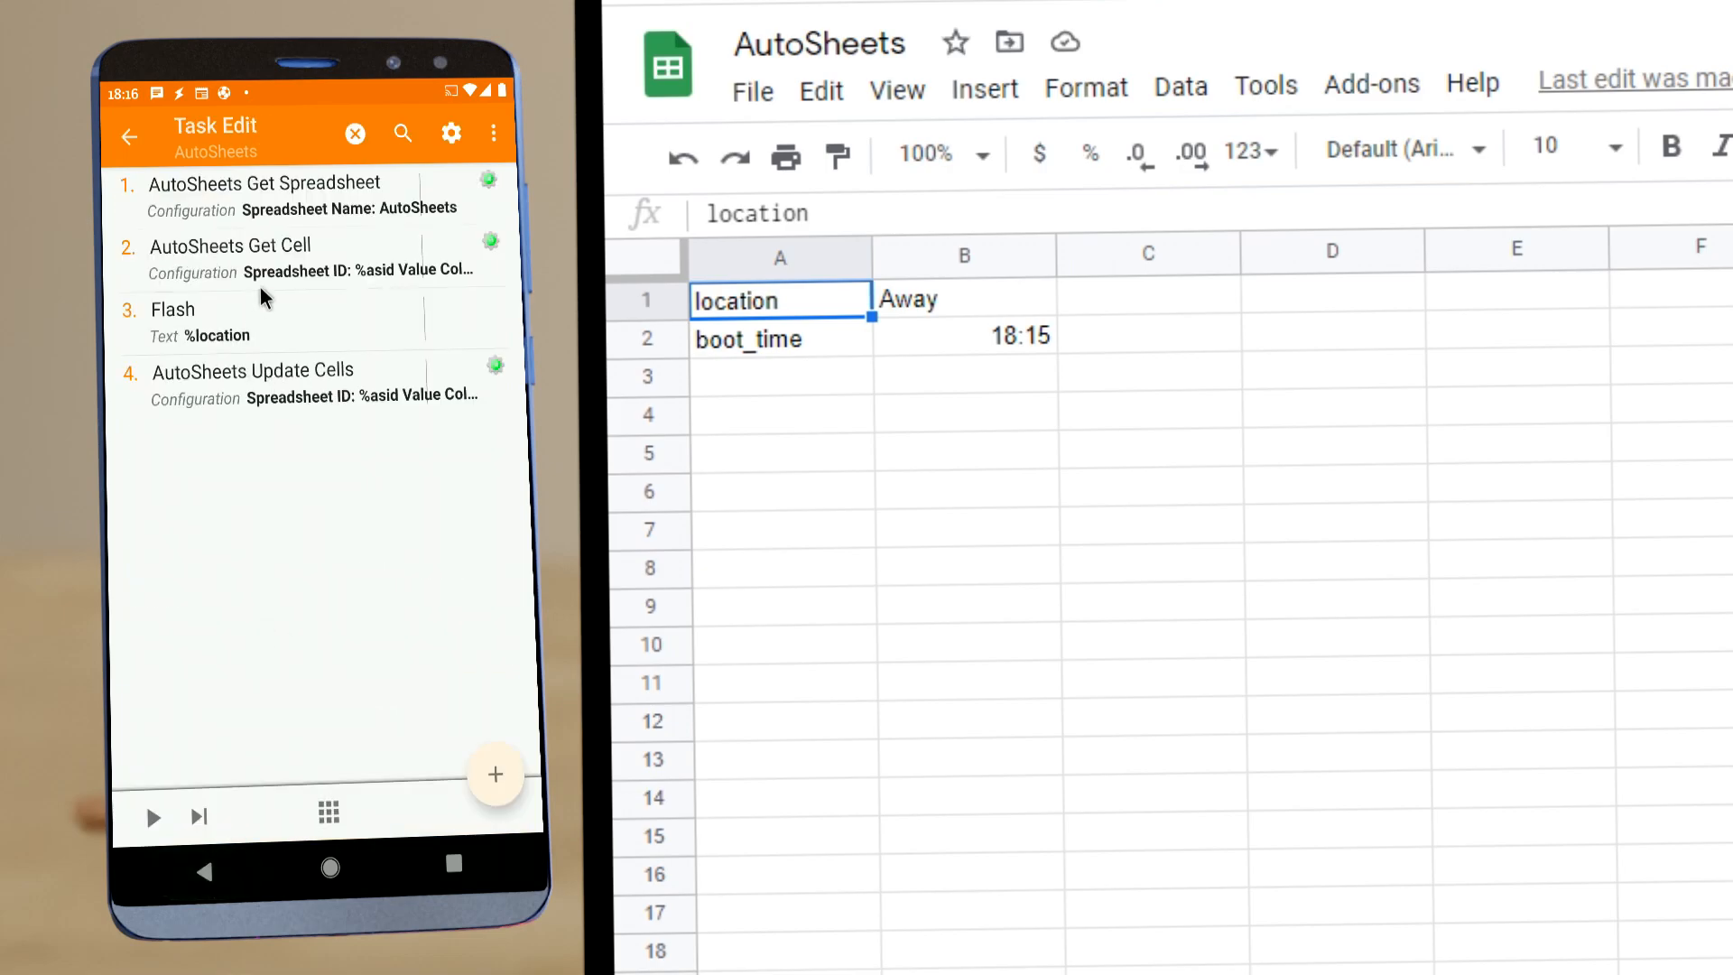
mouse_move(287, 273)
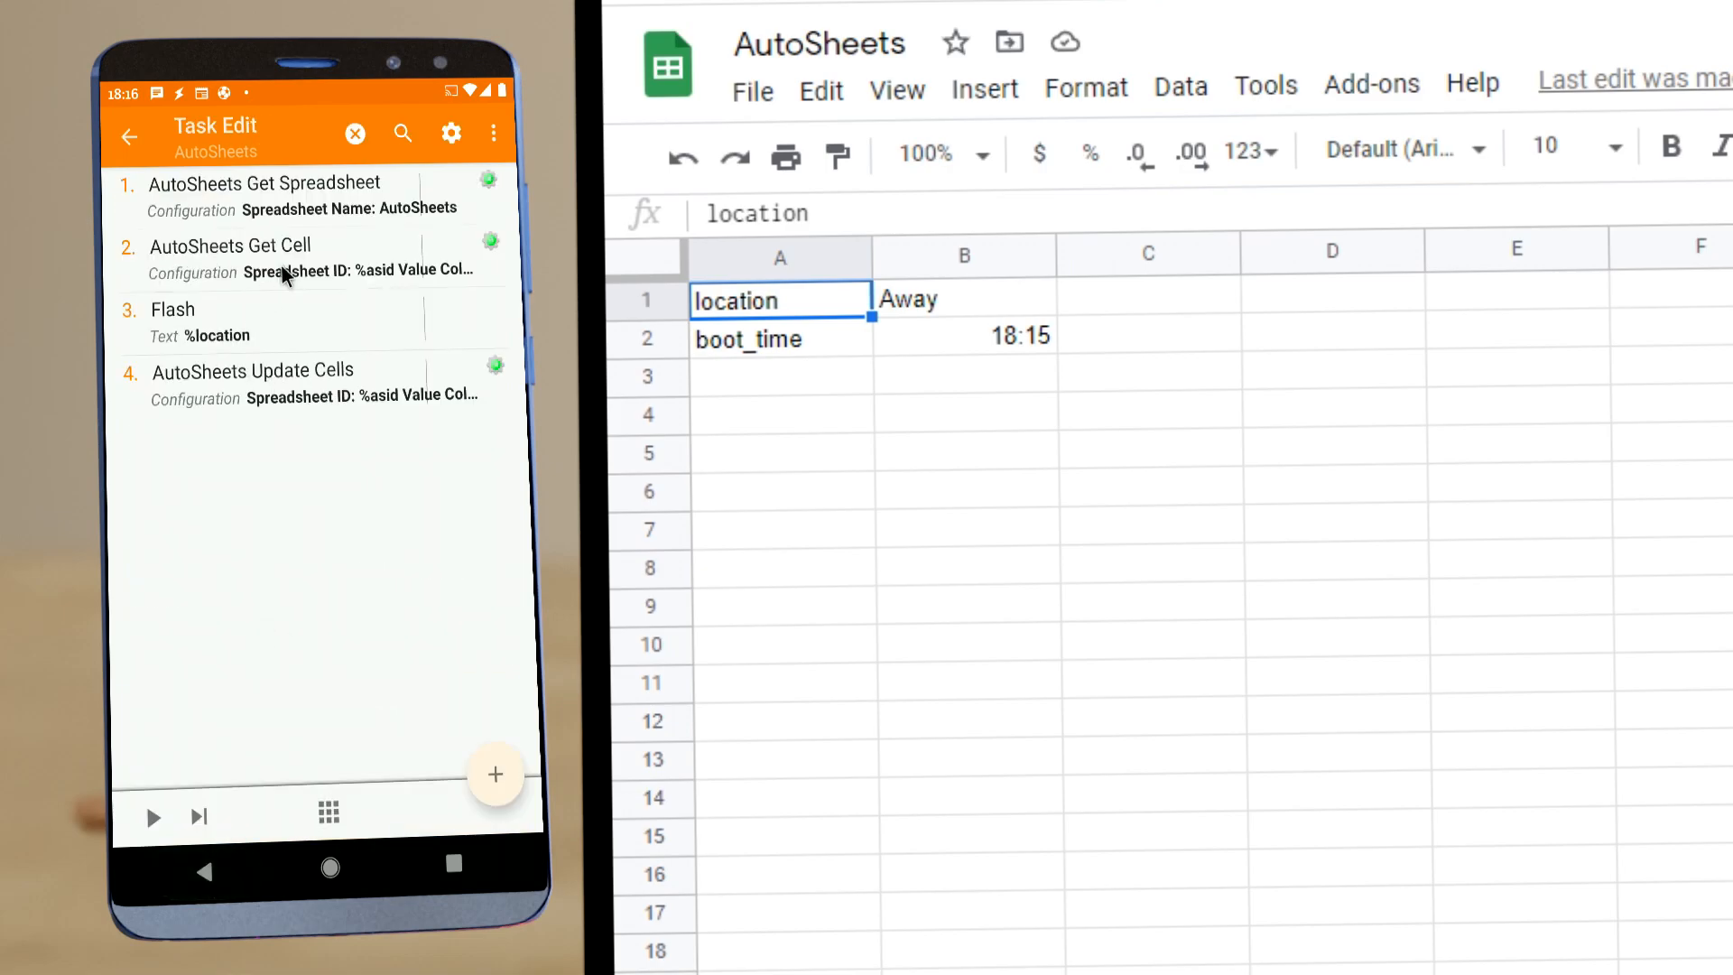
left_click(276, 256)
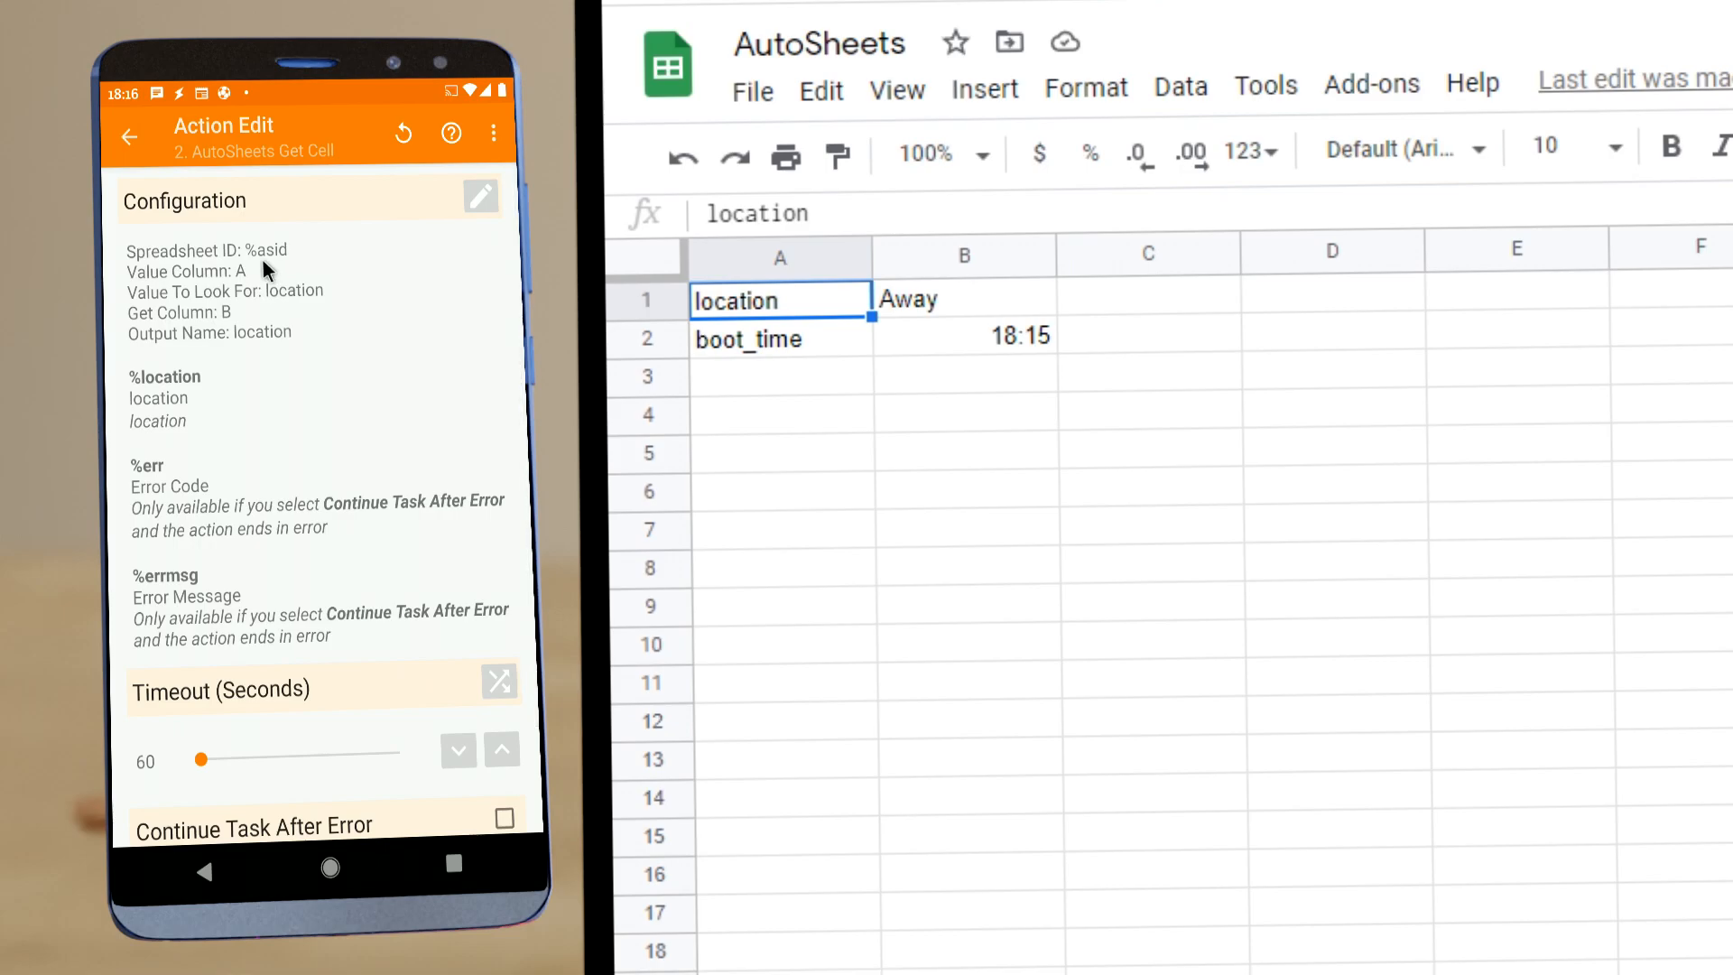
mouse_move(253, 289)
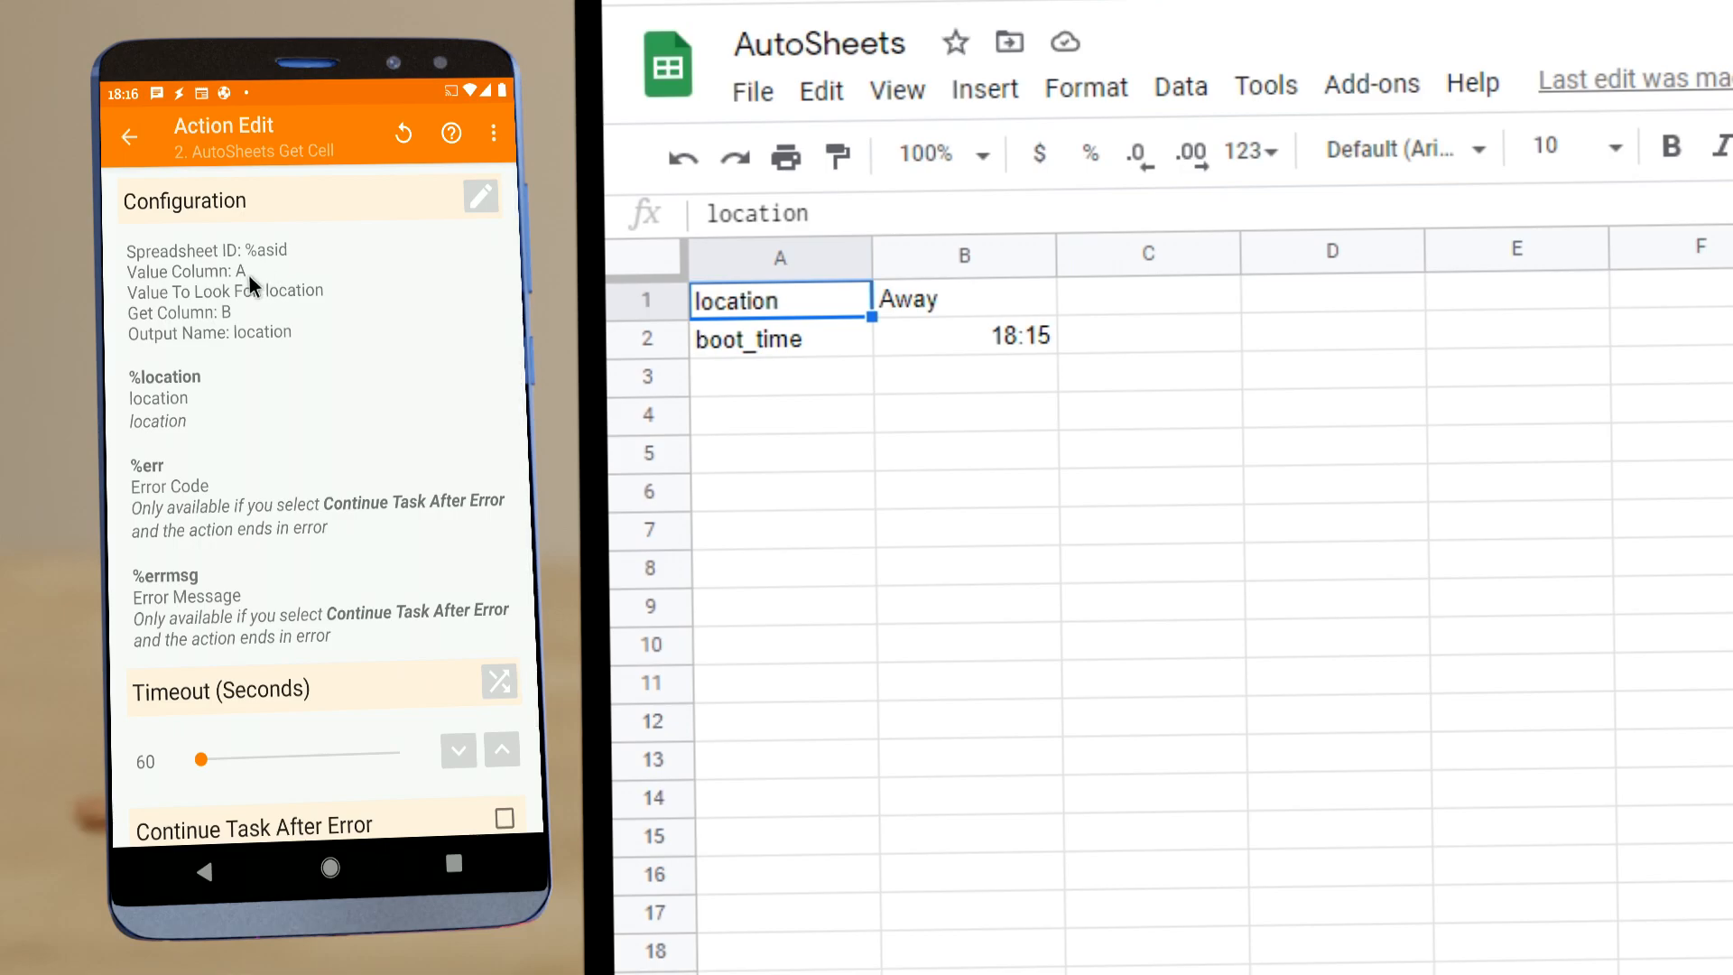
mouse_move(124, 400)
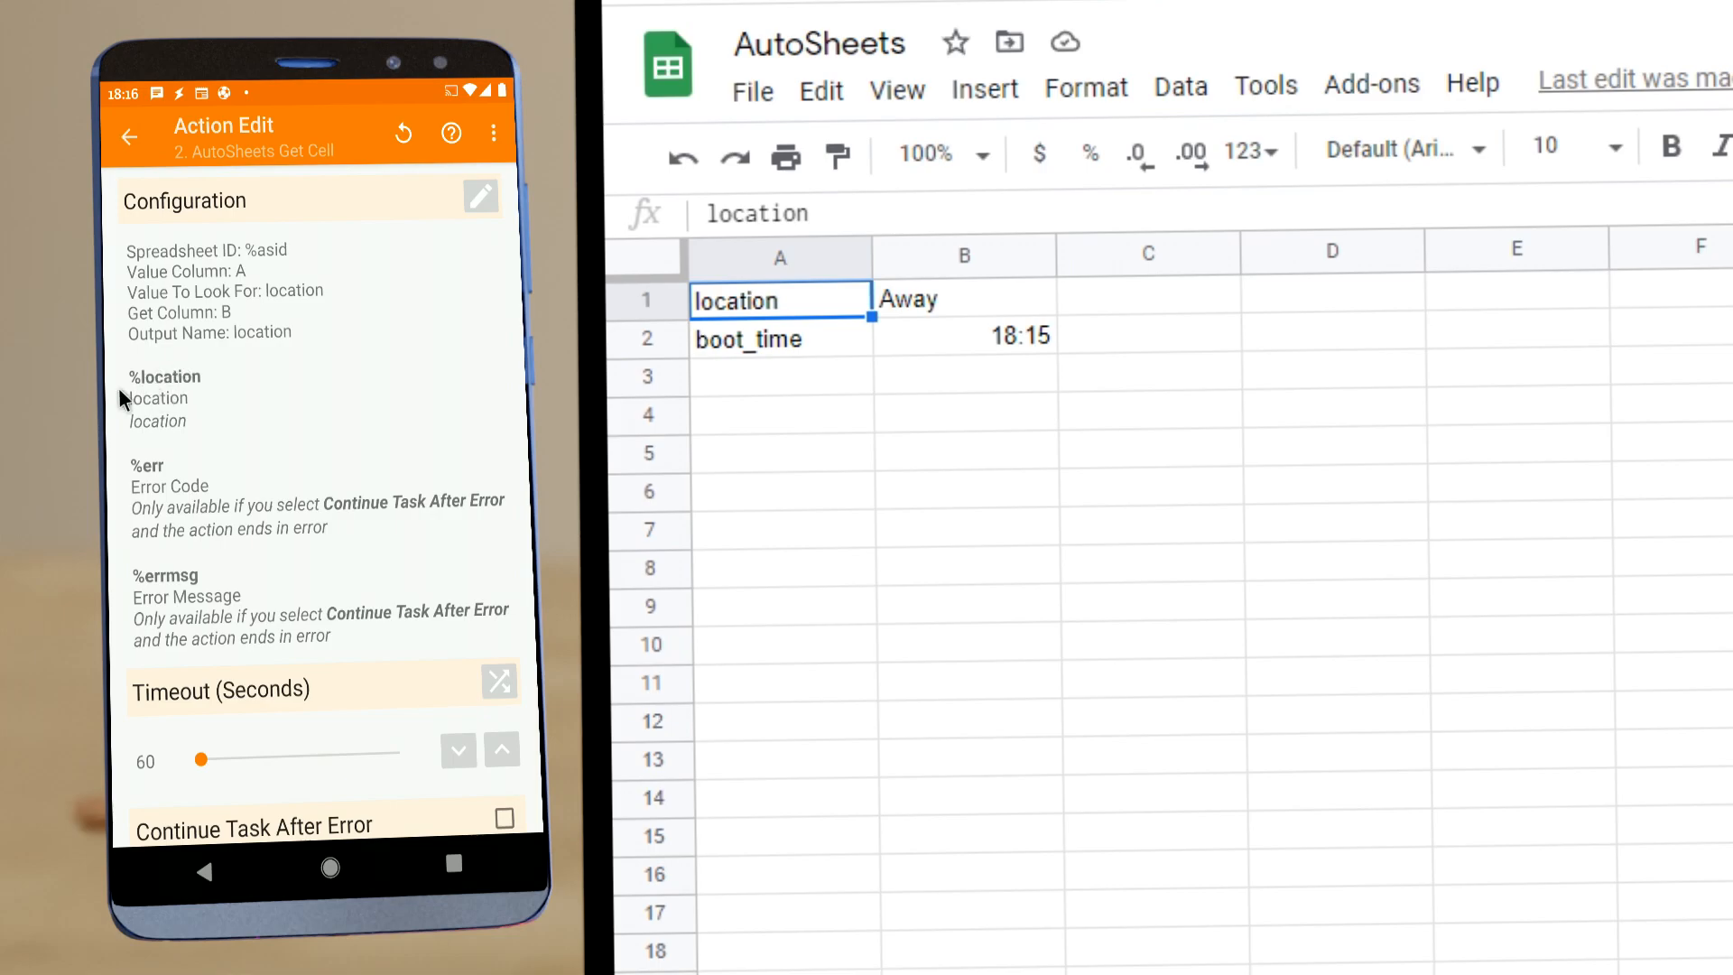
mouse_move(186, 395)
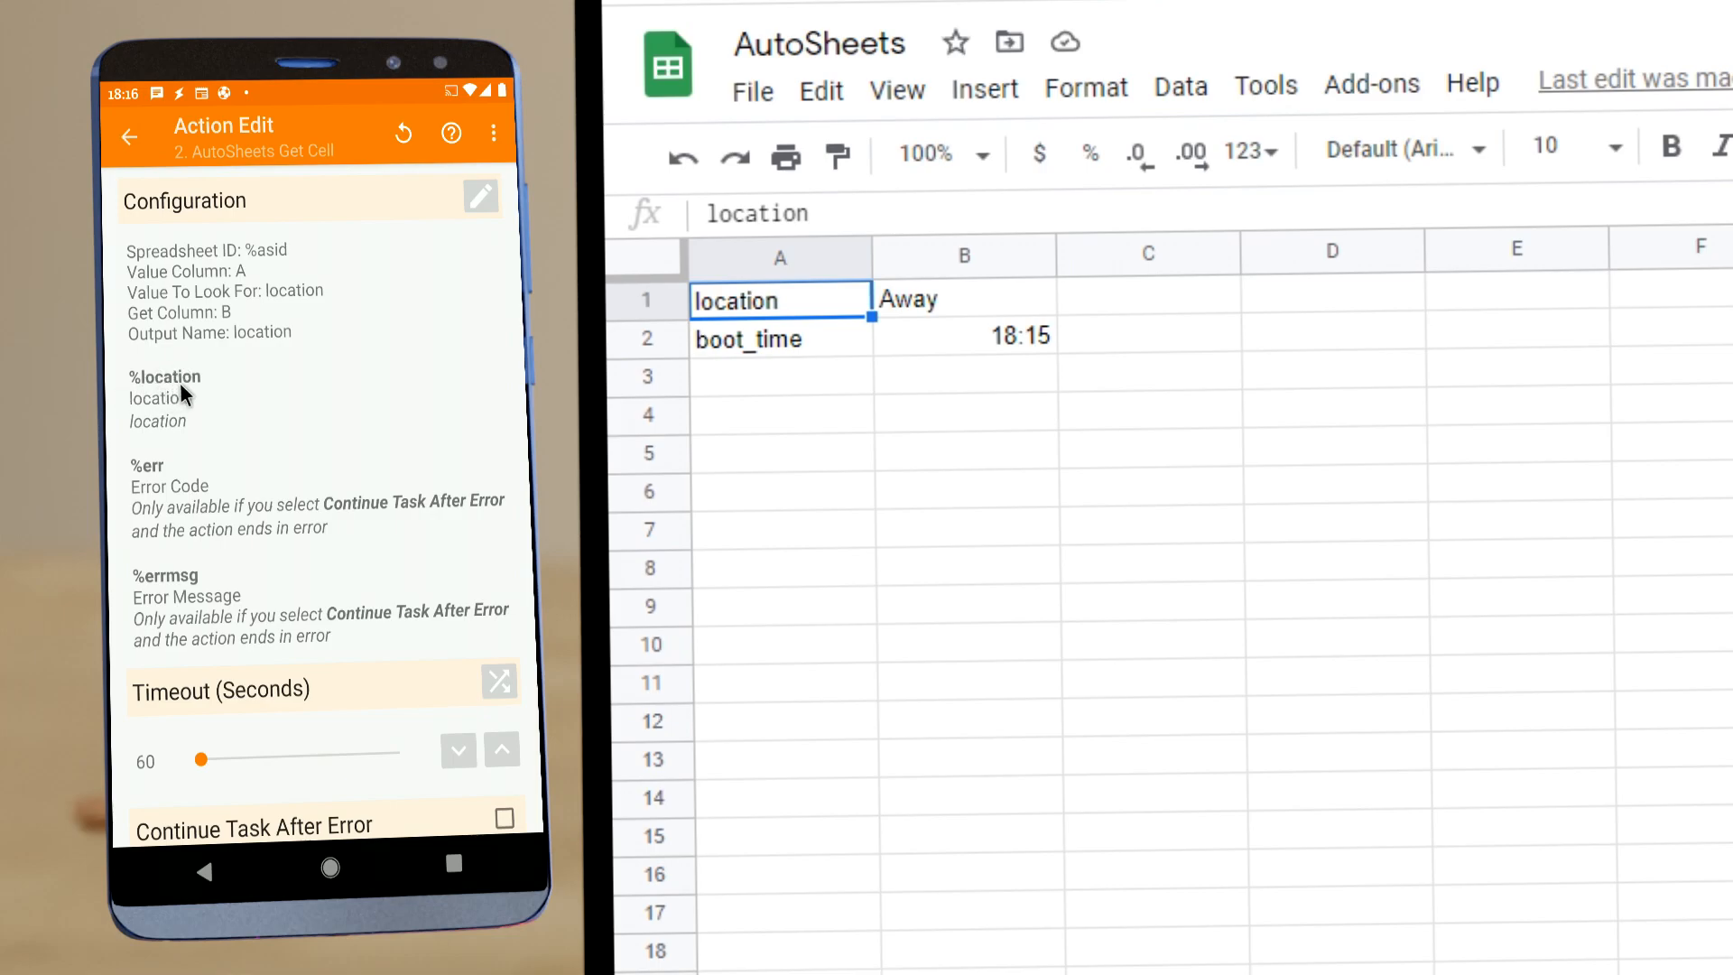
mouse_move(265, 309)
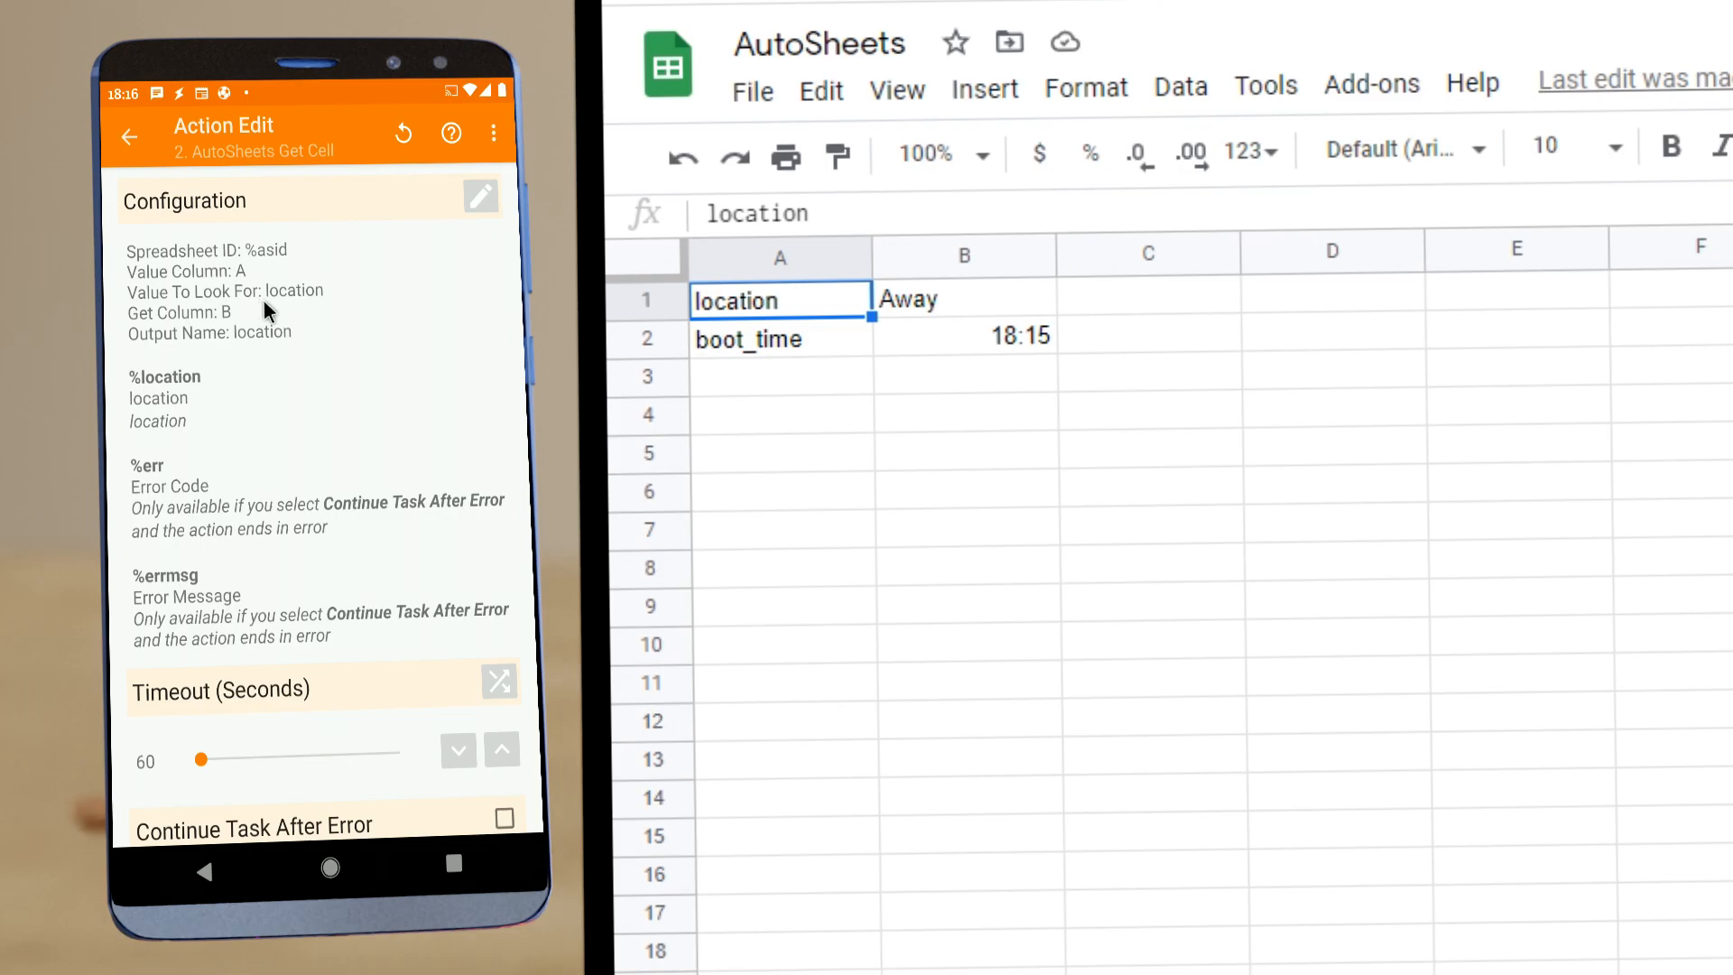
mouse_move(856, 338)
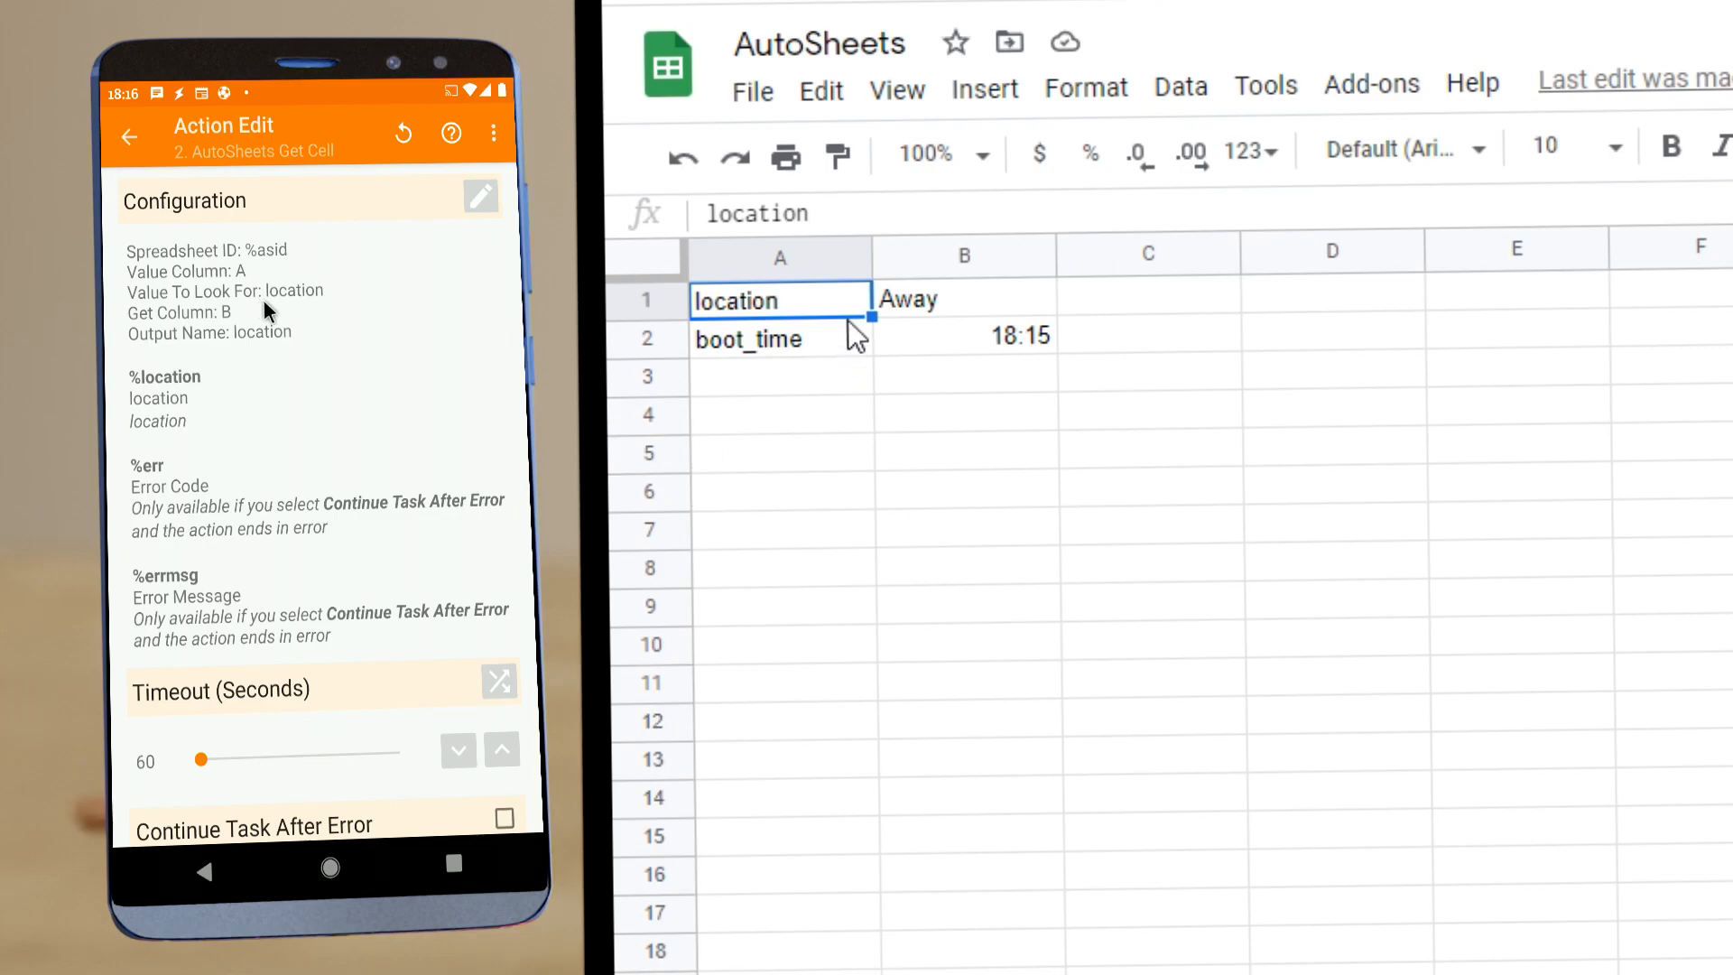
mouse_move(817, 309)
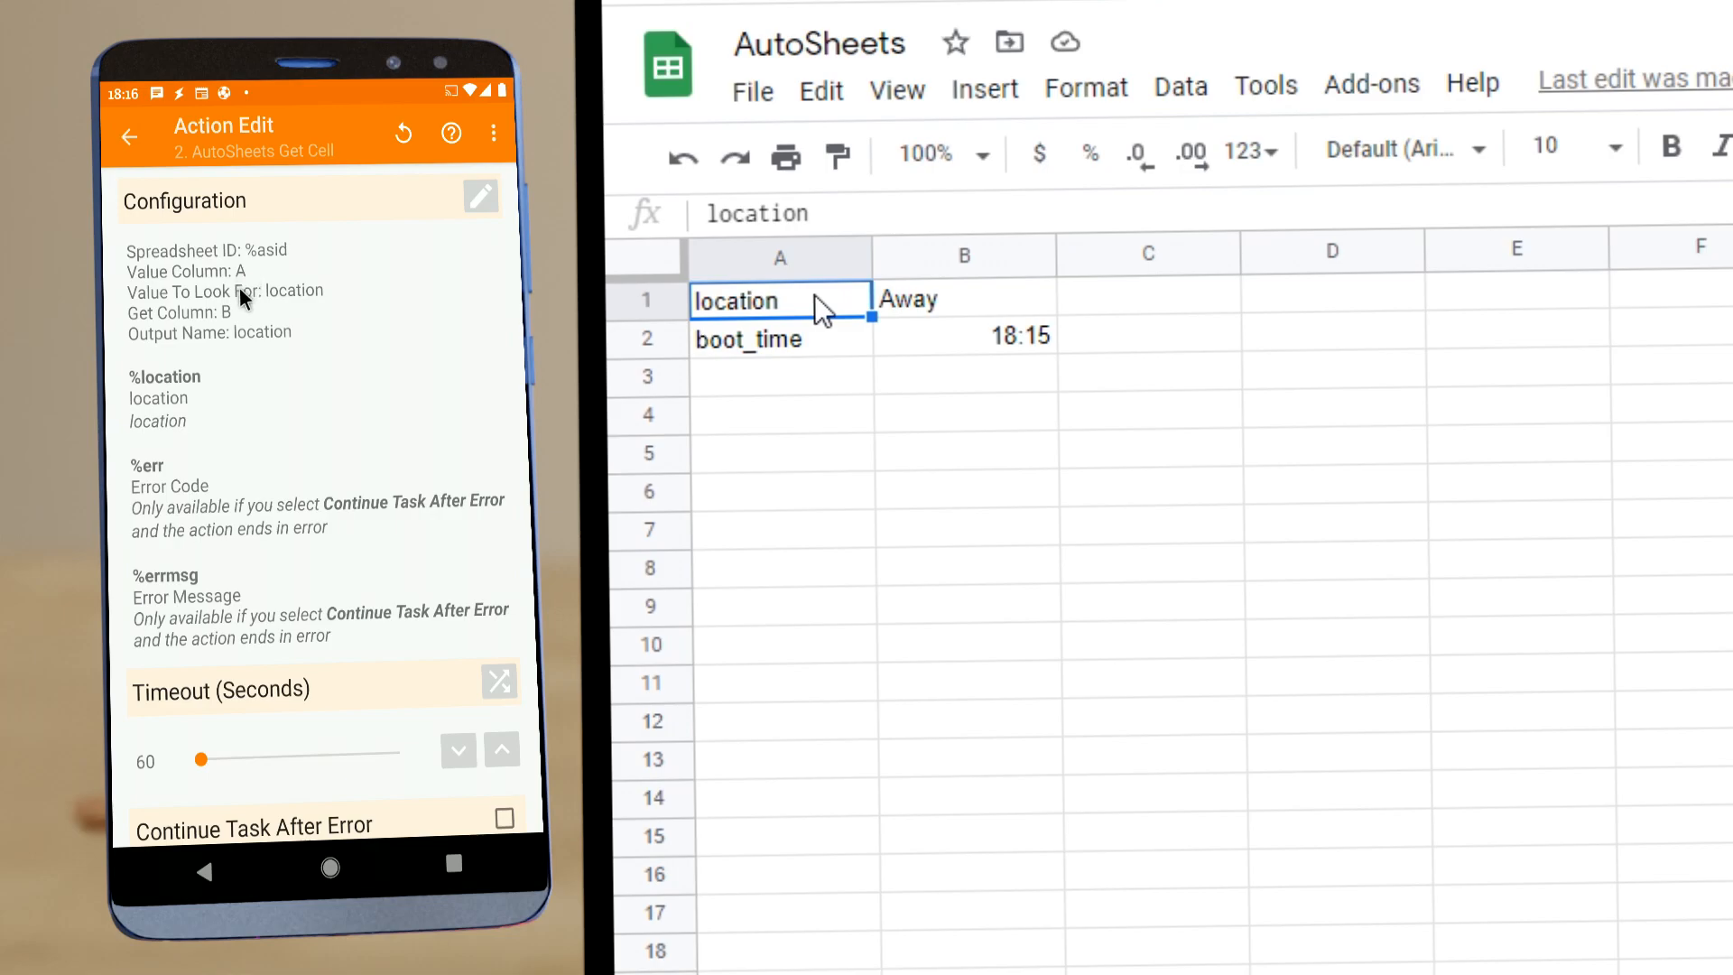
mouse_move(311, 301)
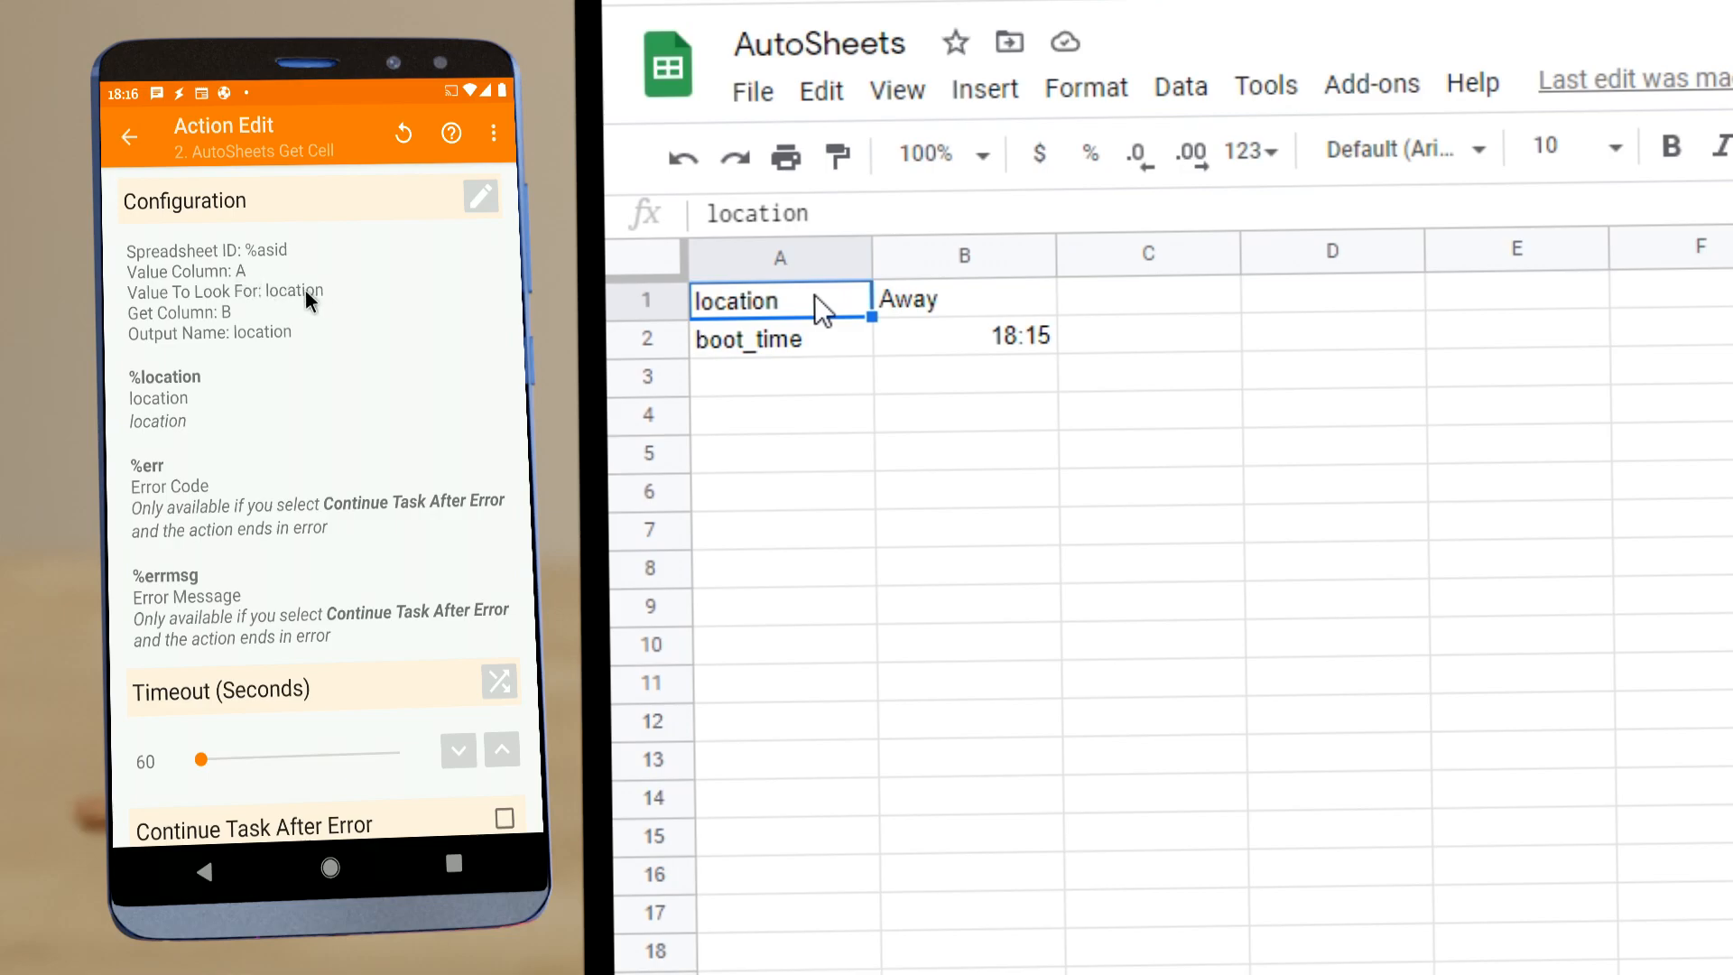
Check the sheet's location row, where B1 reads Away, and return to the action list
left_click(962, 300)
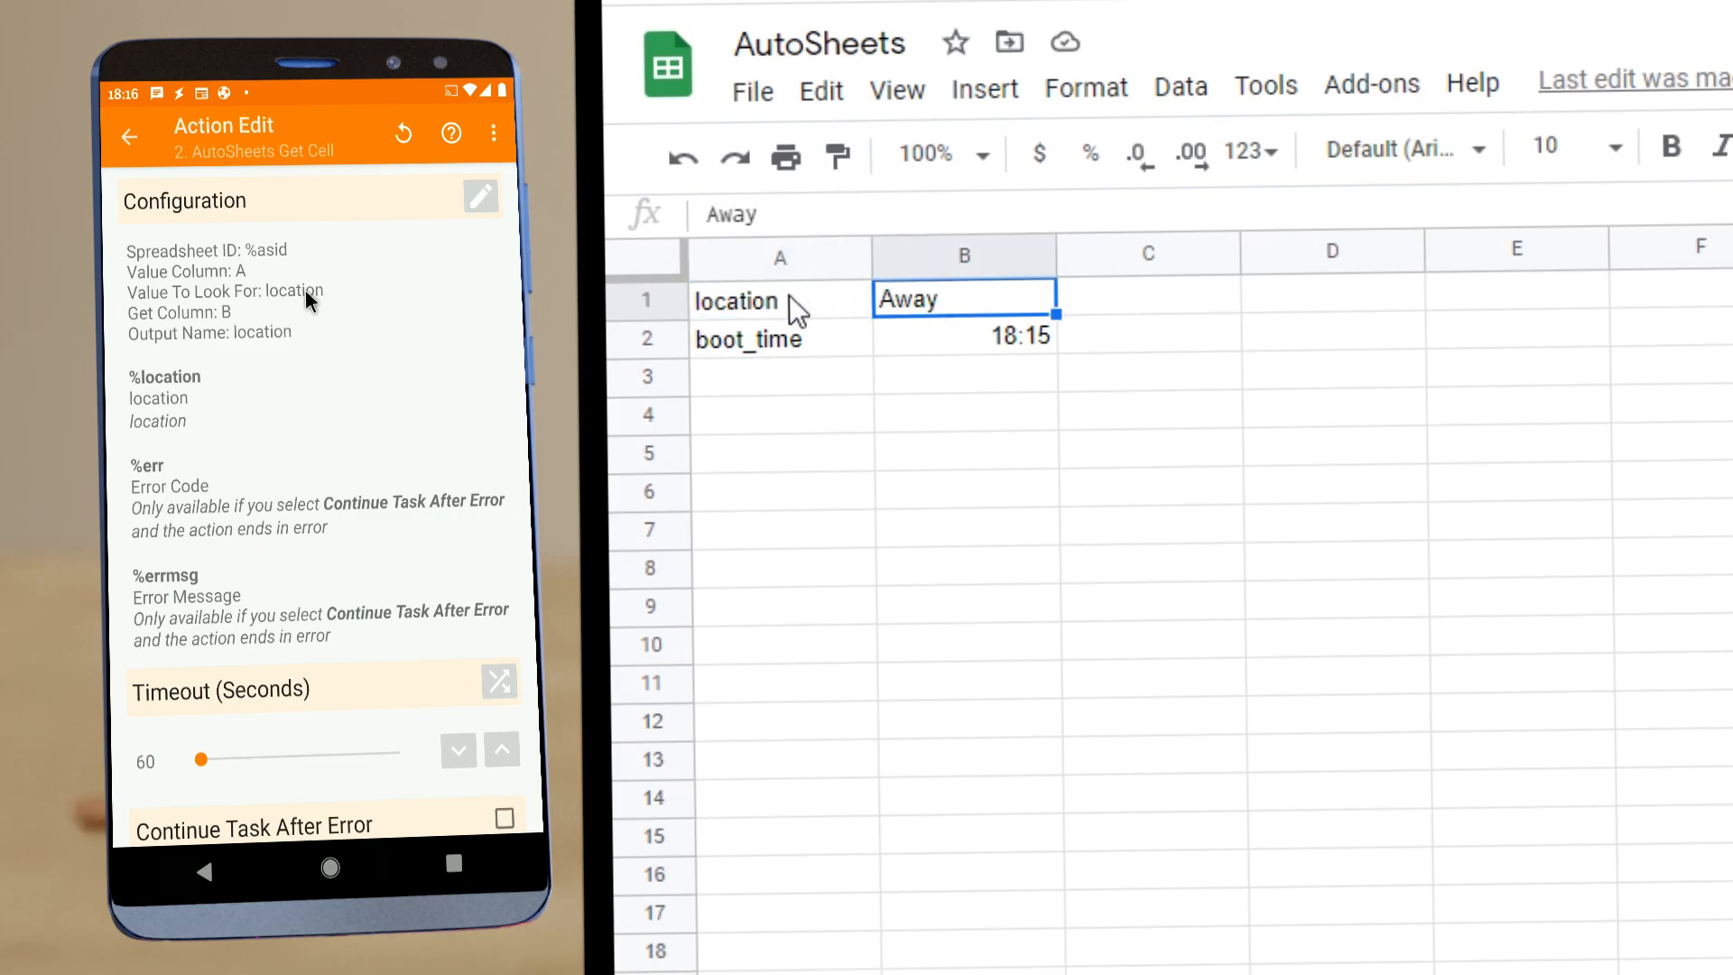
left_click(777, 300)
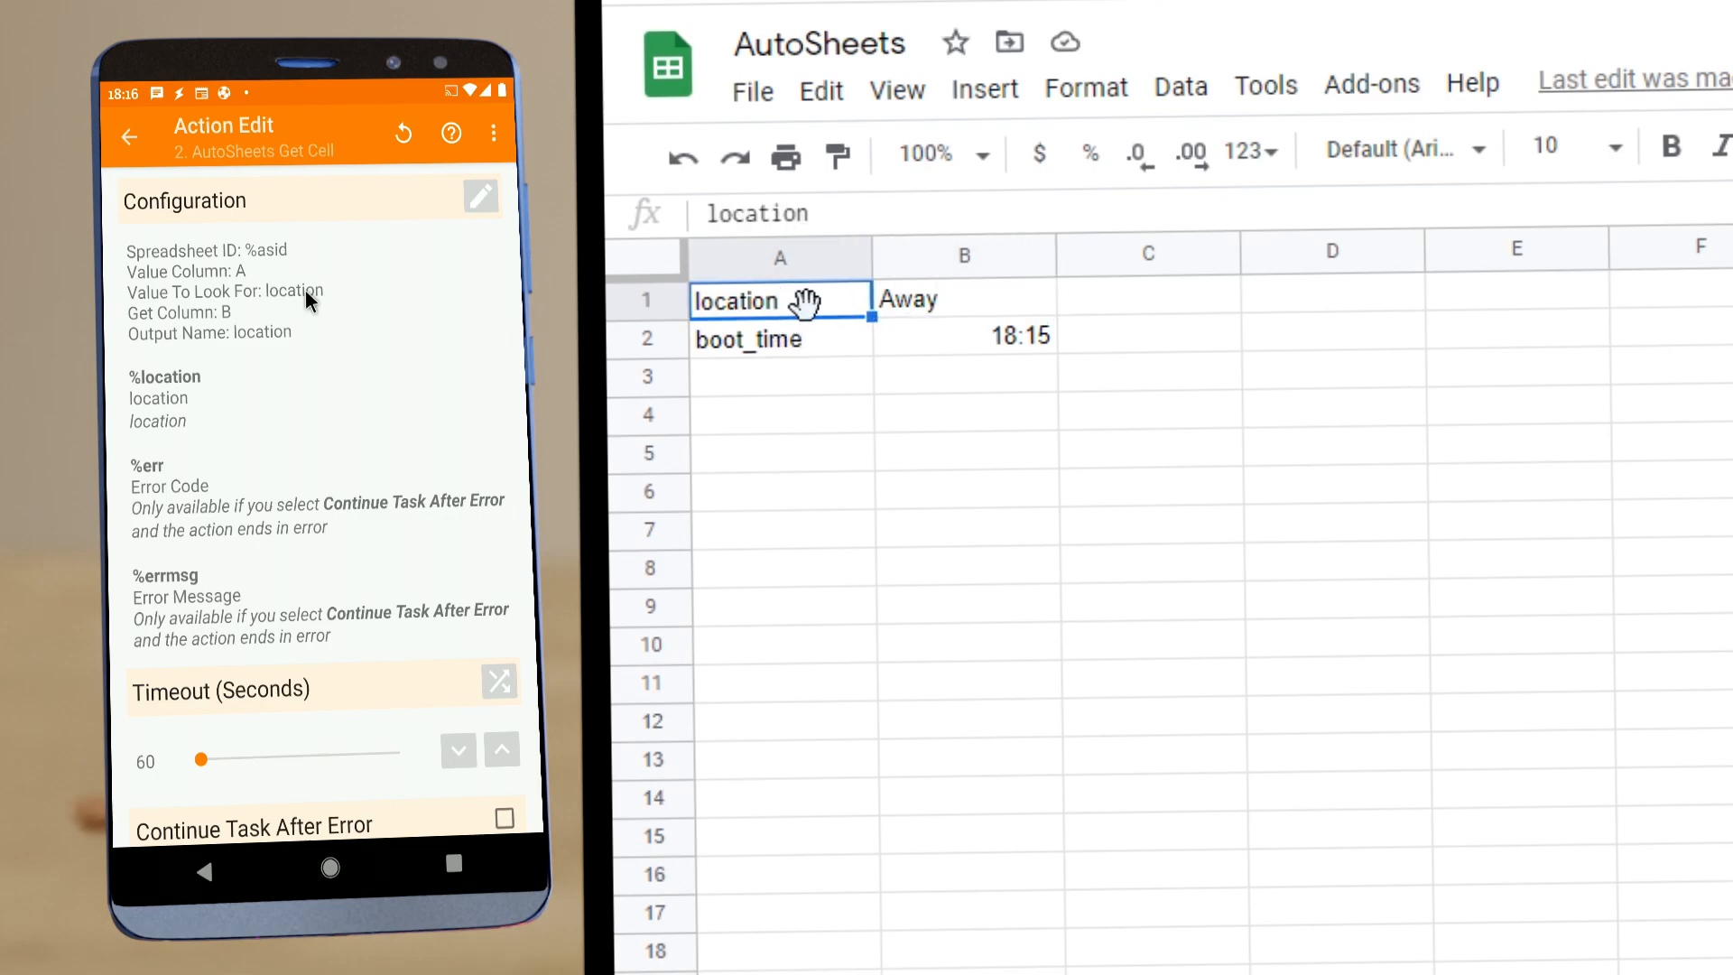
mouse_move(220, 333)
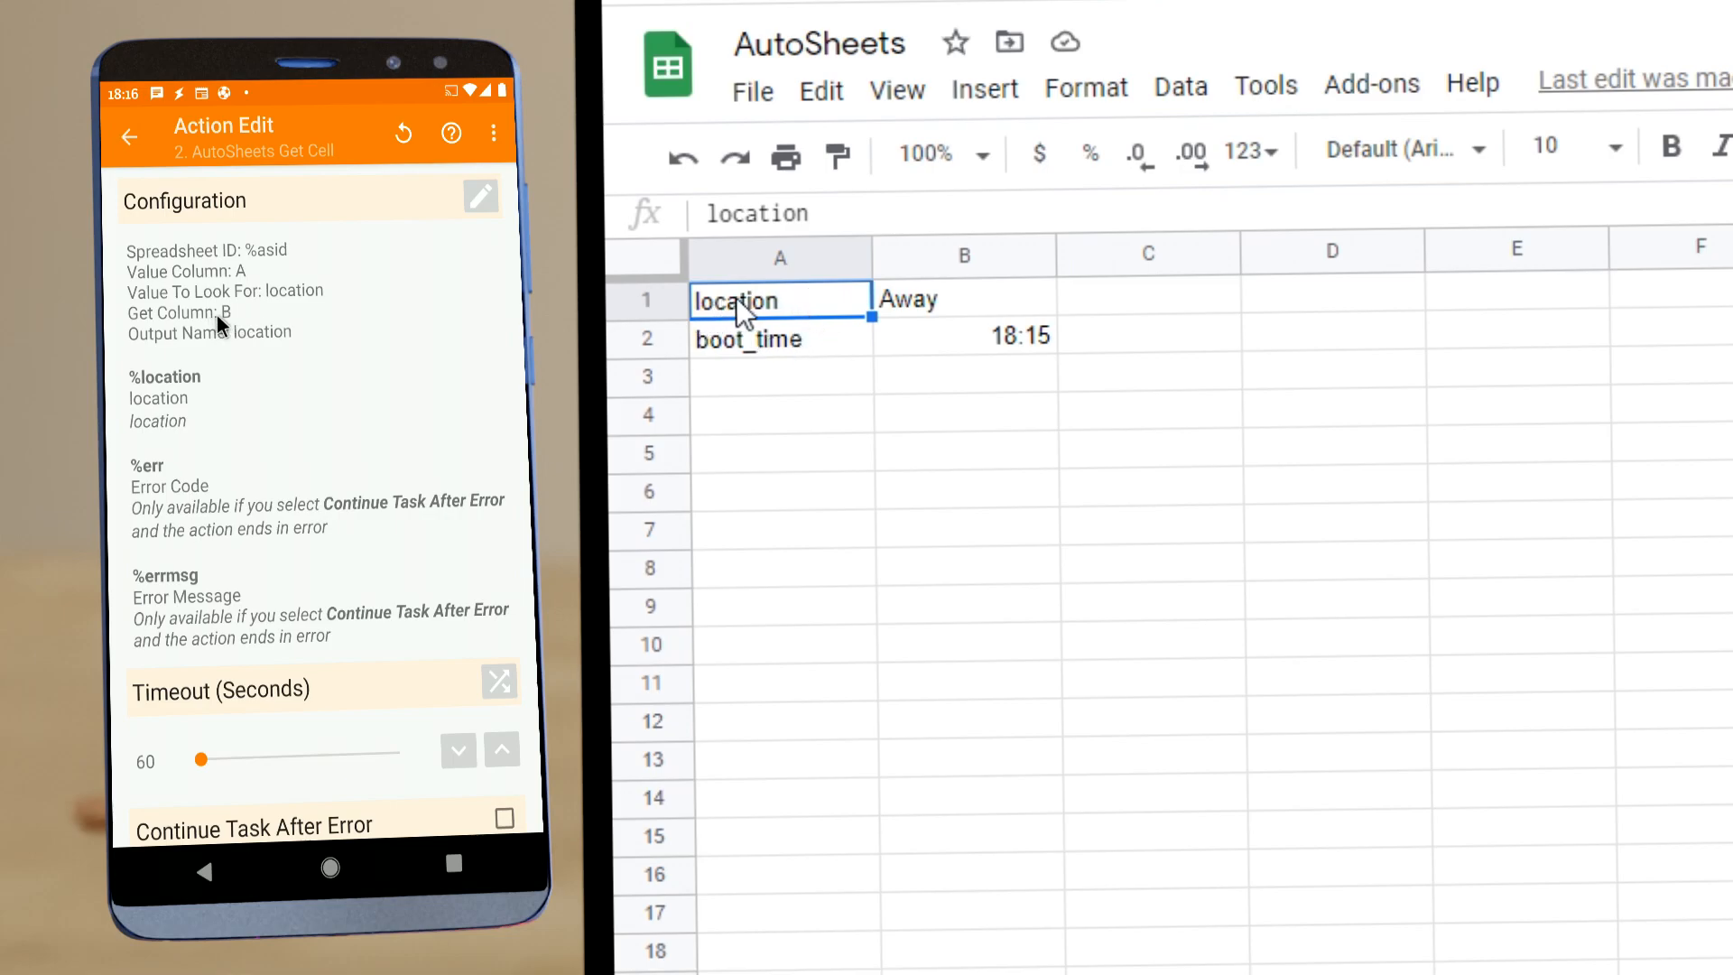
mouse_move(1047, 317)
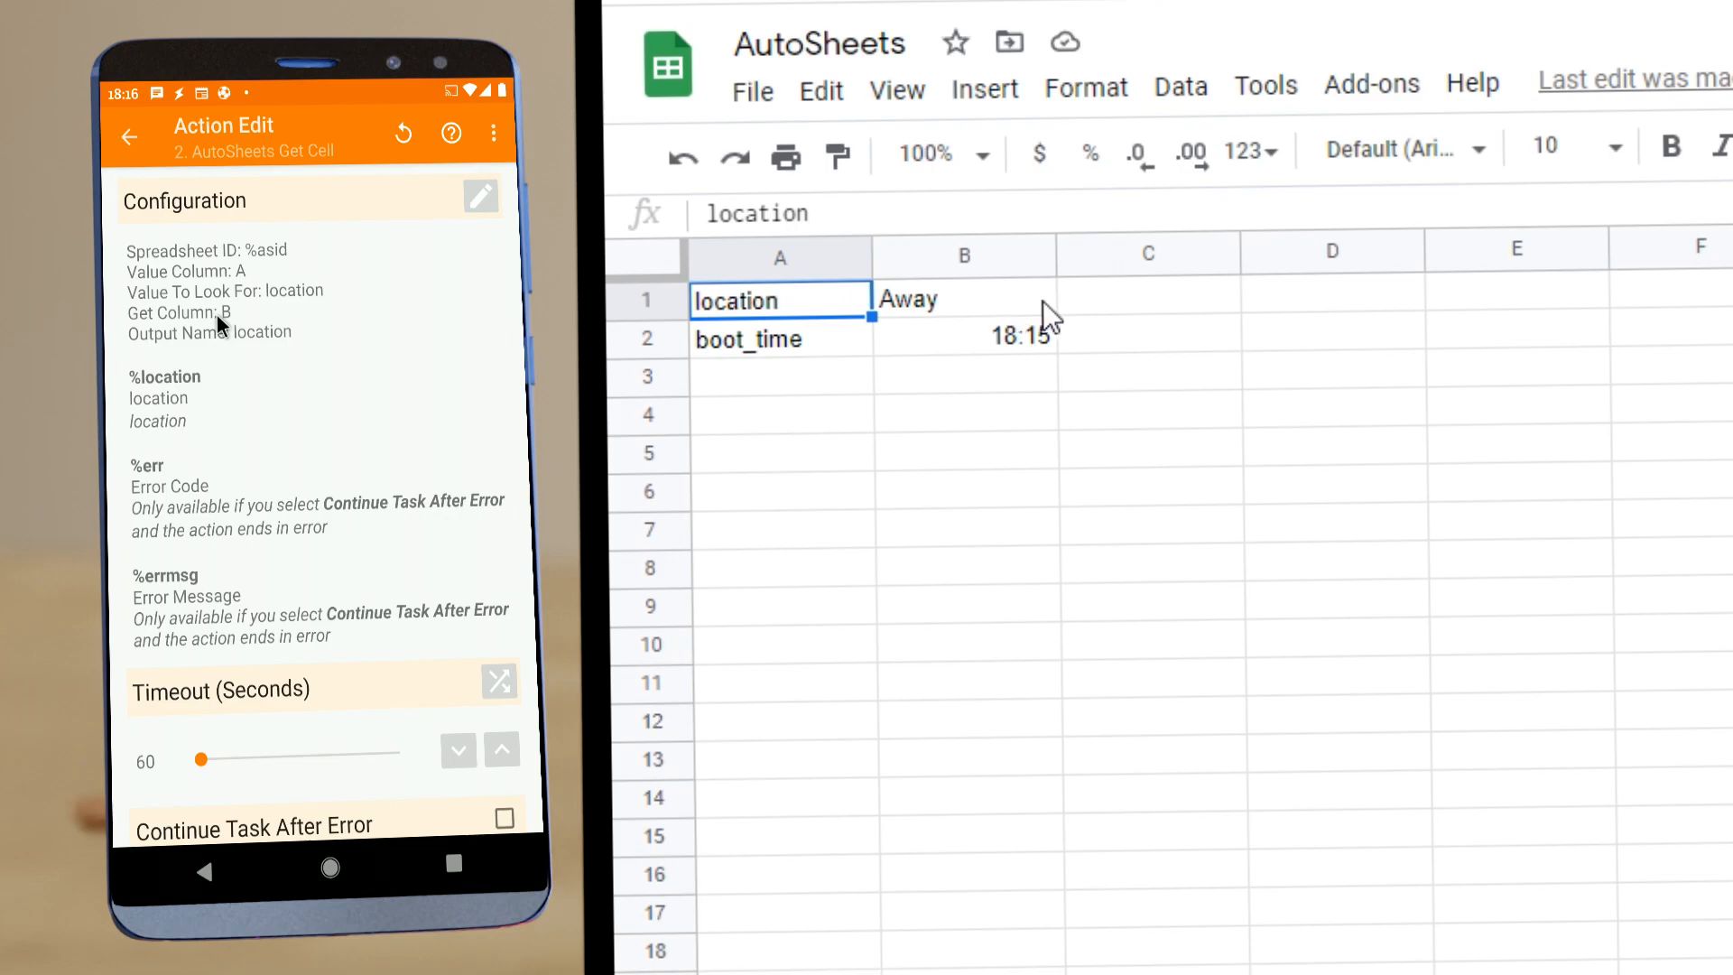
left_click(962, 298)
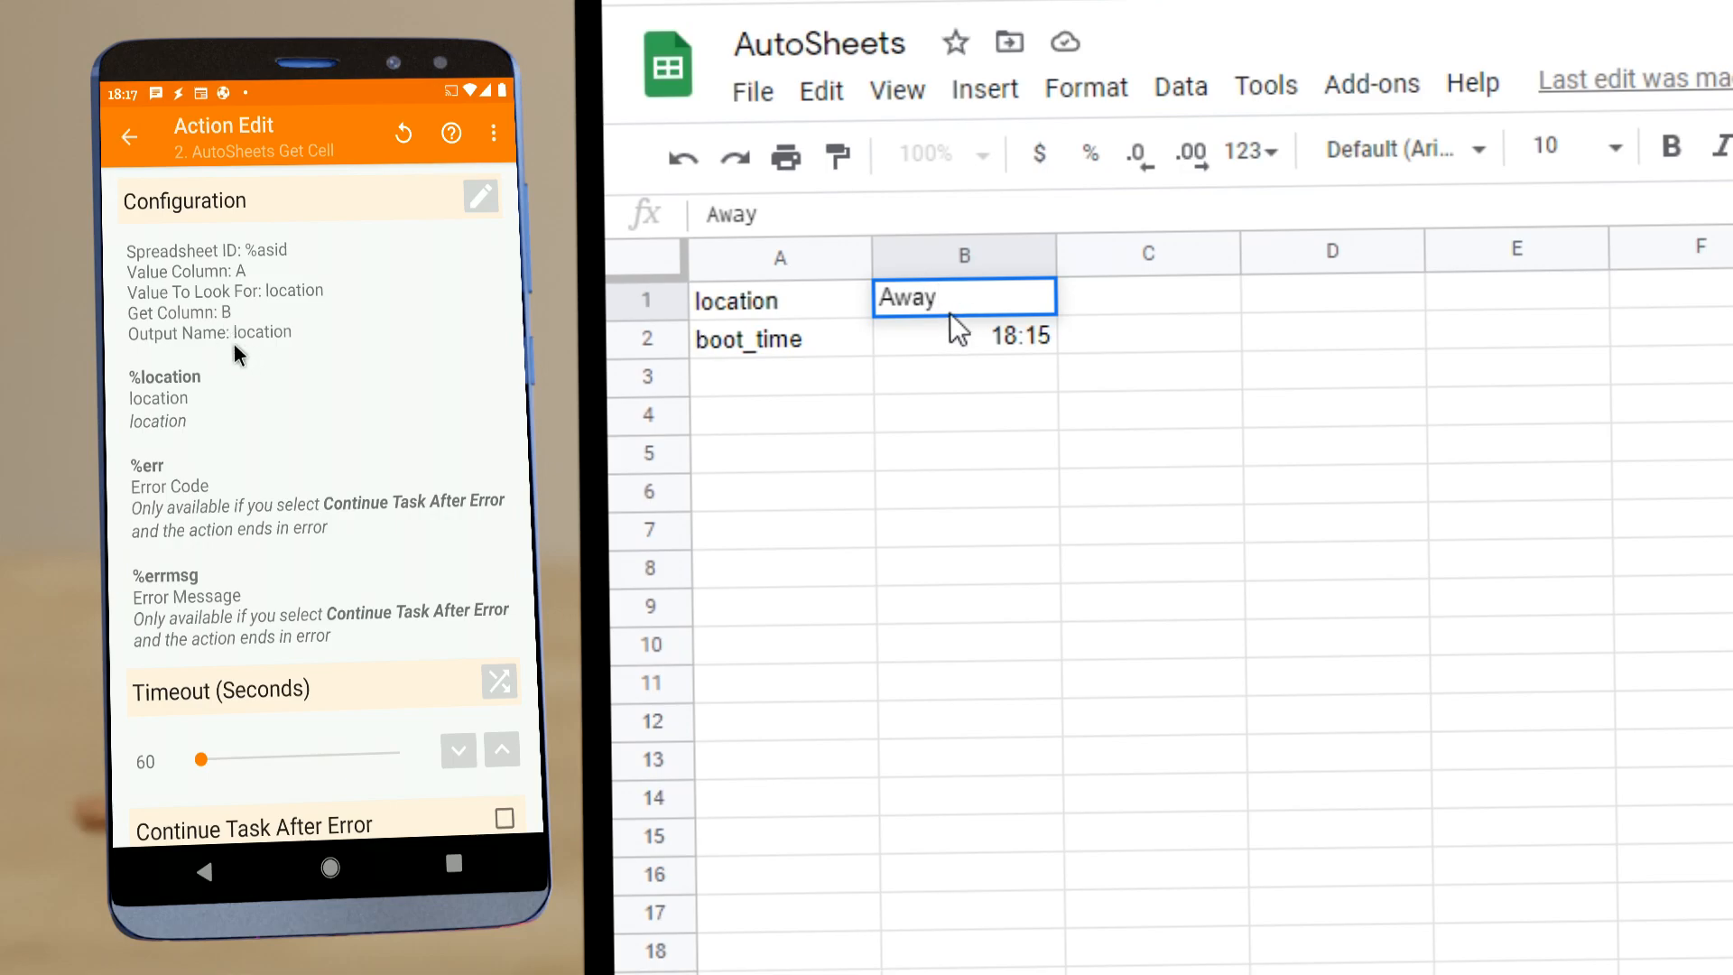
mouse_move(210, 832)
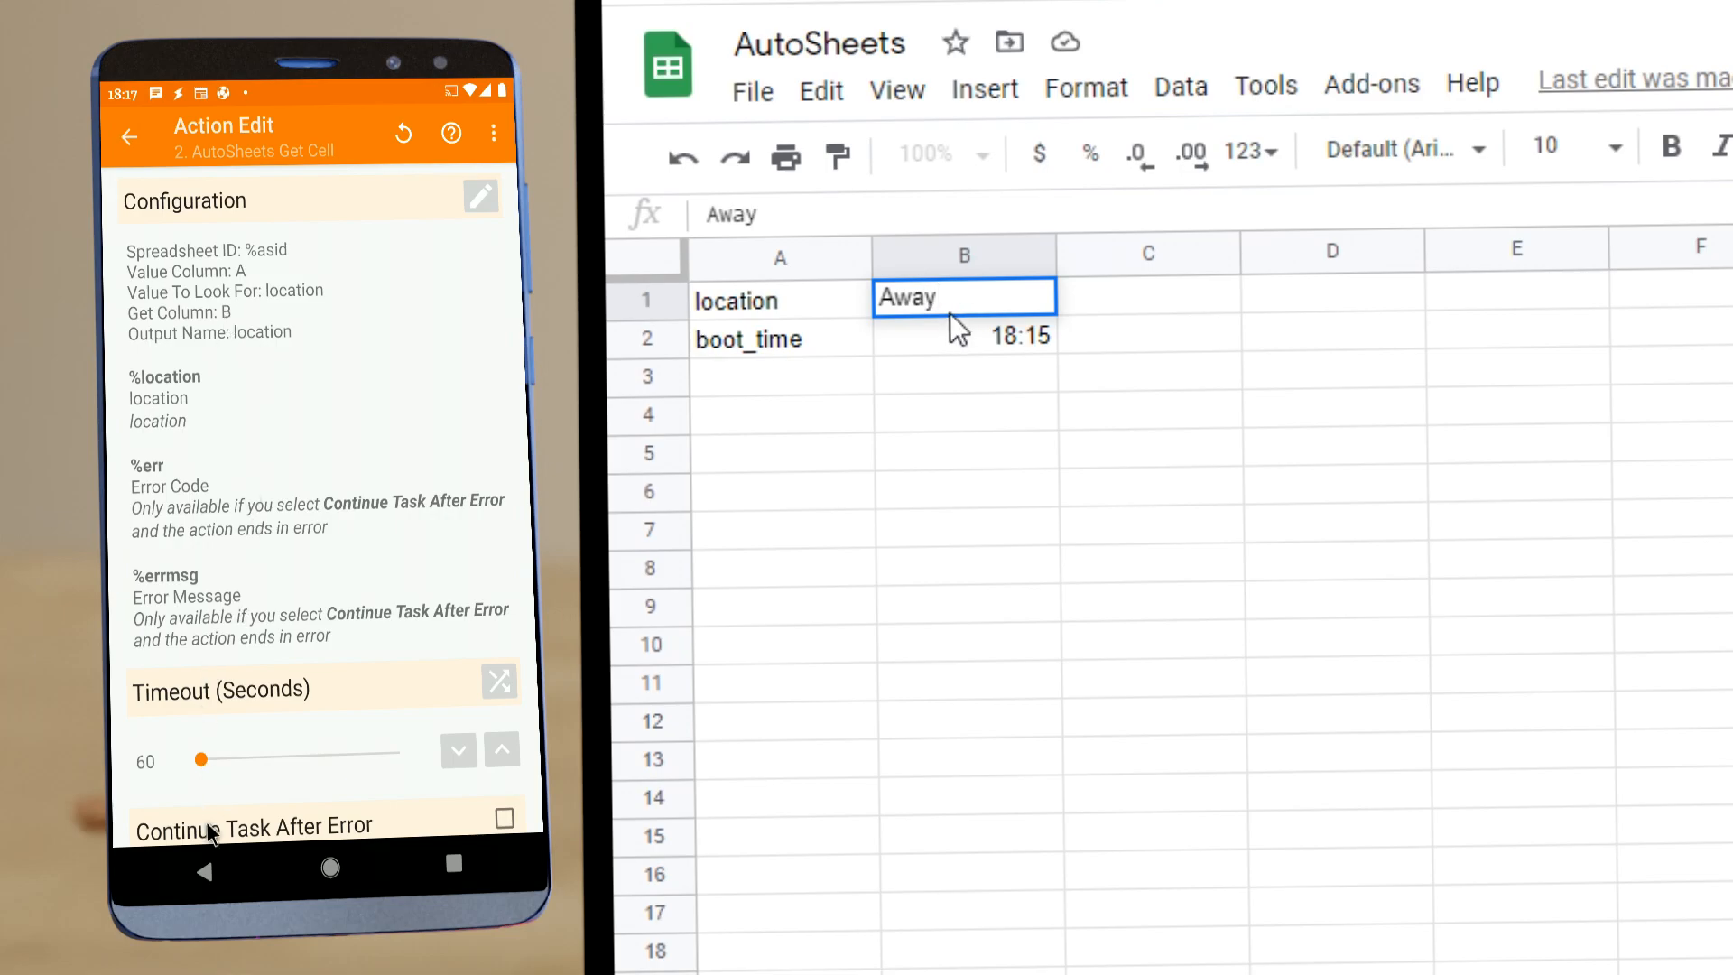
left_click(128, 134)
type("Home")
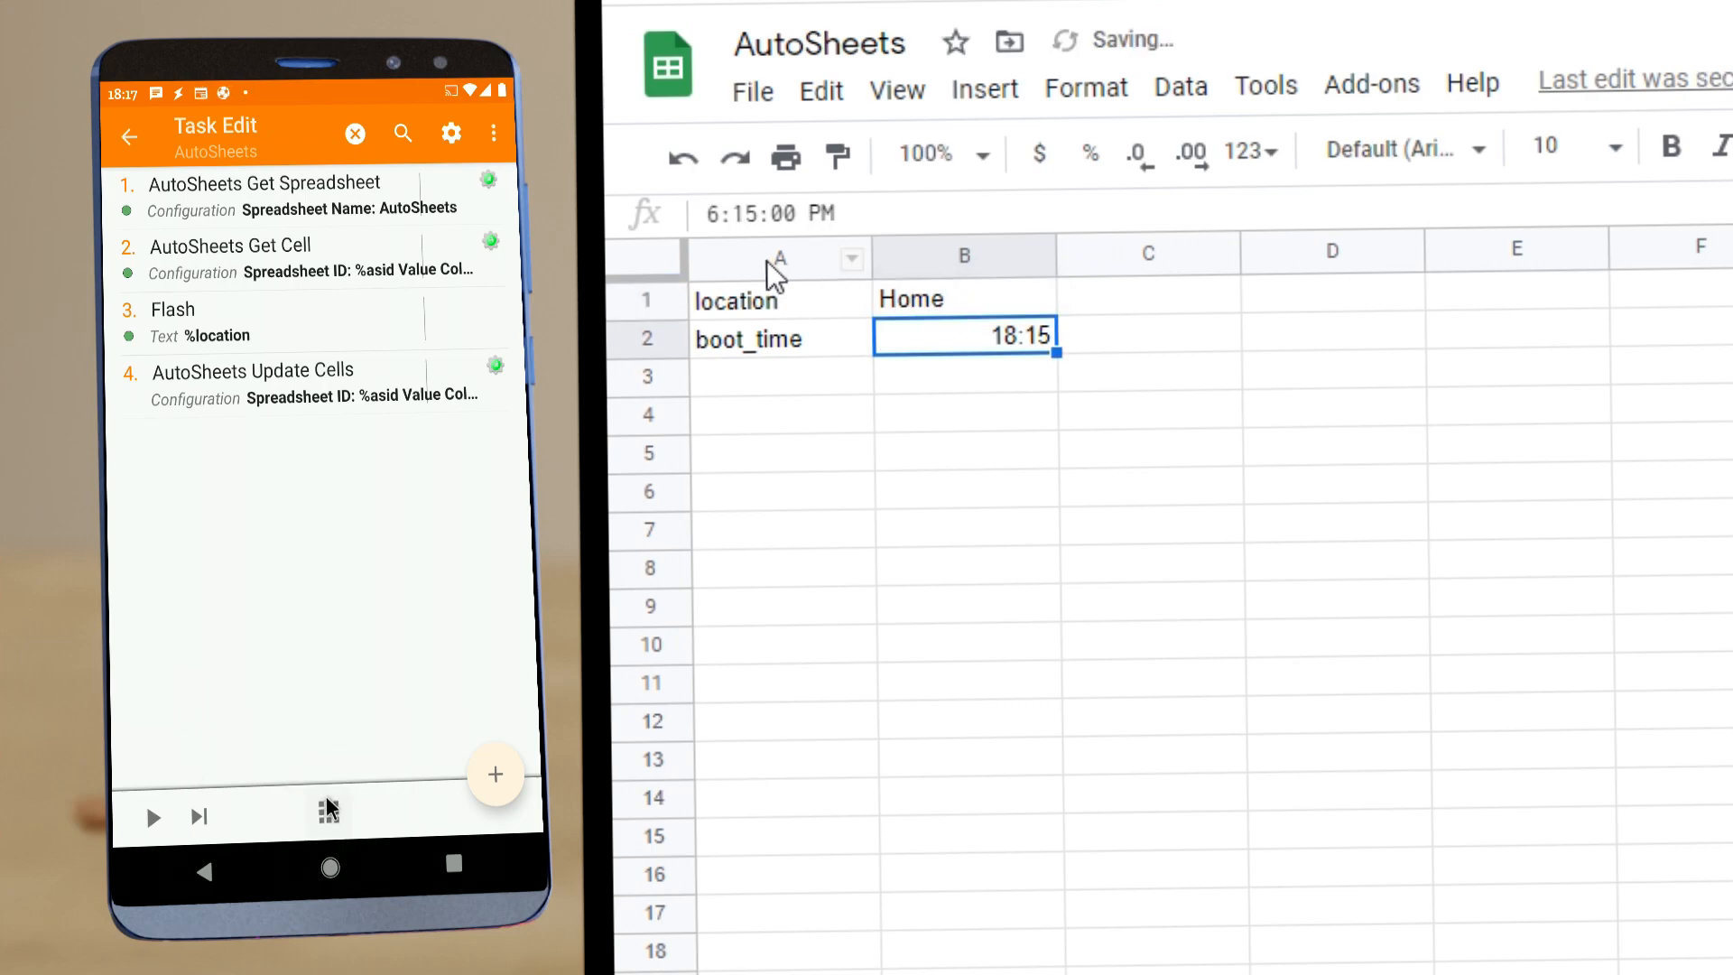
Confirm cell B1 now reads Home and review the Update Cells action writing %TIME for boot_time
left_click(964, 297)
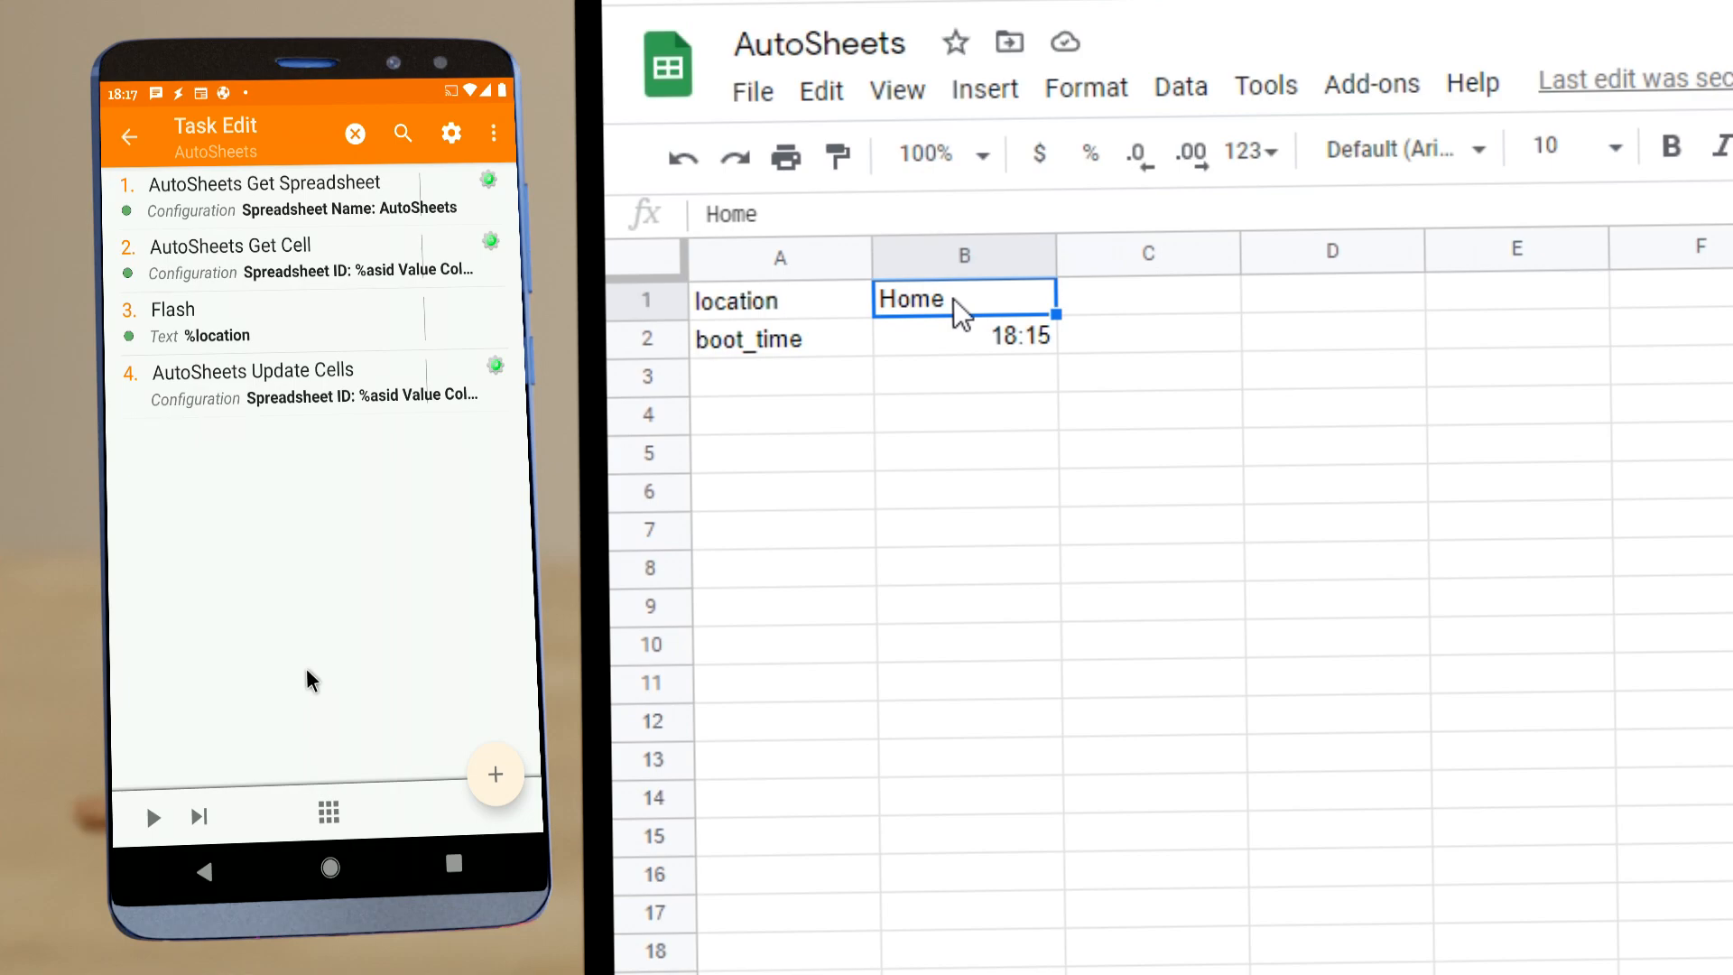
mouse_move(209, 280)
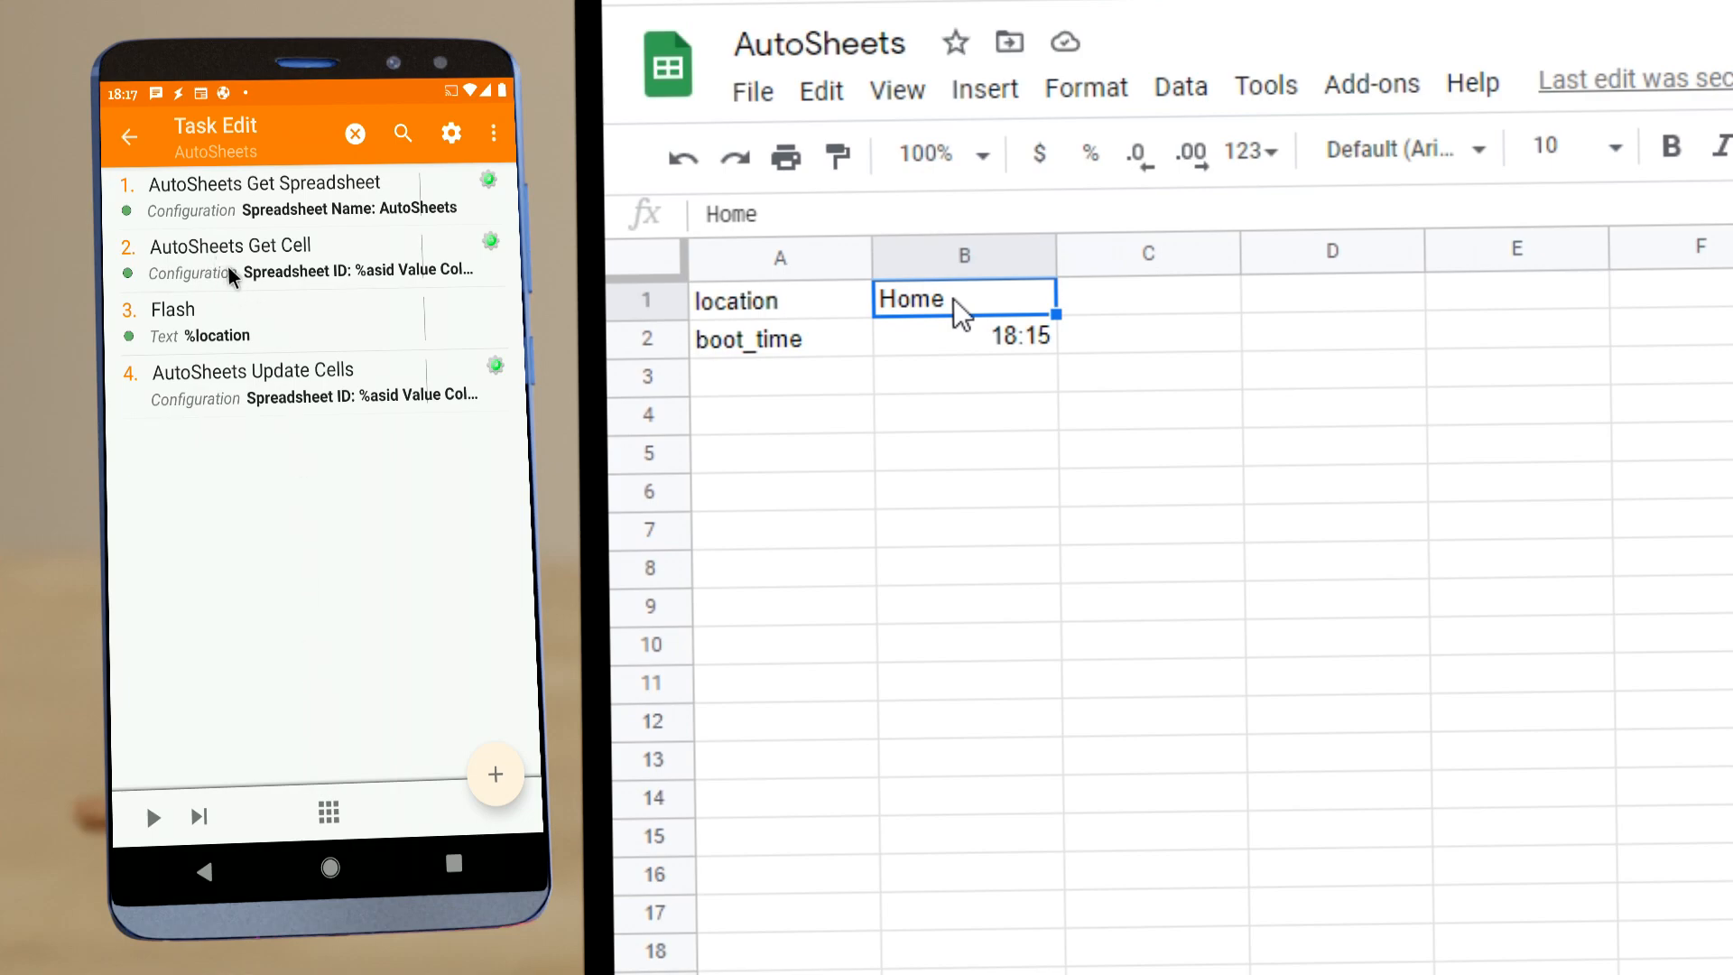
mouse_move(244, 422)
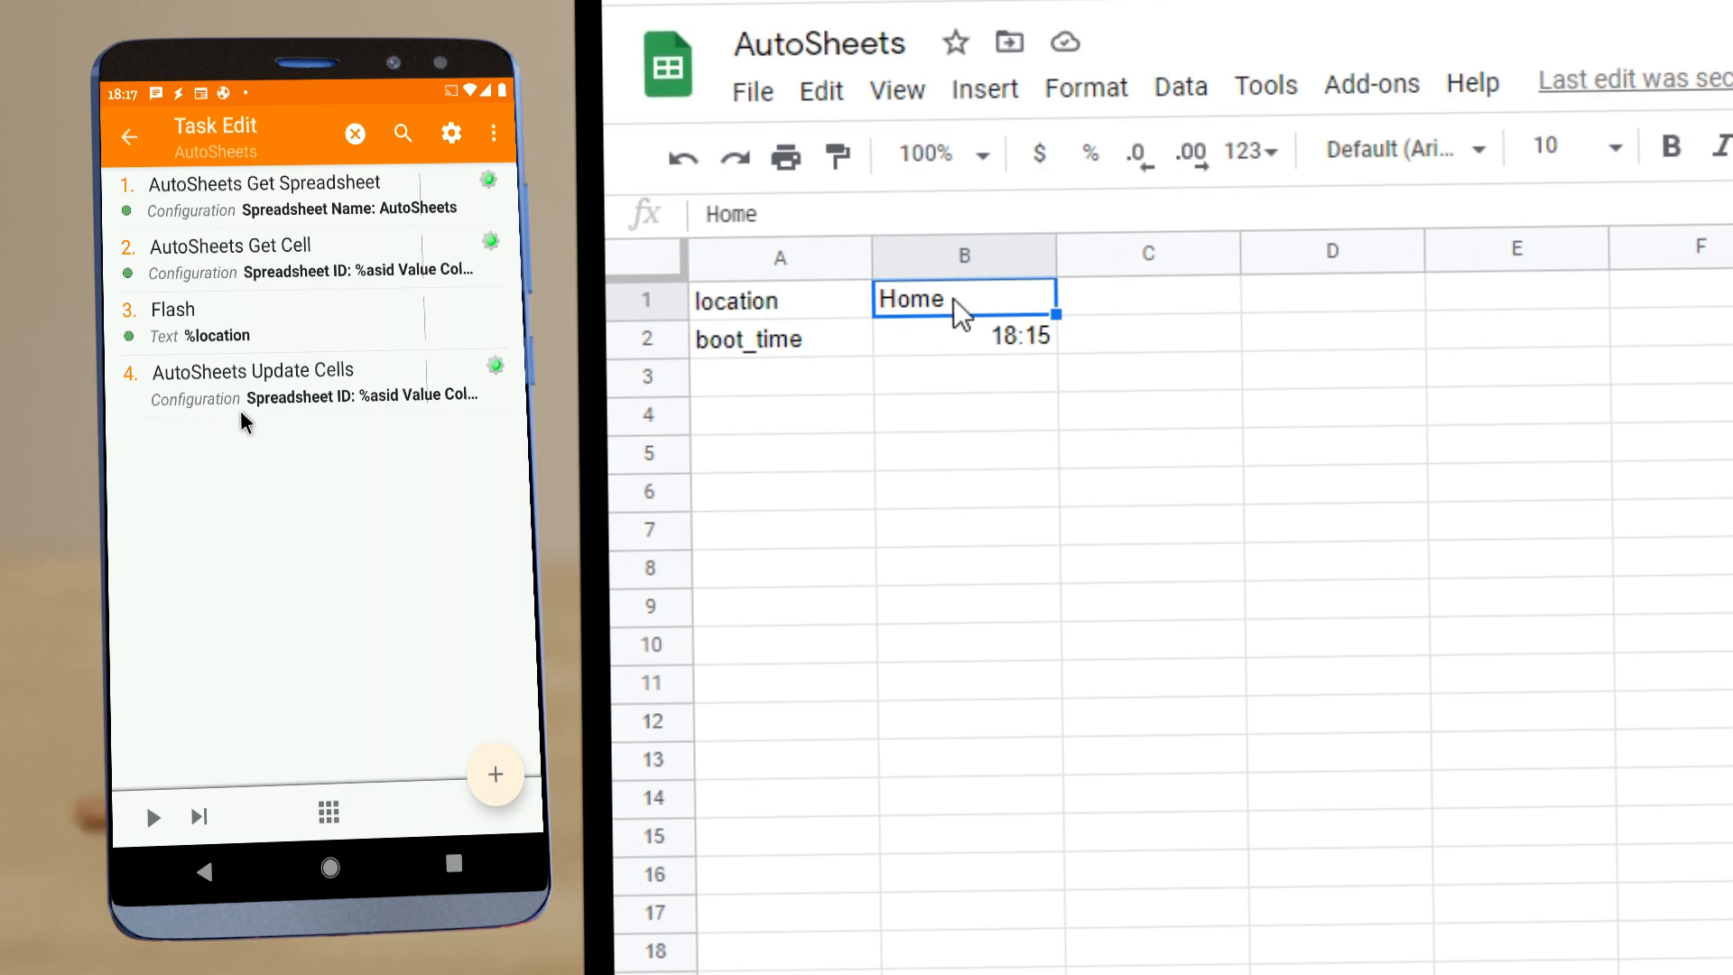
mouse_move(307, 386)
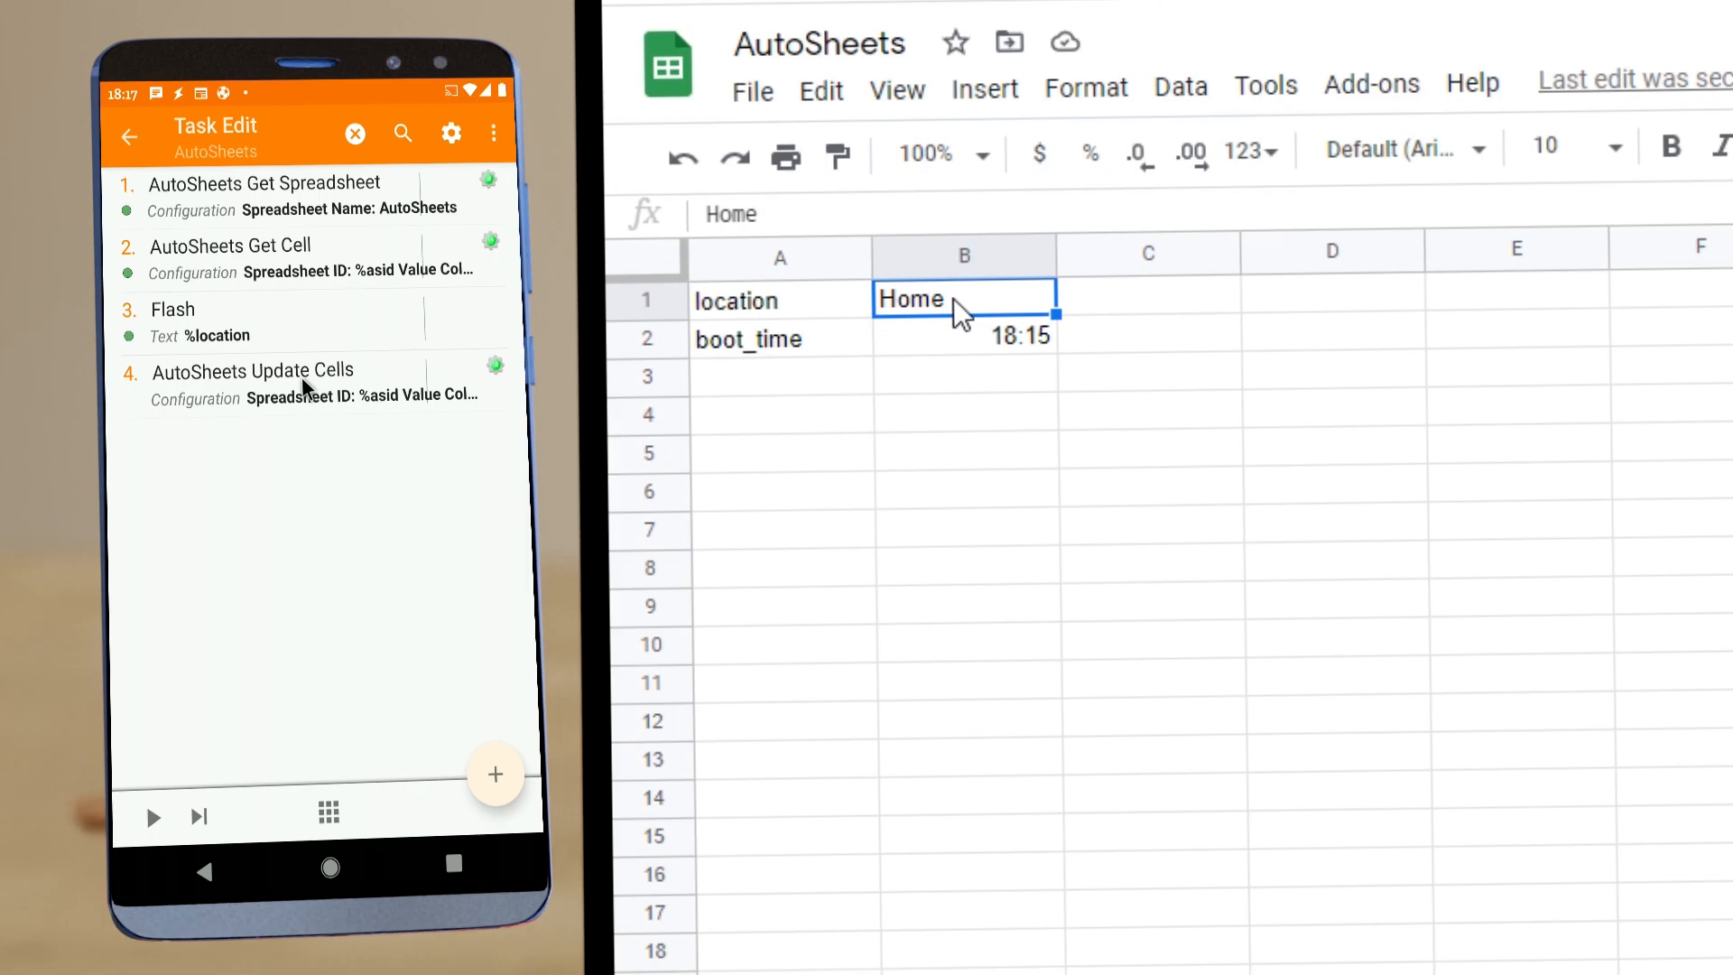
left_click(253, 370)
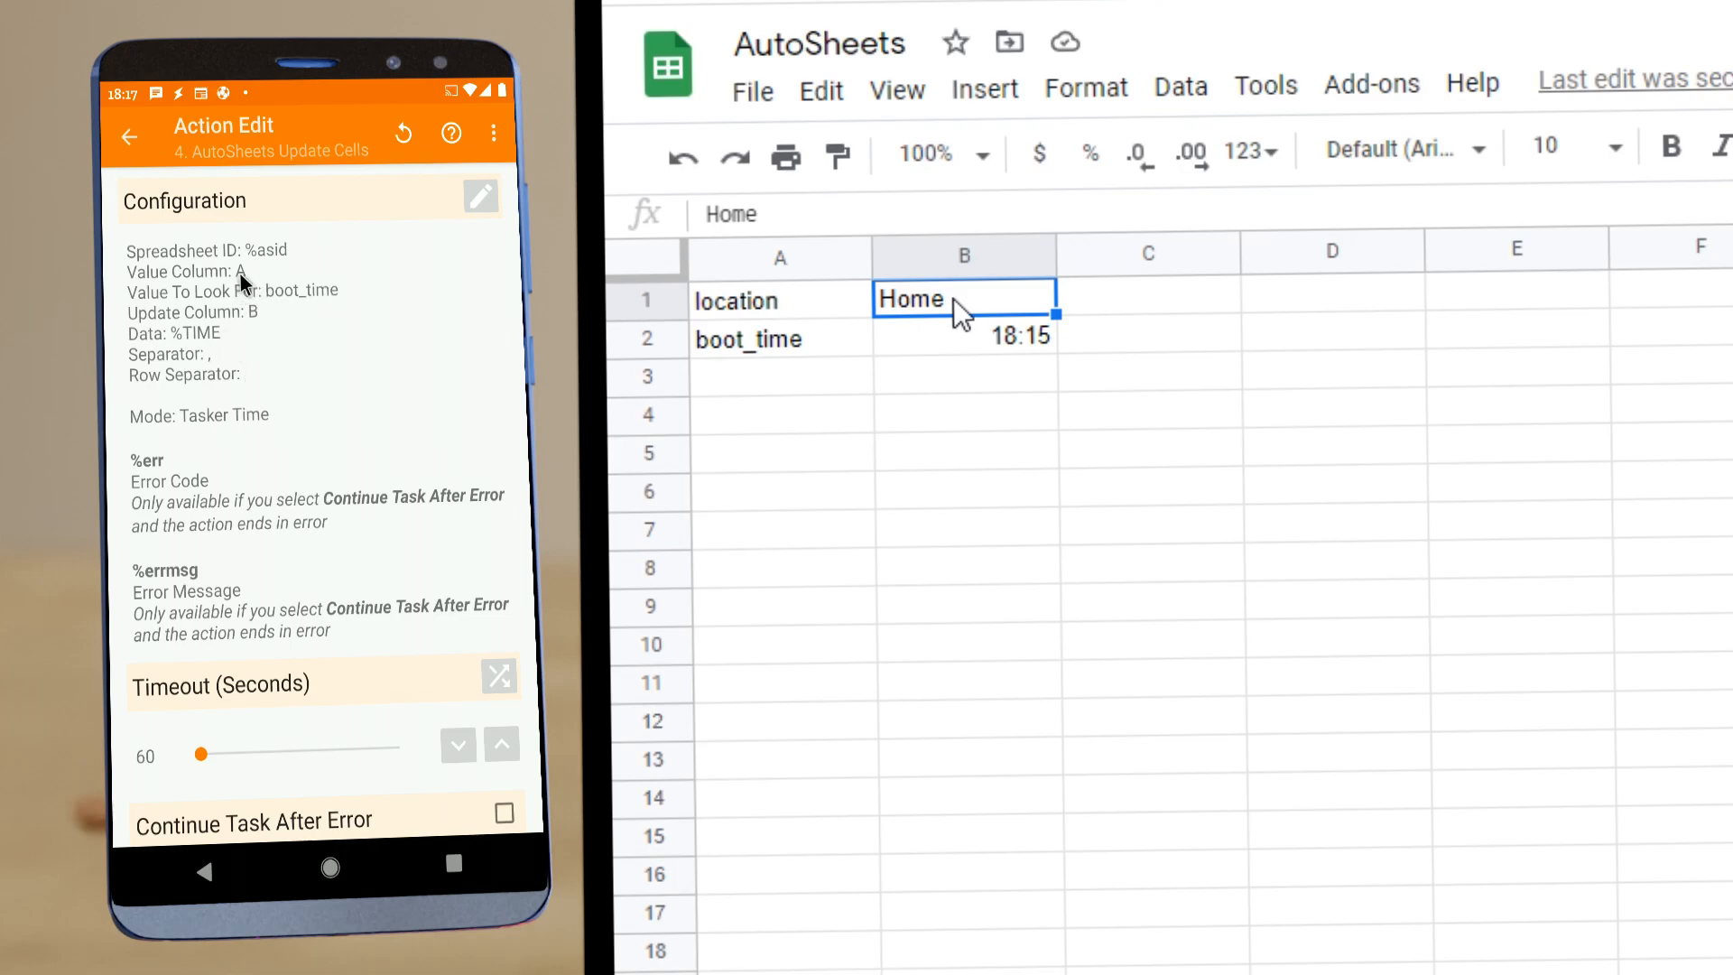
mouse_move(240, 287)
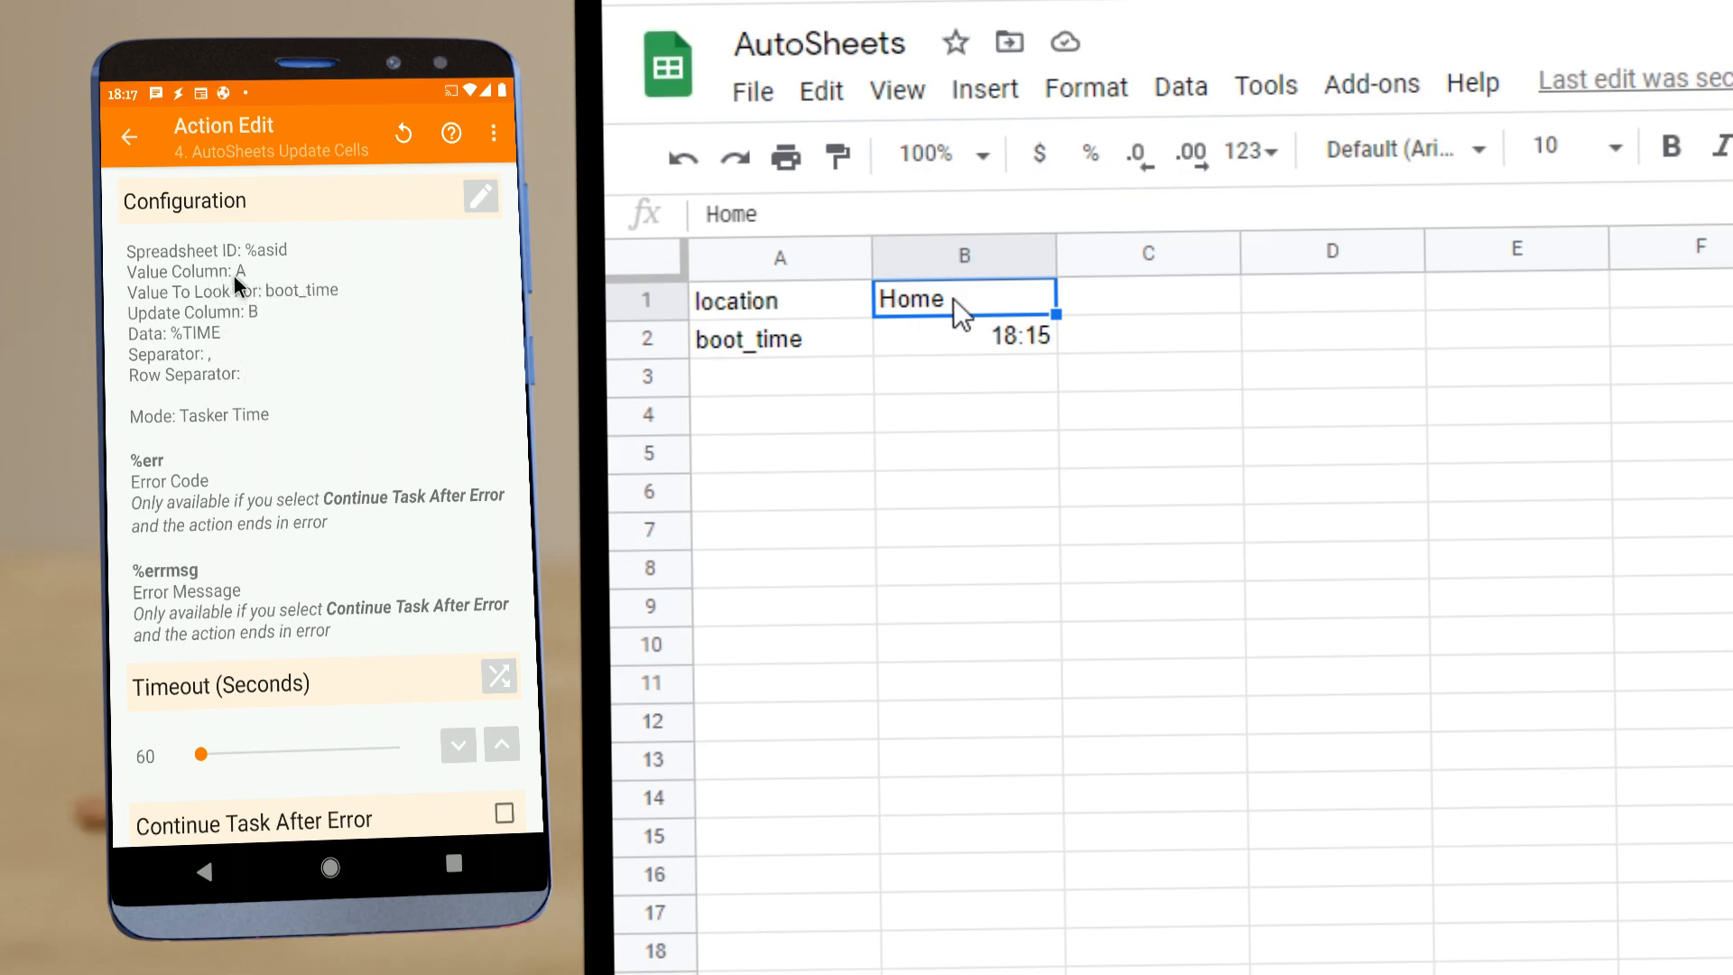
mouse_move(275, 302)
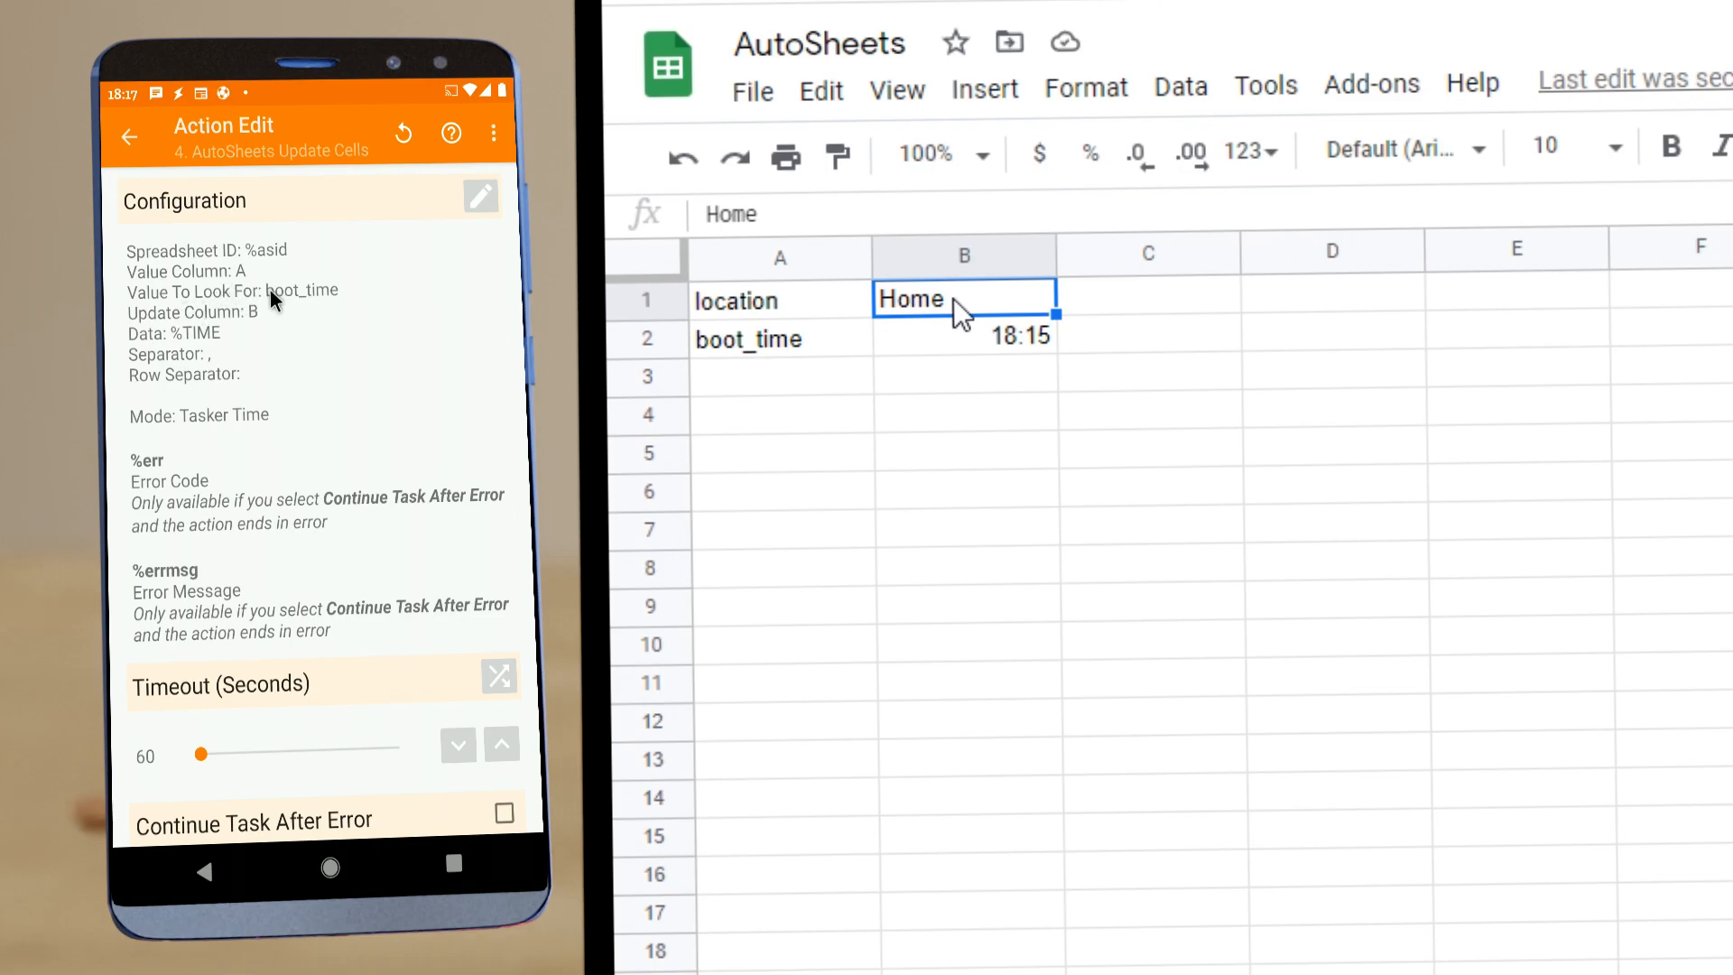
mouse_move(317, 302)
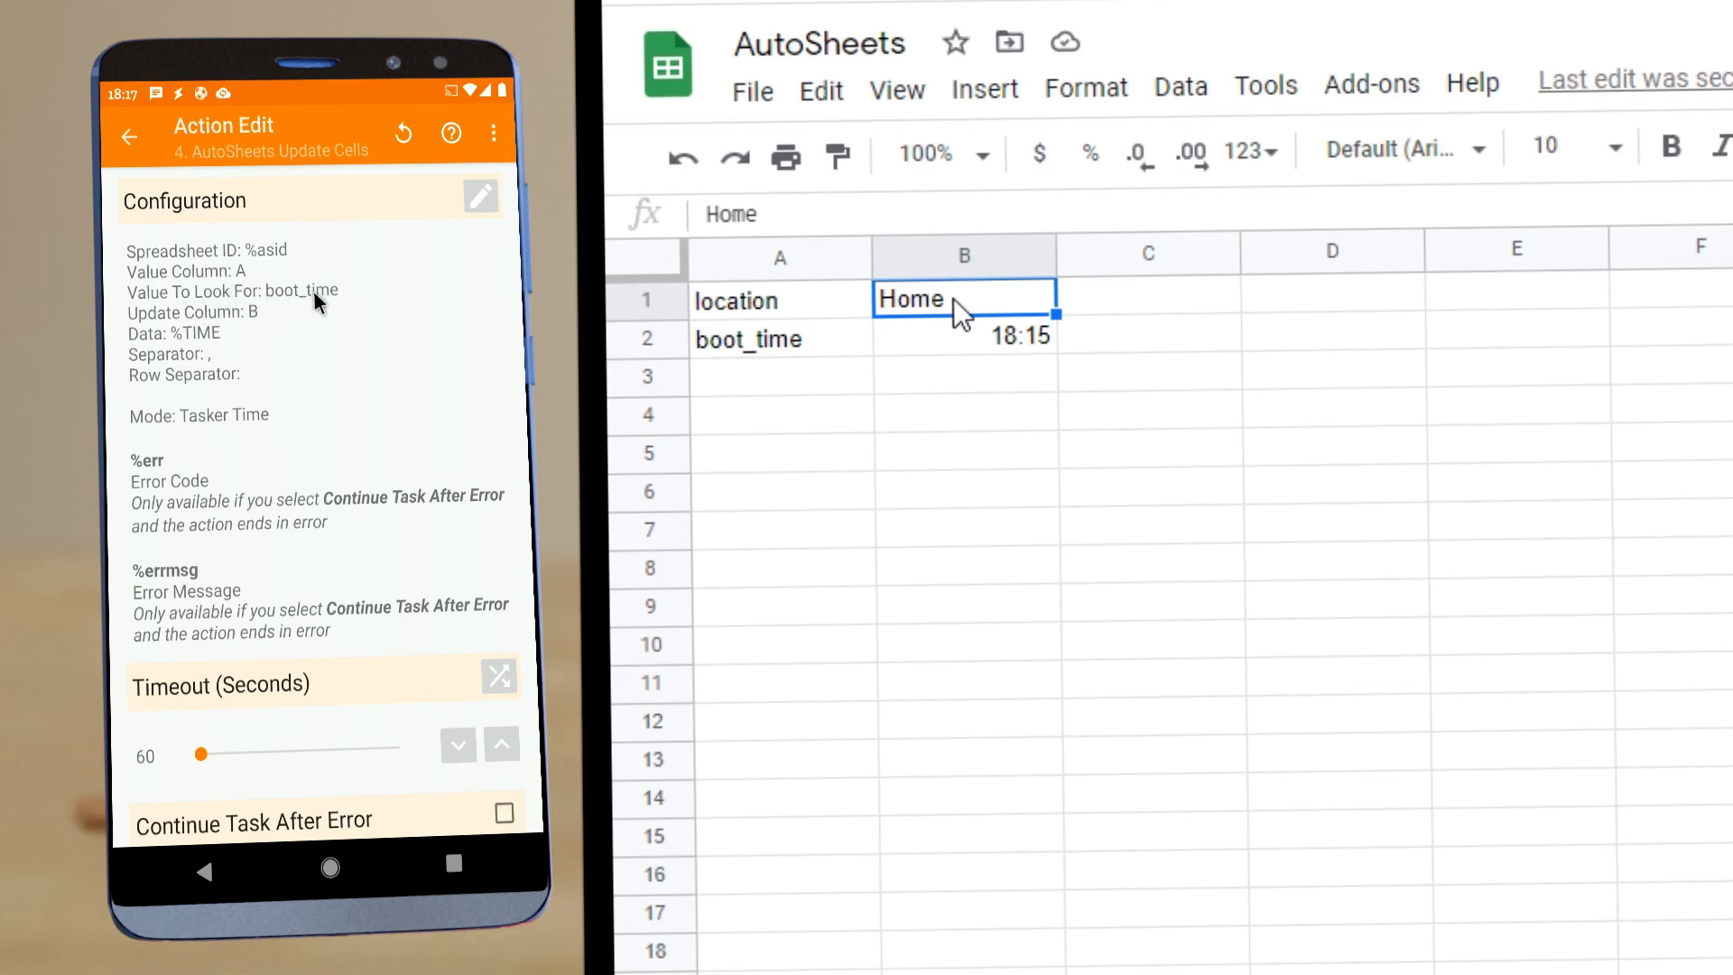
mouse_move(352, 306)
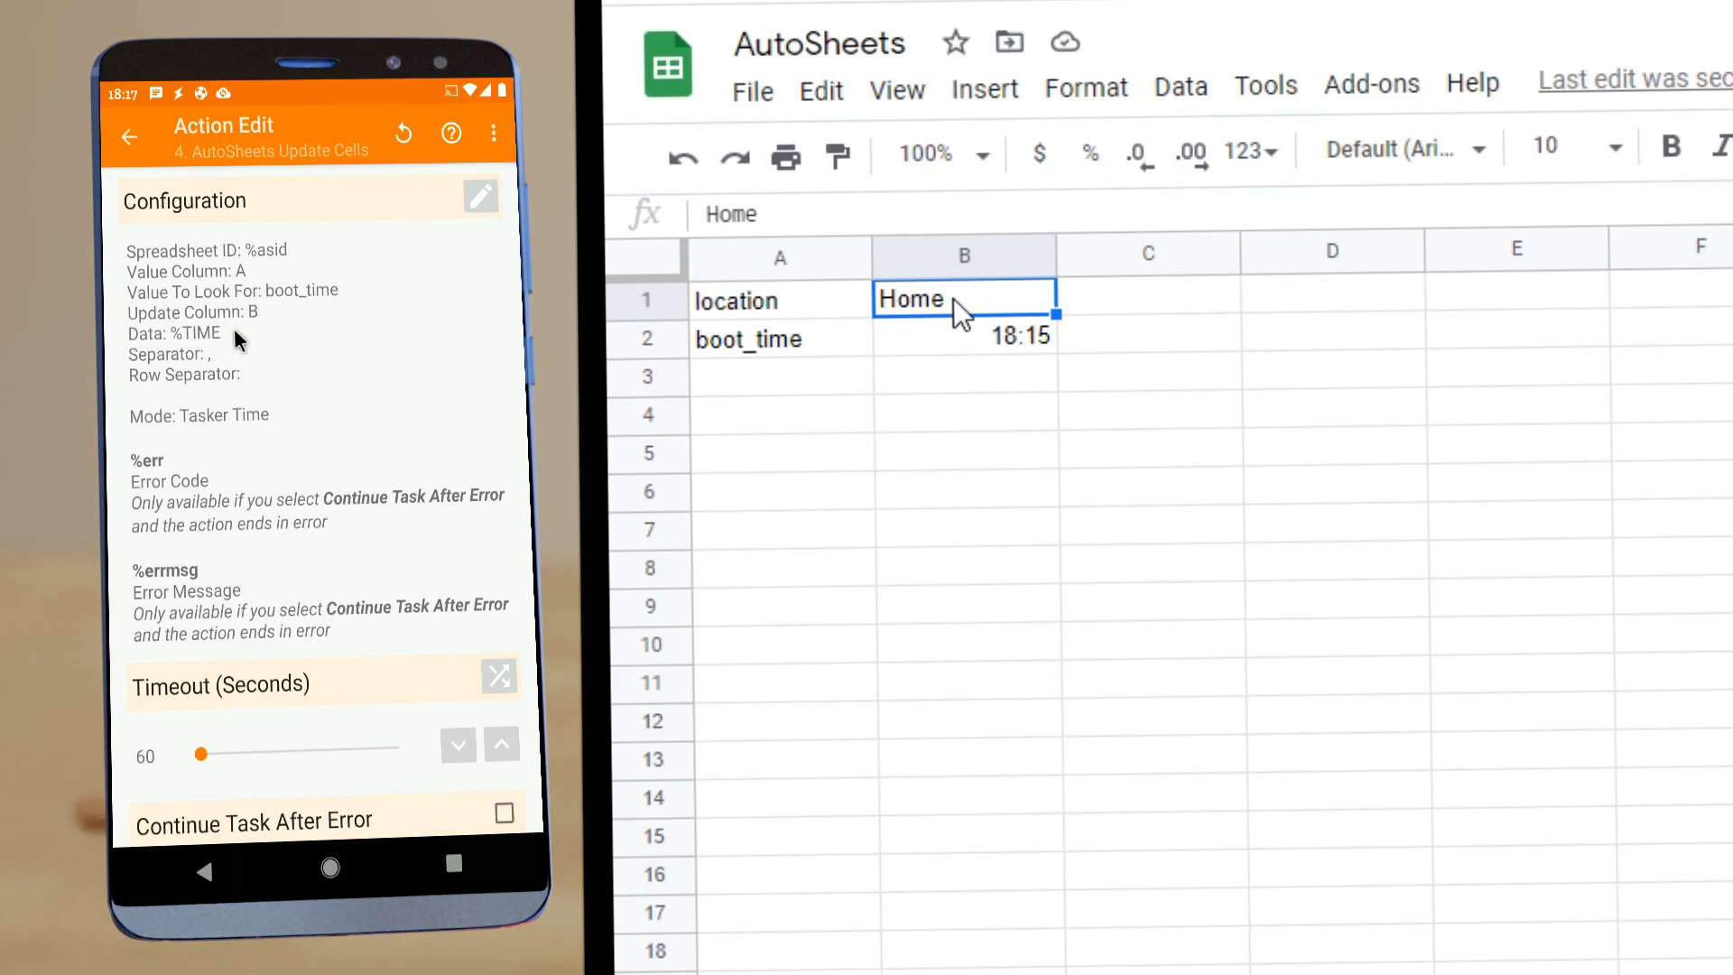
mouse_move(176, 347)
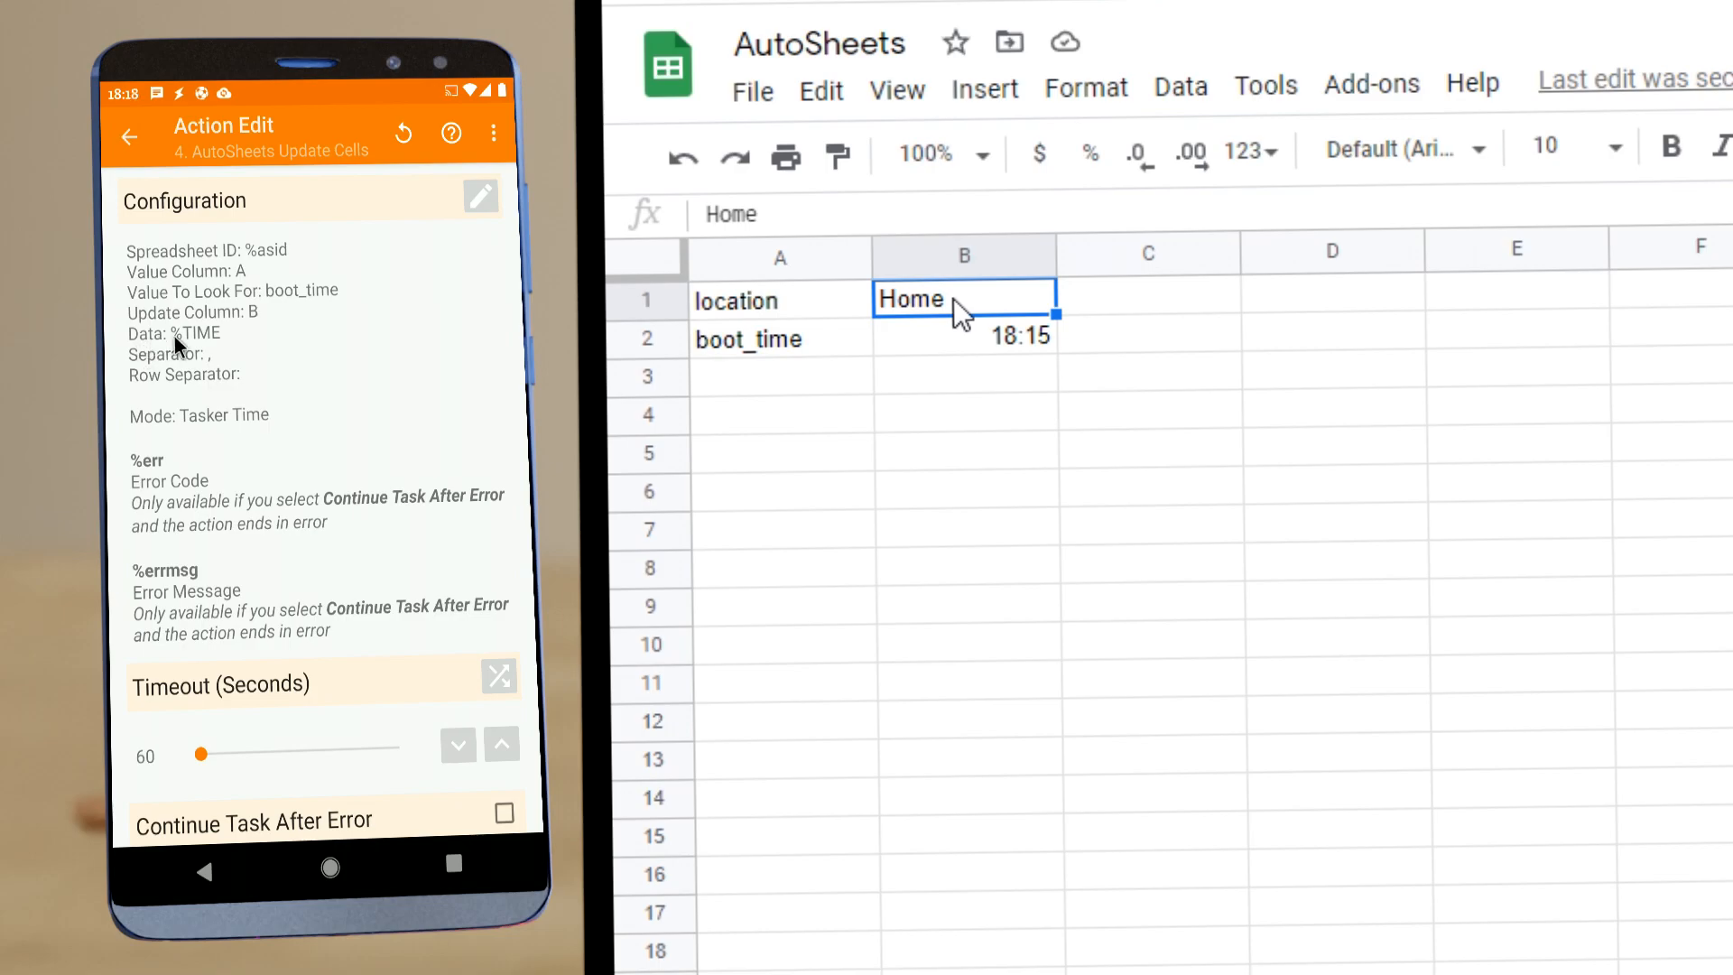
mouse_move(209, 365)
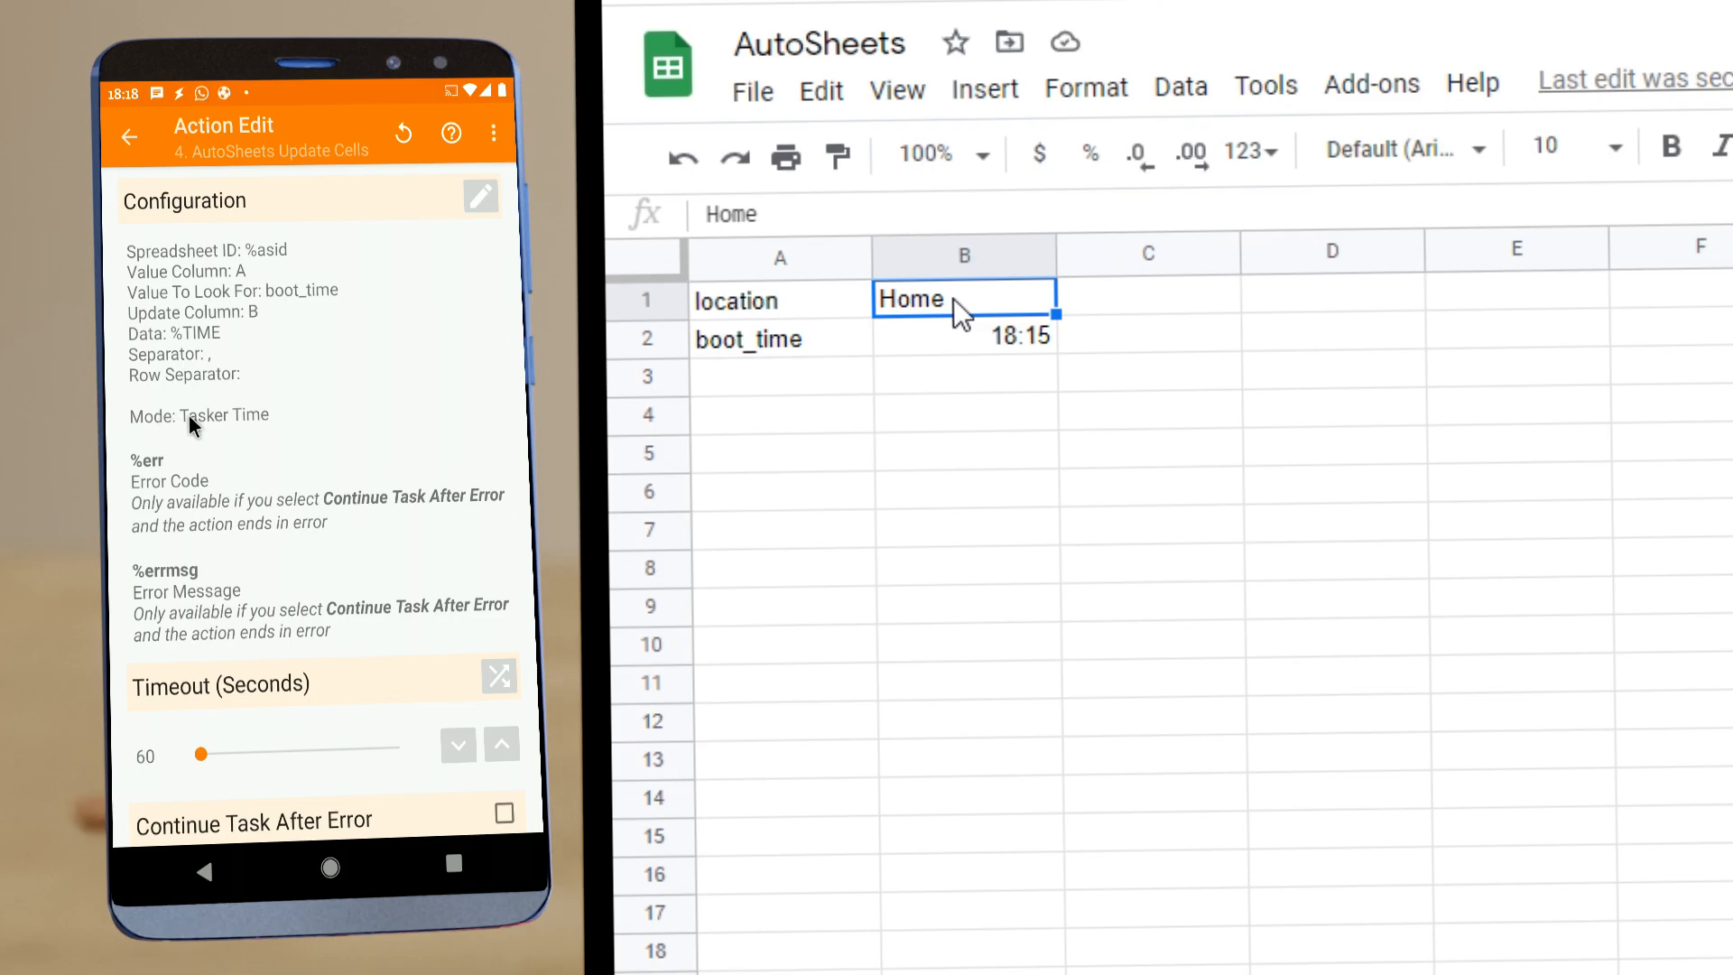
mouse_move(263, 424)
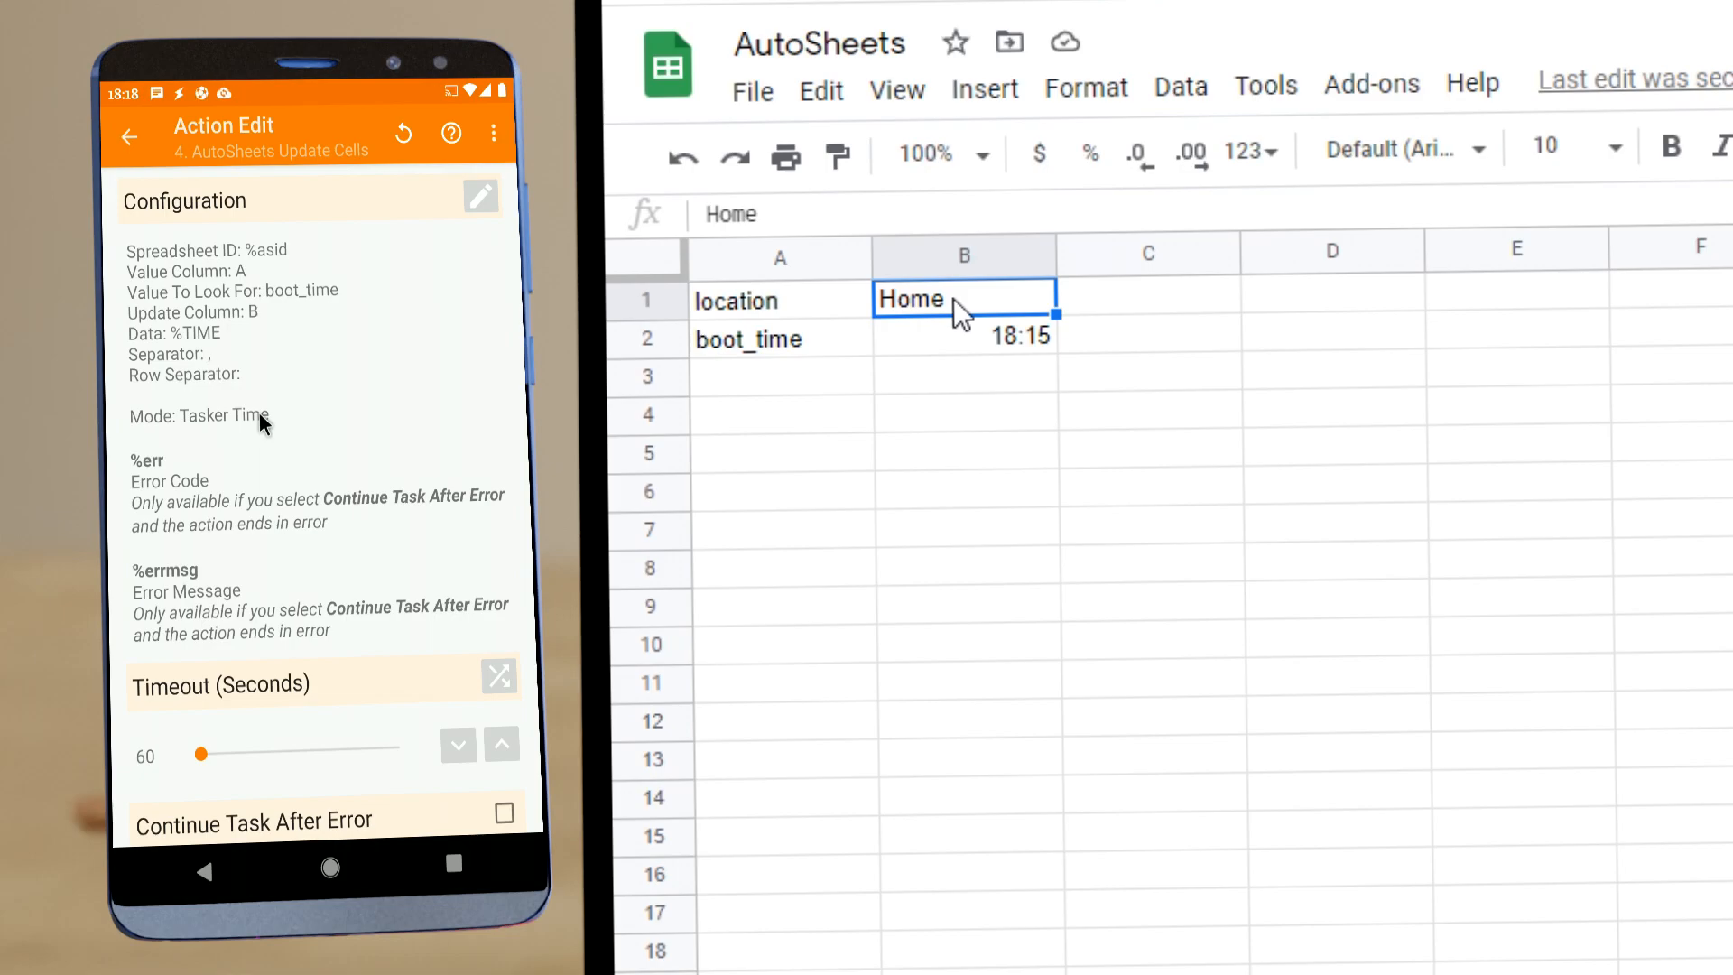
Run the whole task from Task Edit, flashing Home
left_click(130, 135)
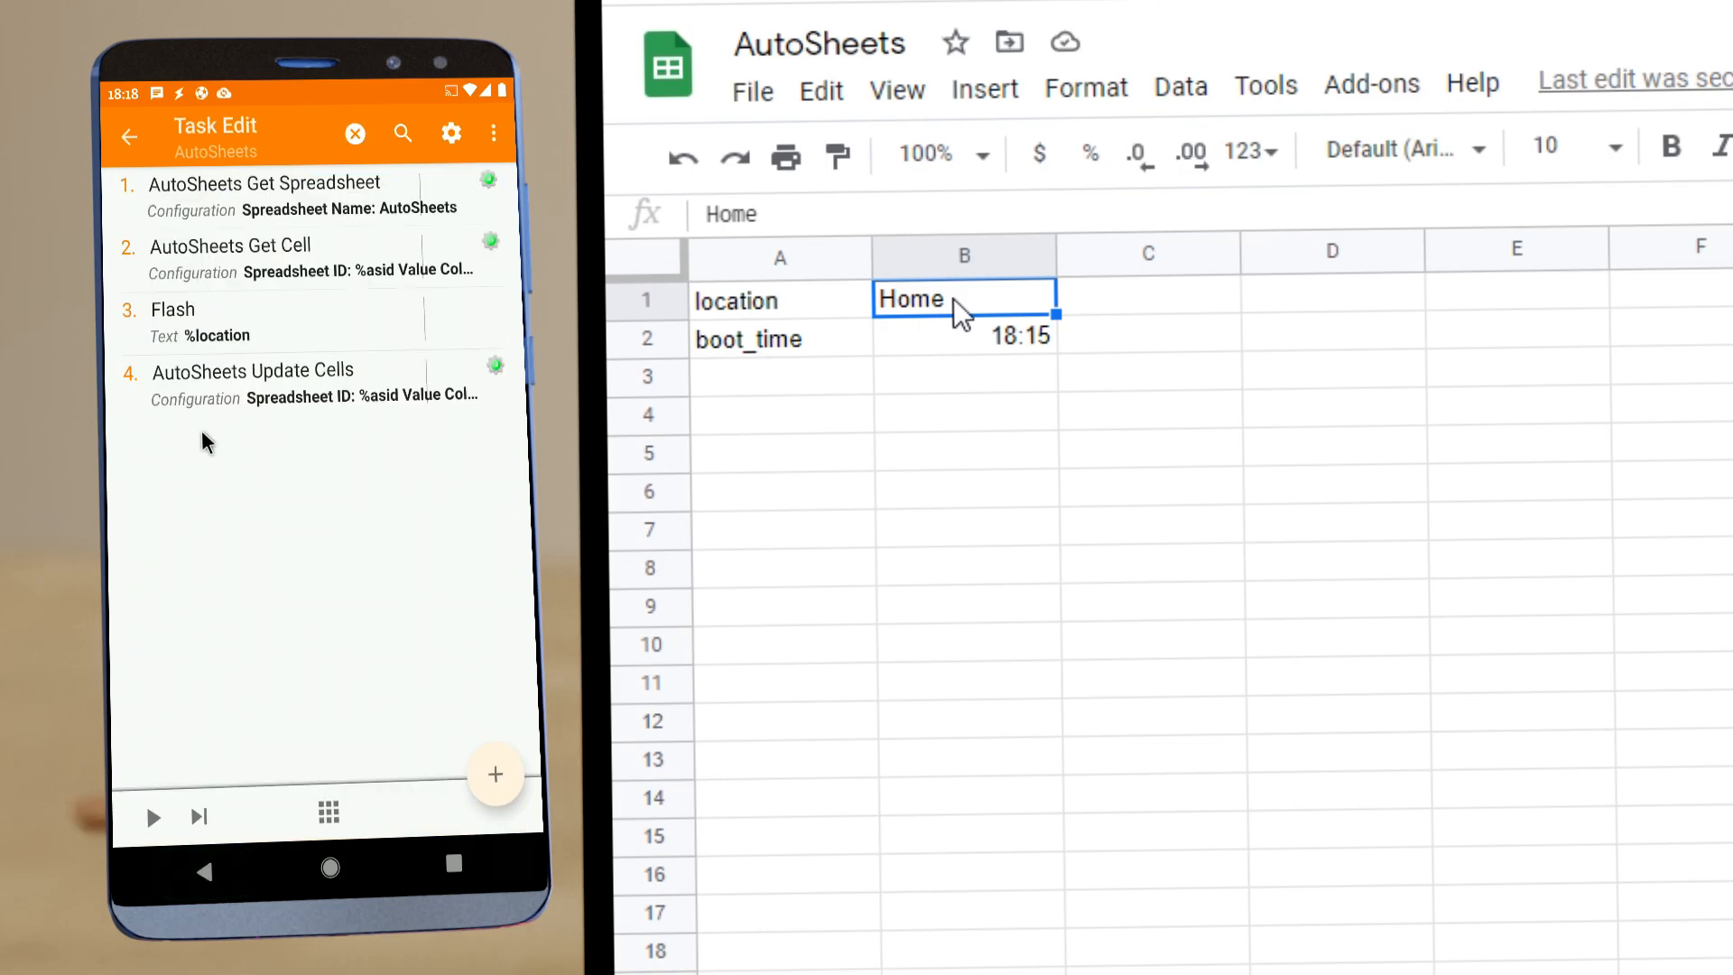
left_click(151, 816)
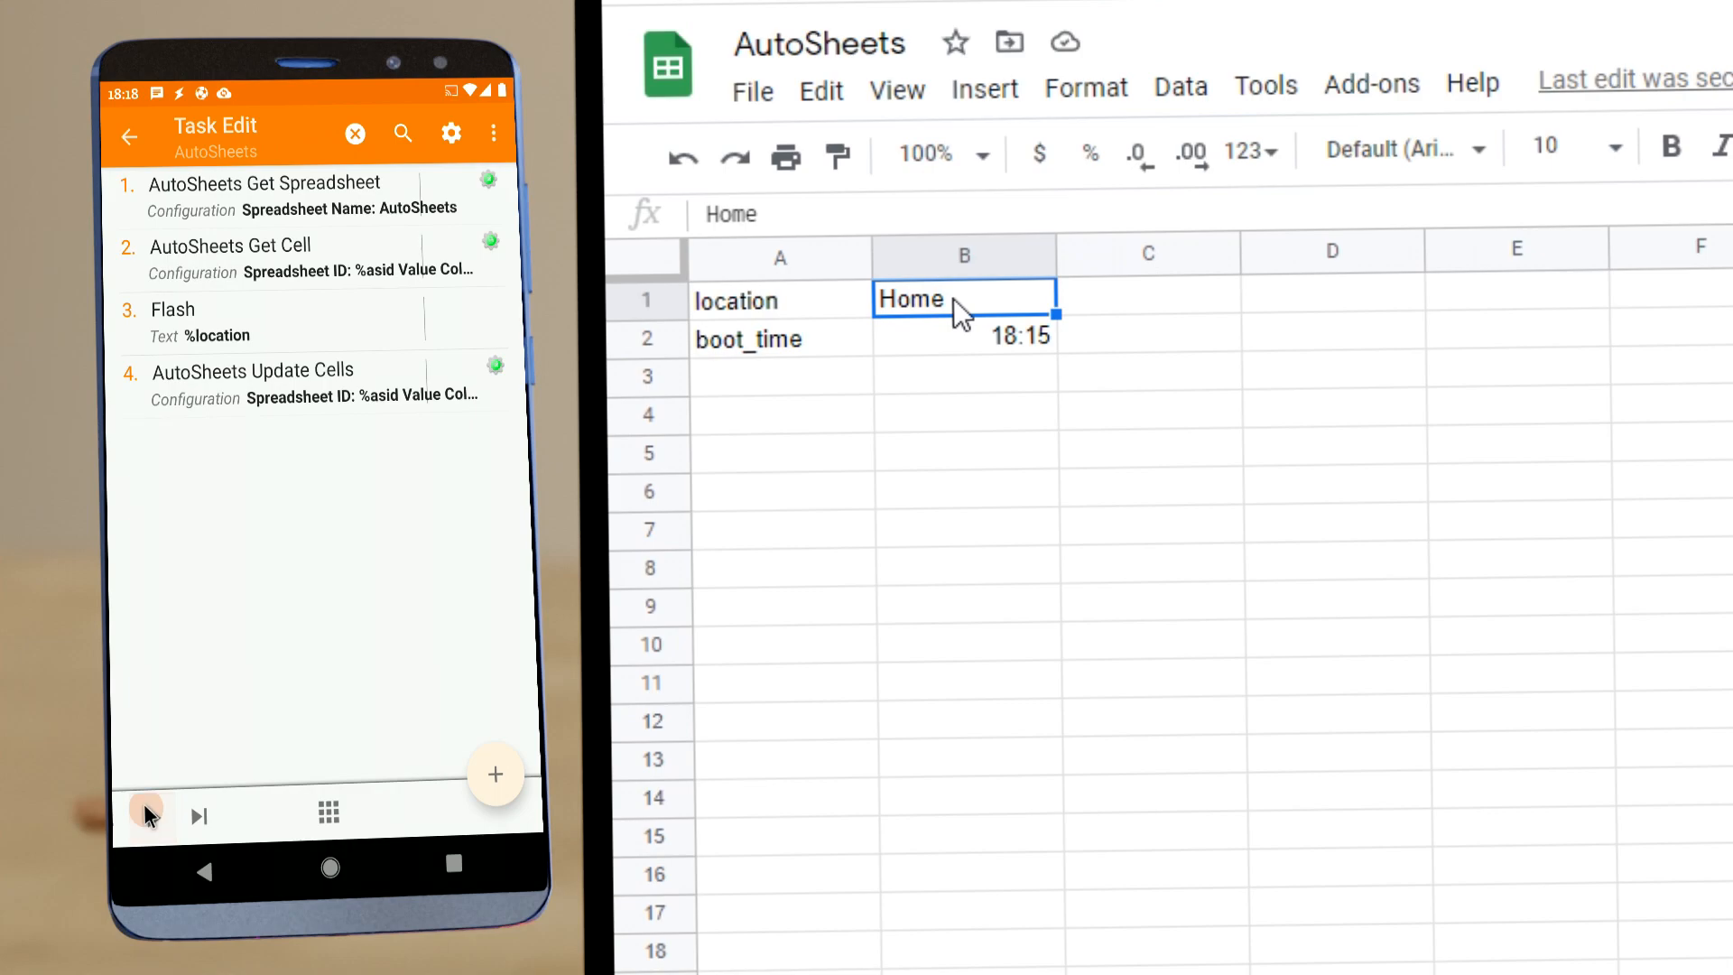
left_click(145, 814)
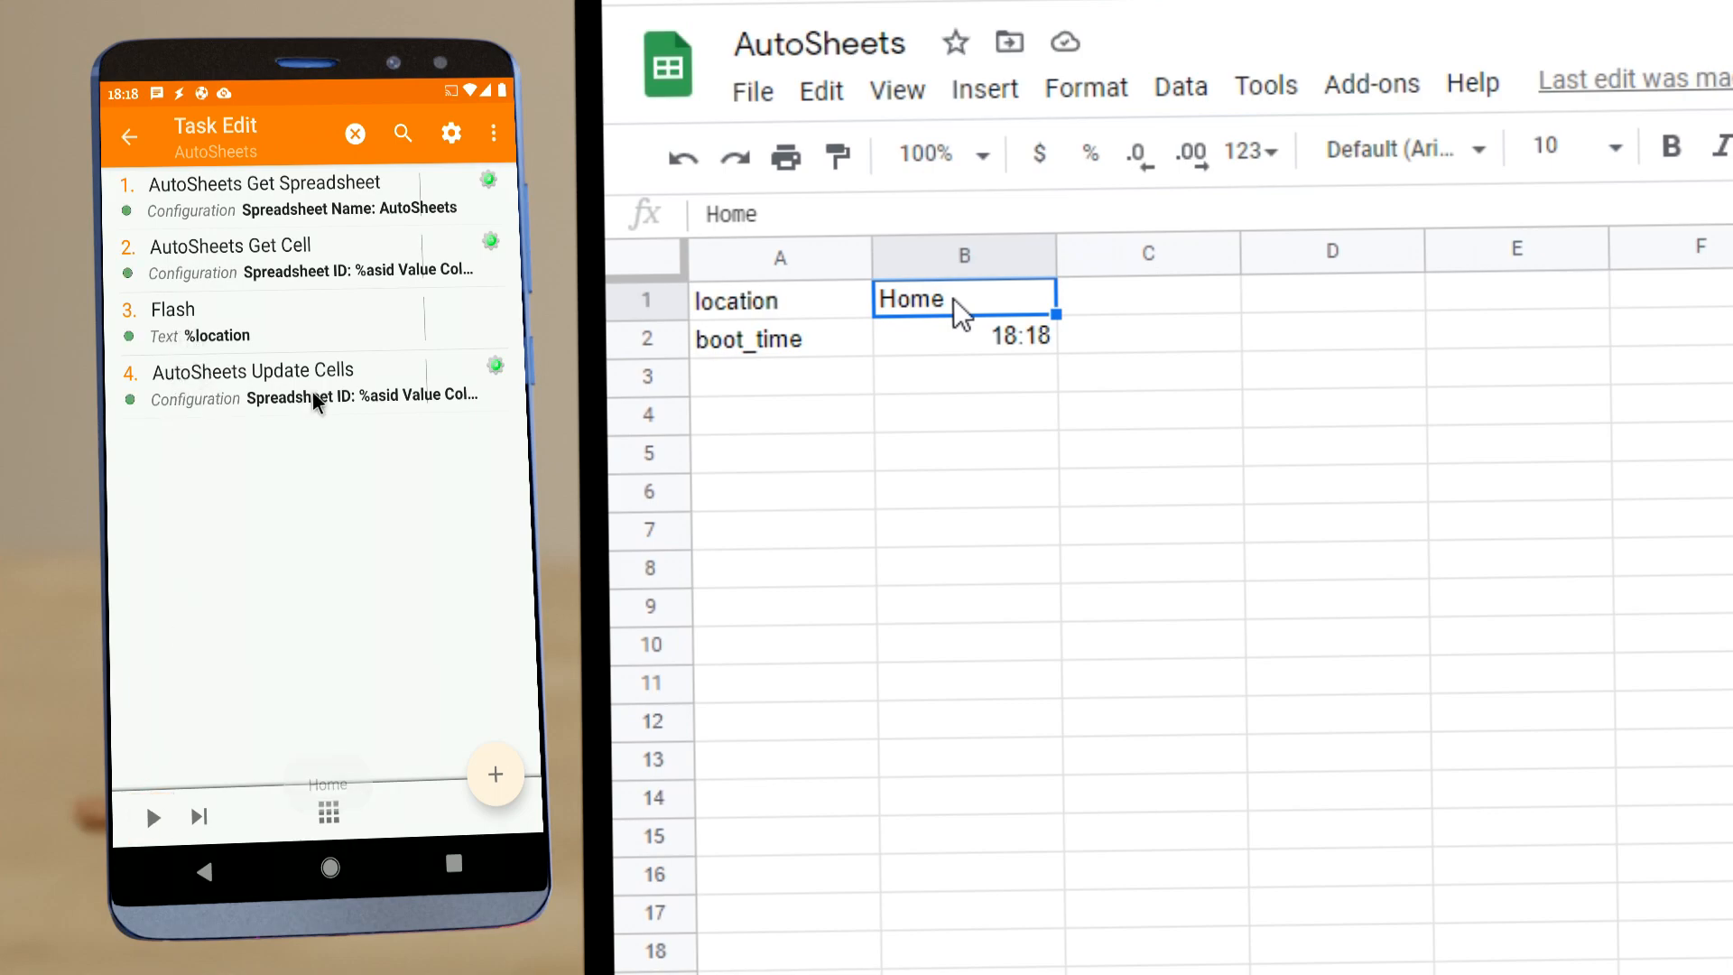
Verify cell B2 boot_time updated to 6:18:00 PM
left_click(962, 338)
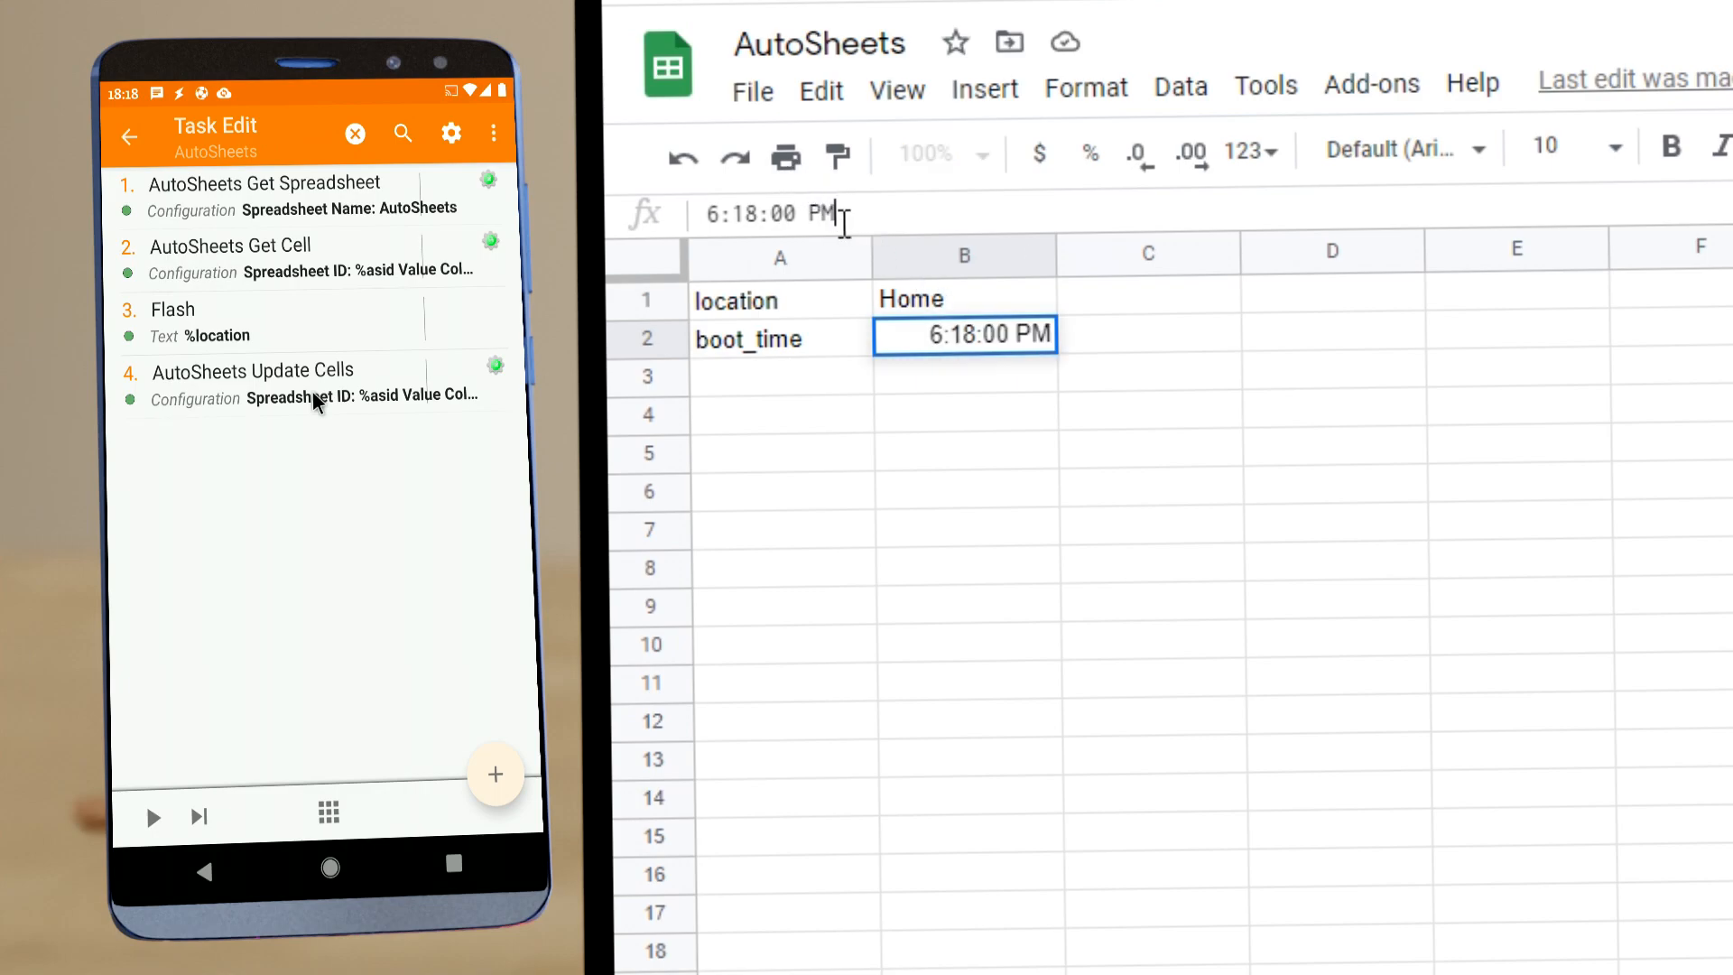
triple_click(769, 213)
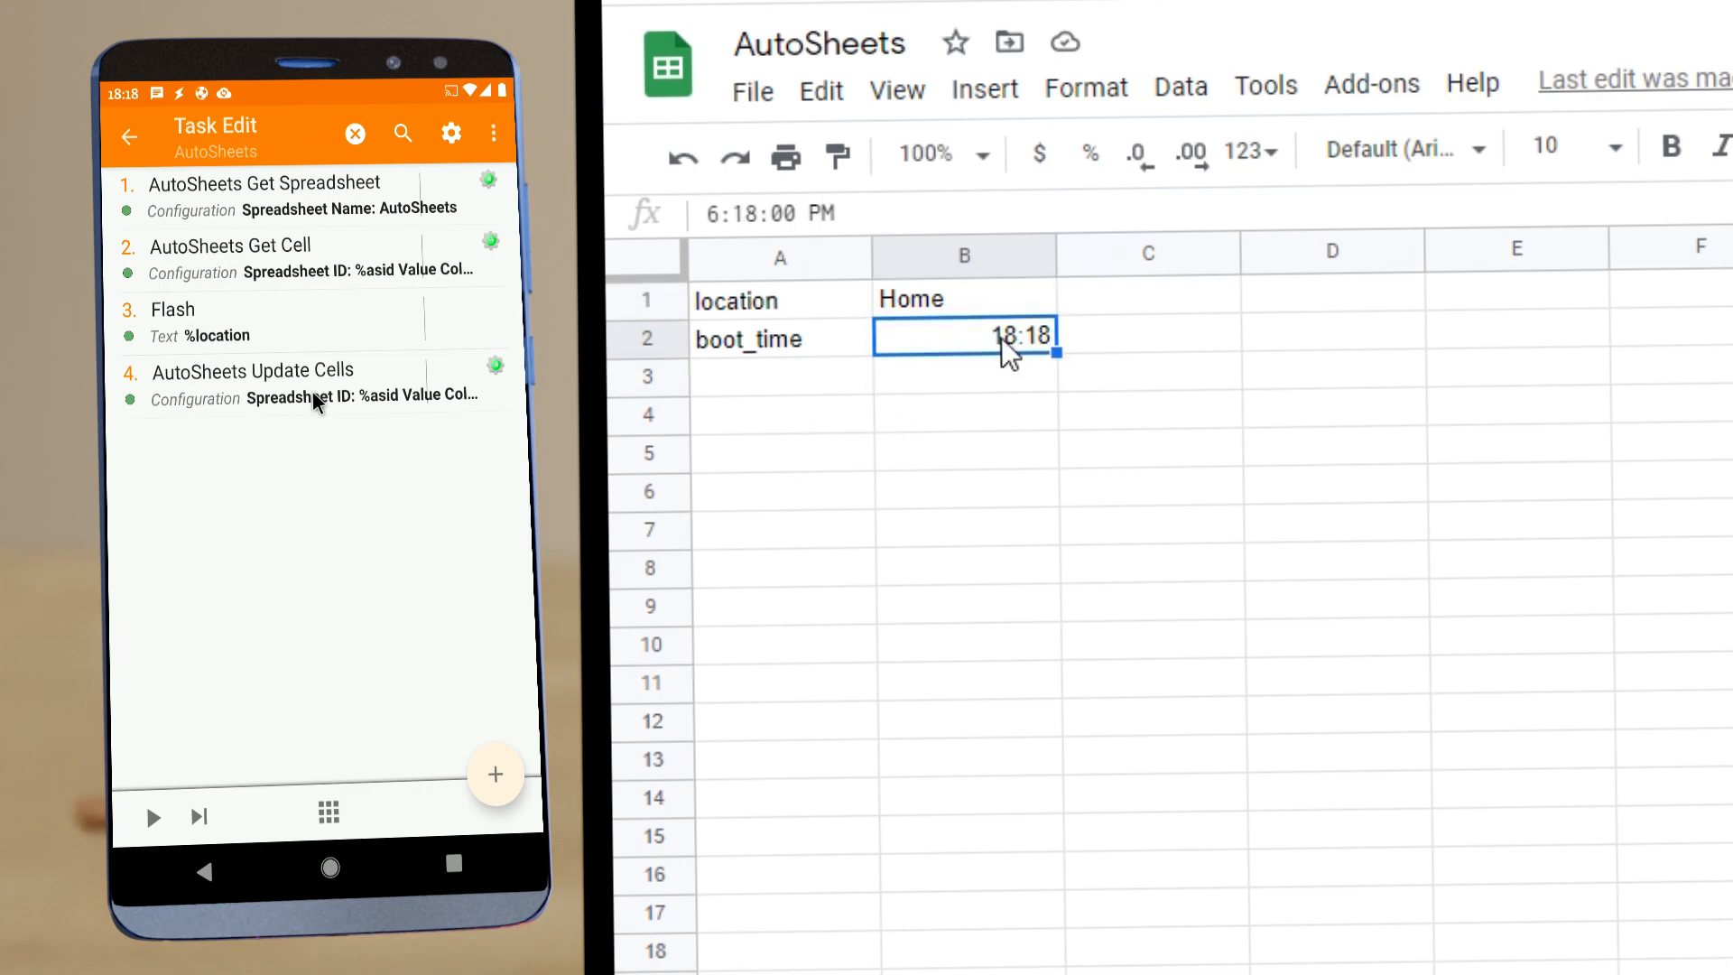
mouse_move(437, 757)
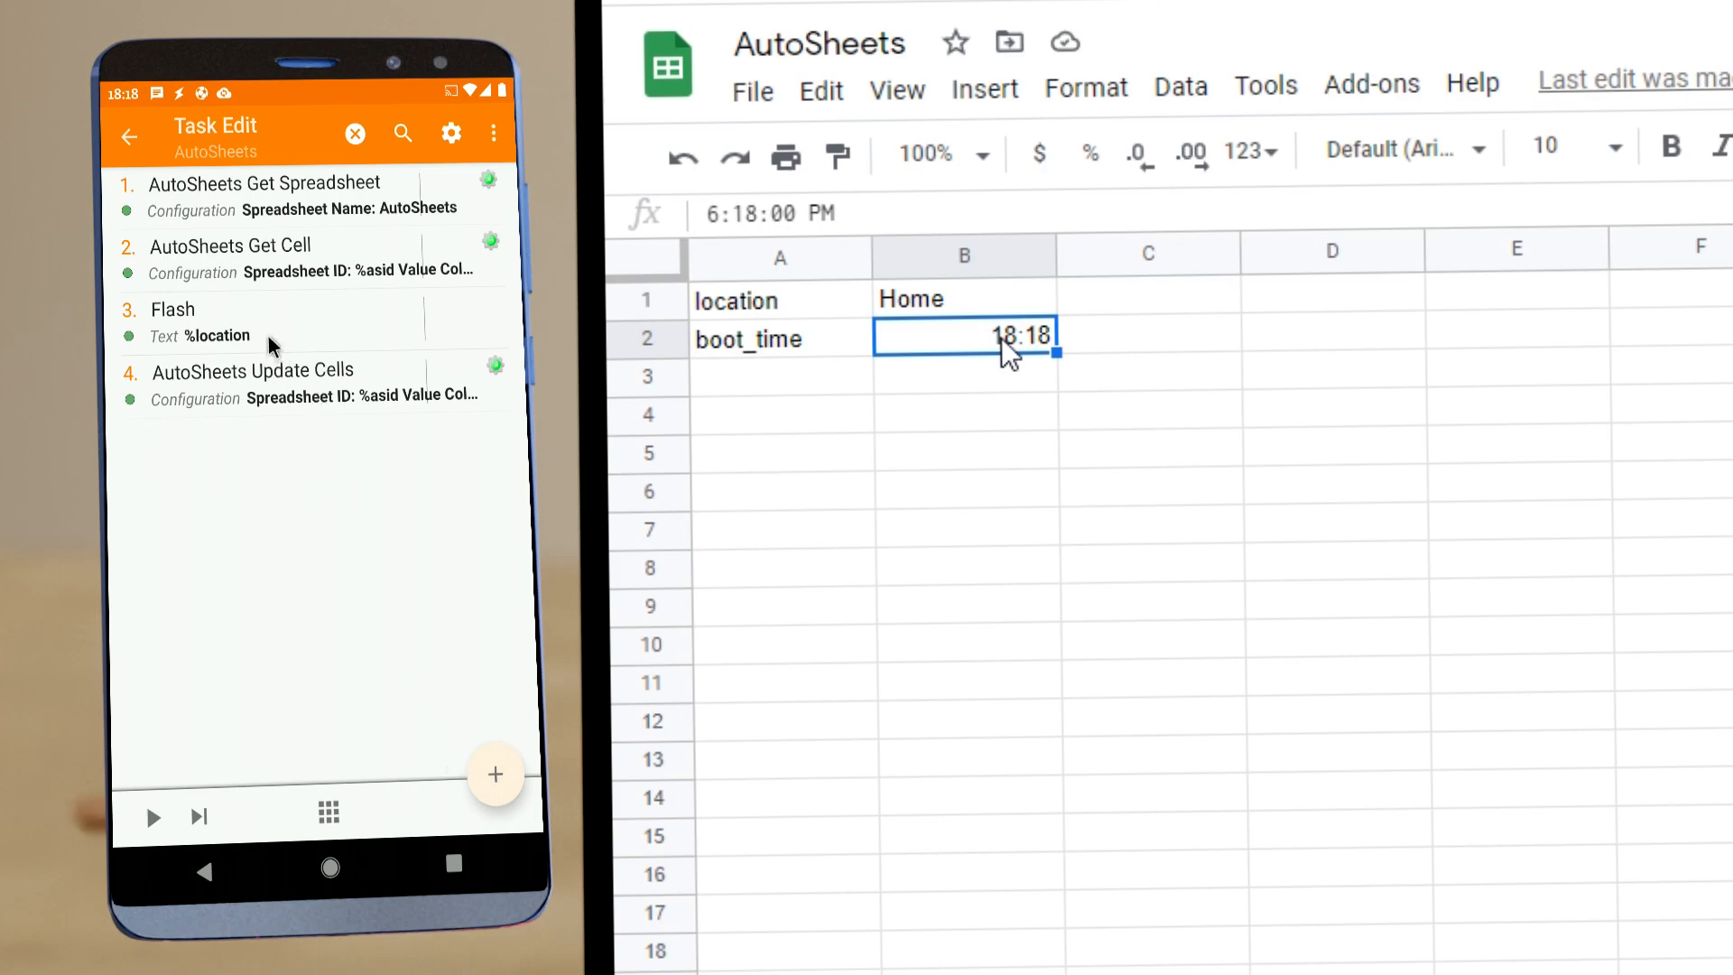
mouse_move(279, 421)
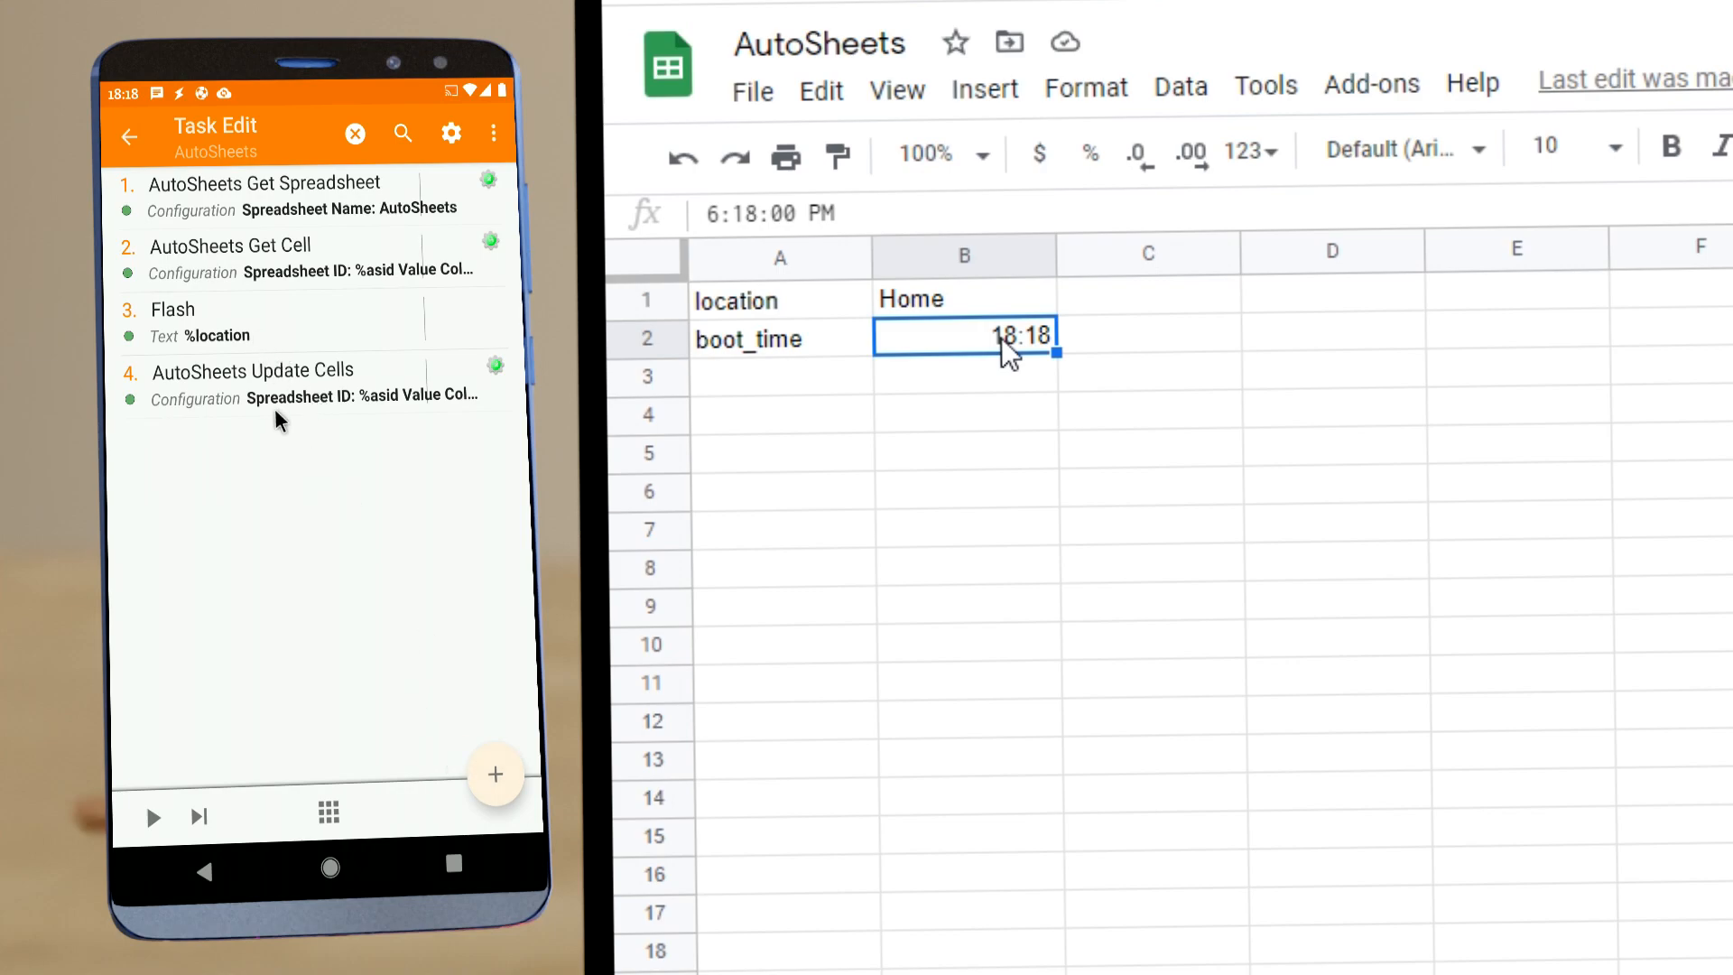